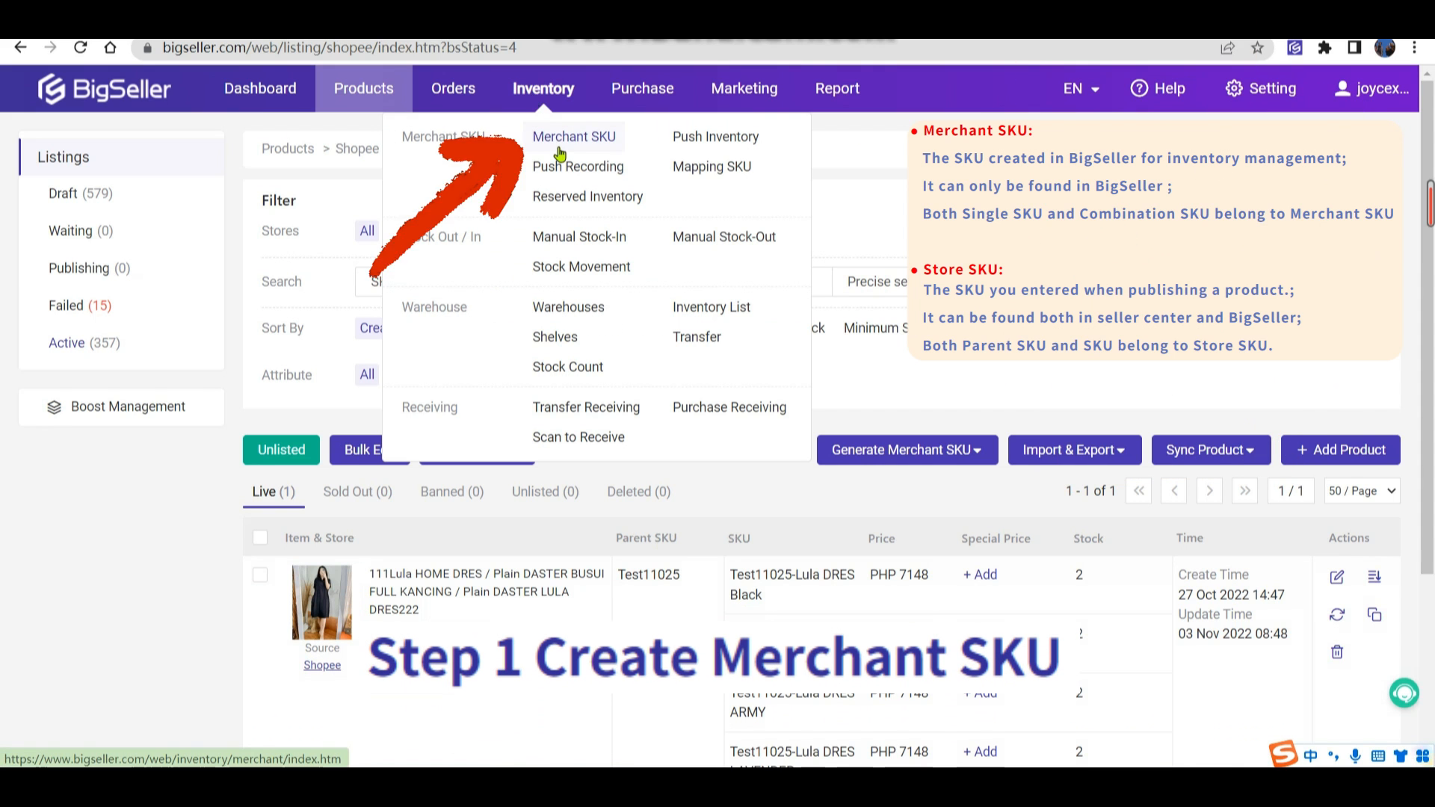
# Open the Merchant SKU list and reveal the Add Merchant SKU options
pyautogui.click(574, 136)
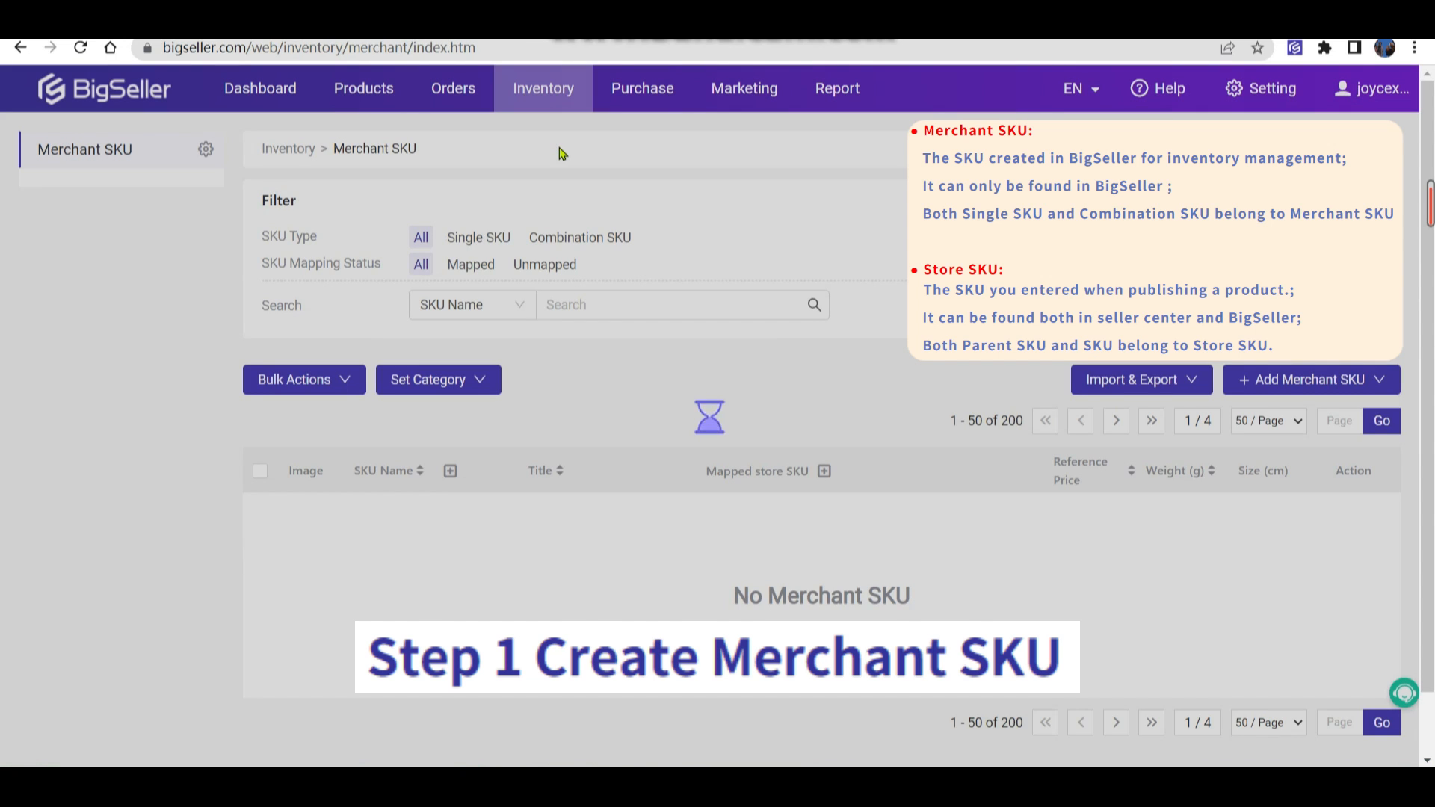
pyautogui.click(1308, 379)
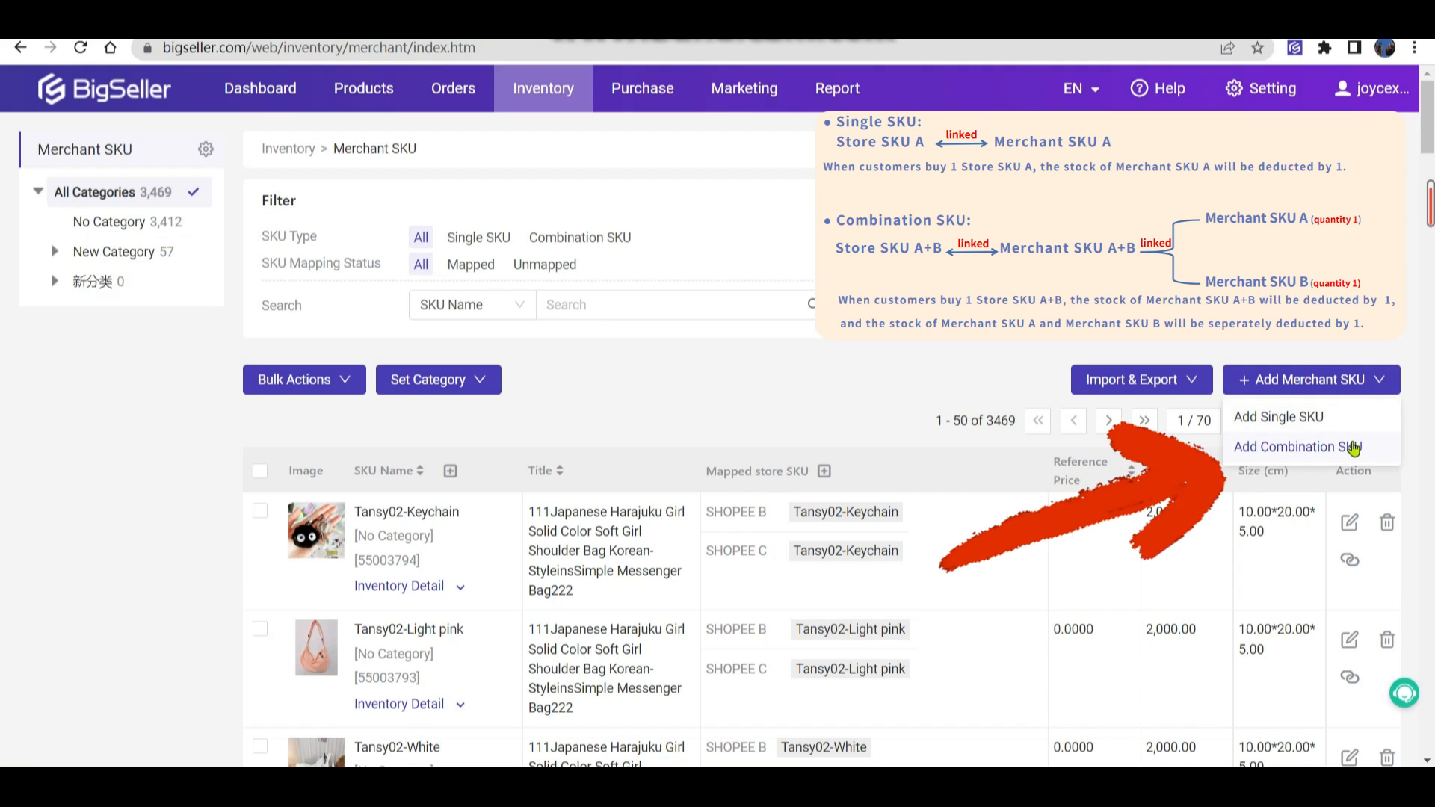
# Create single SKU Test11025-Lula DRES Black: title Dress, price 20, 100 g, 100 cm dimensions
pyautogui.click(1277, 416)
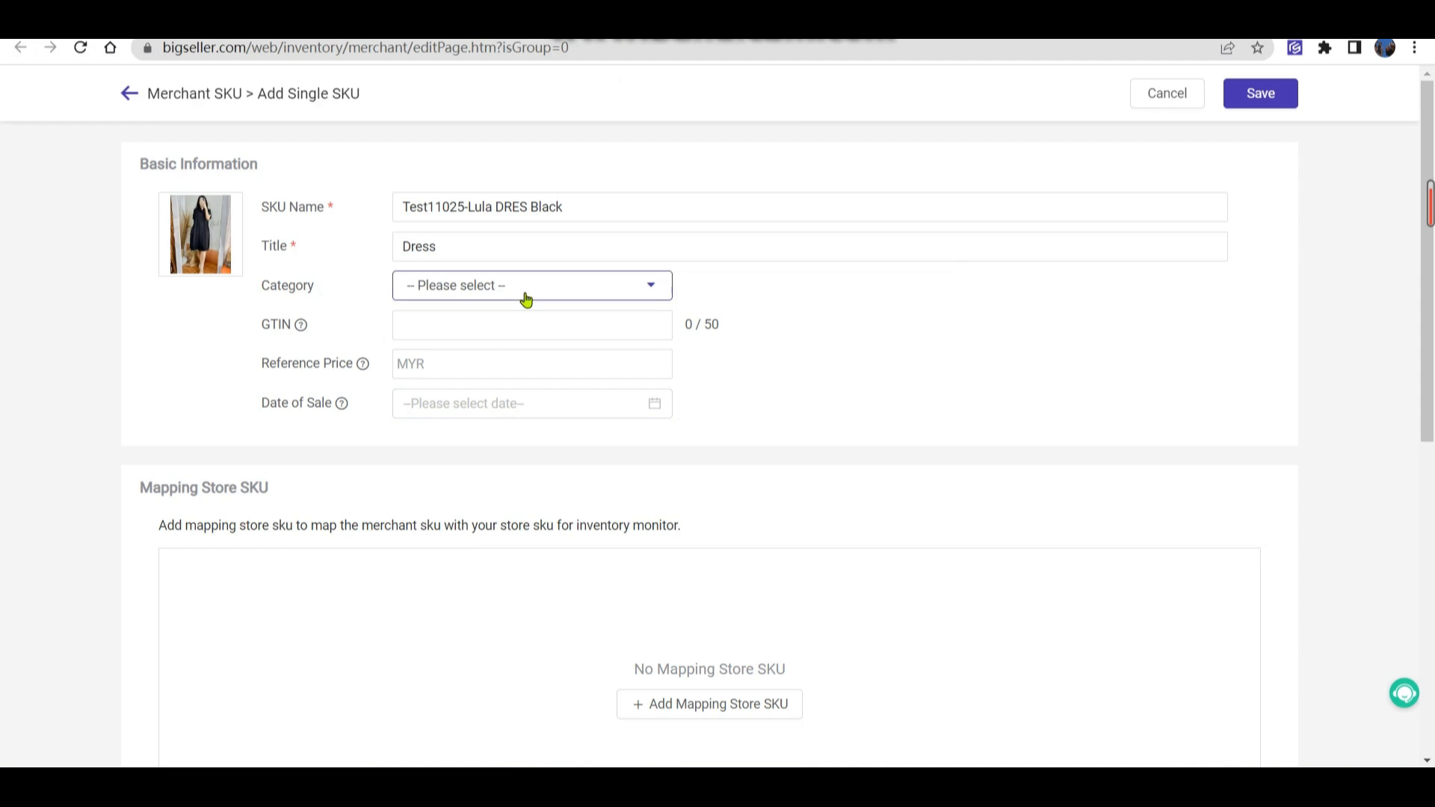
pyautogui.scroll(-3)
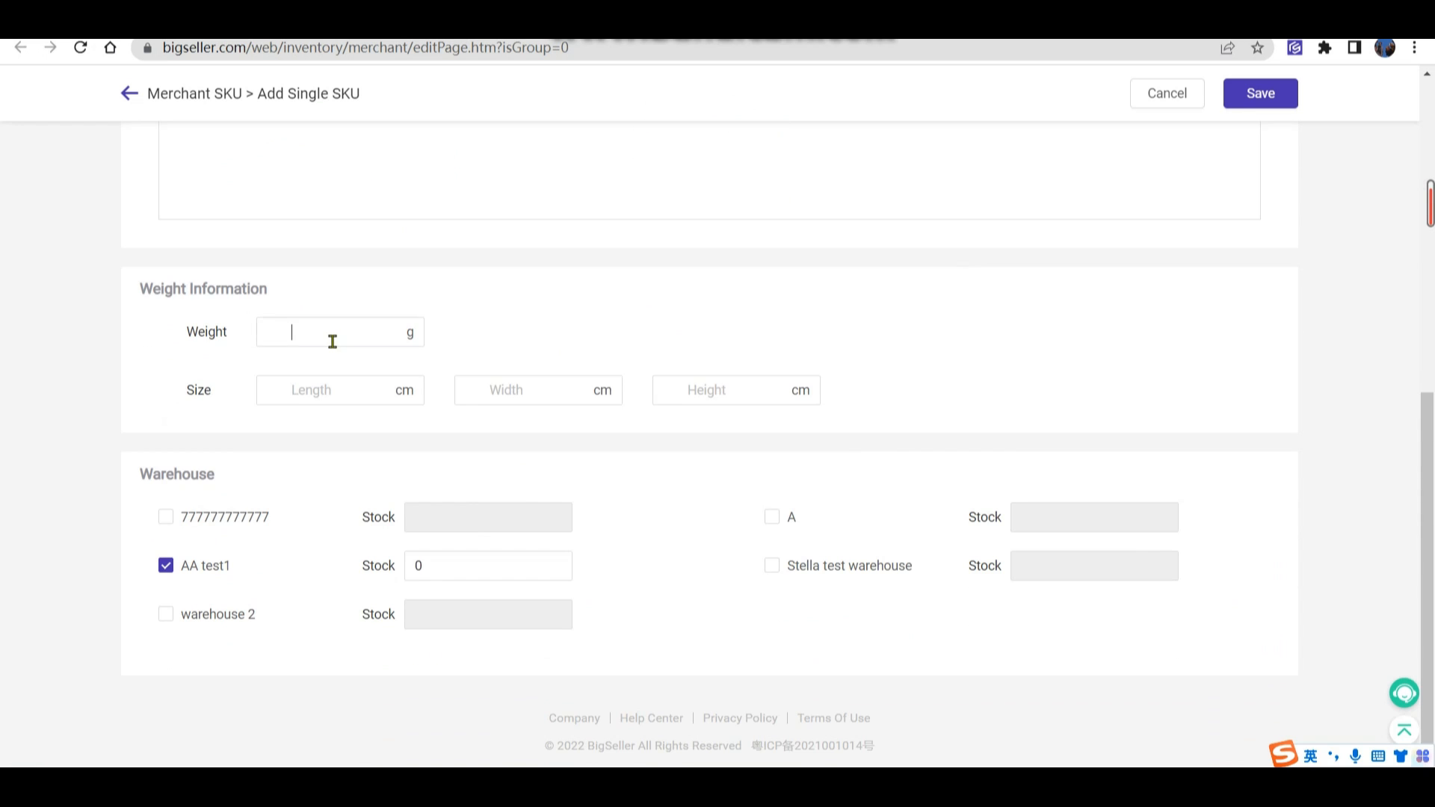
pyautogui.write('100')
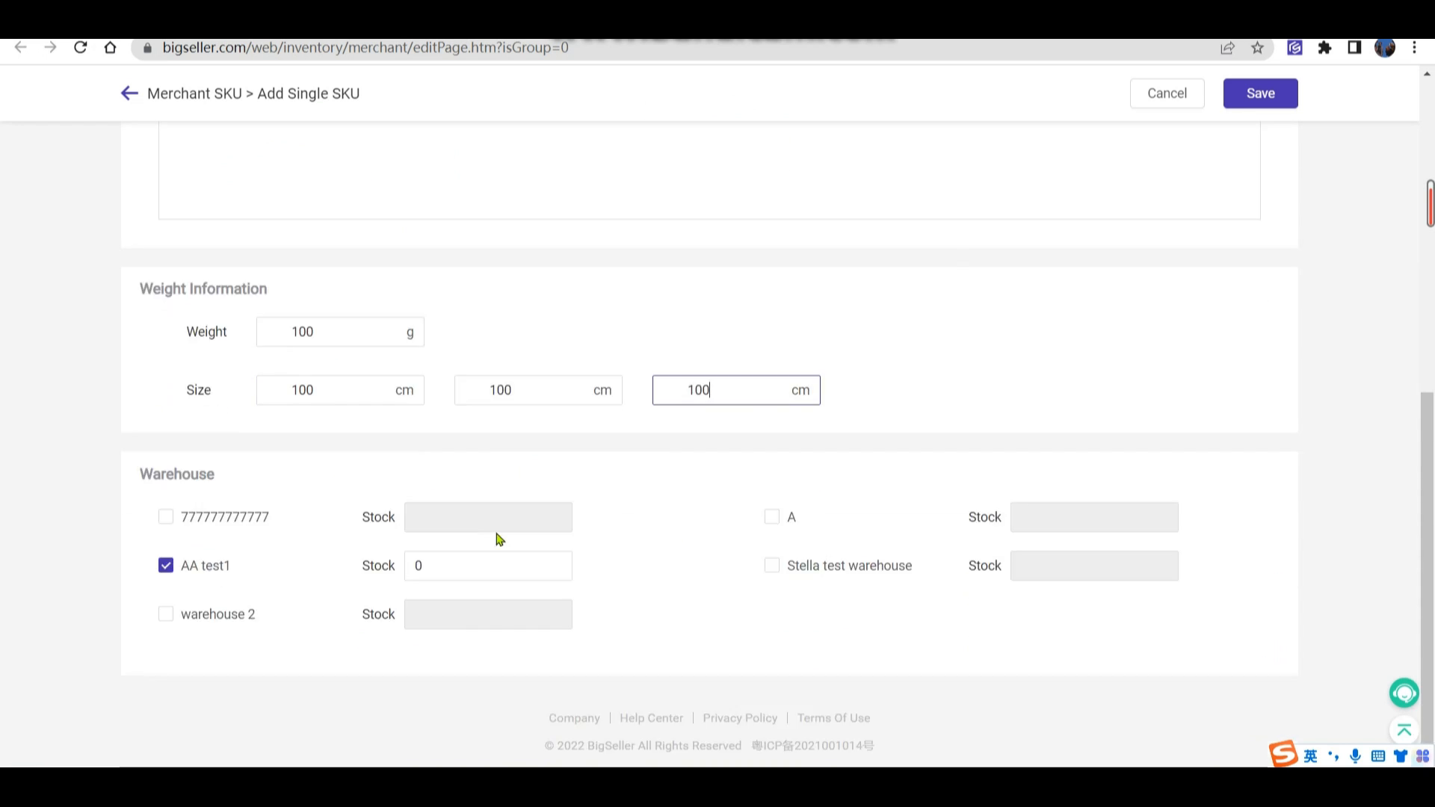
pyautogui.write('2')
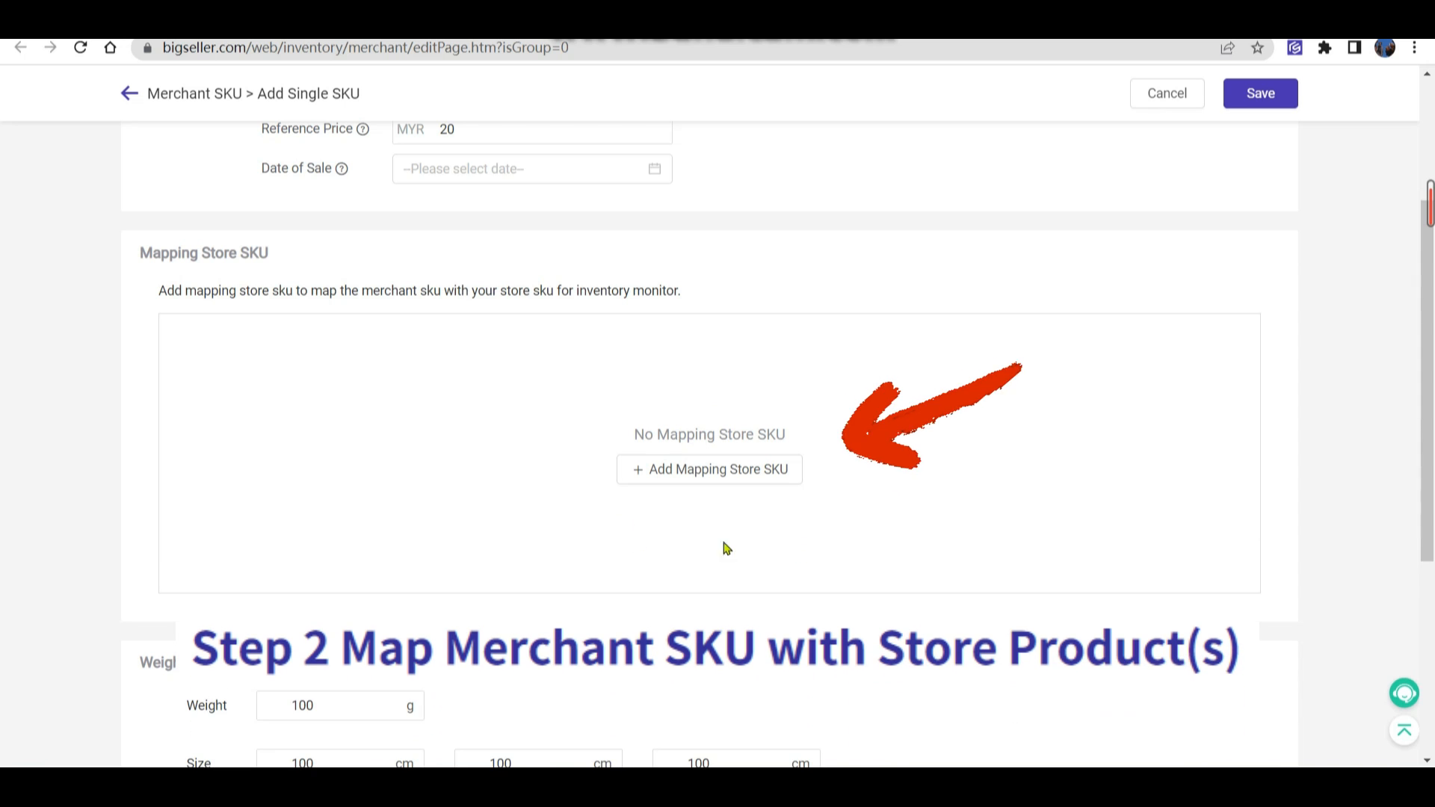
# Search store products for 'Test11025-Lulu DRES Black' in the mapping dialog
pyautogui.click(709, 469)
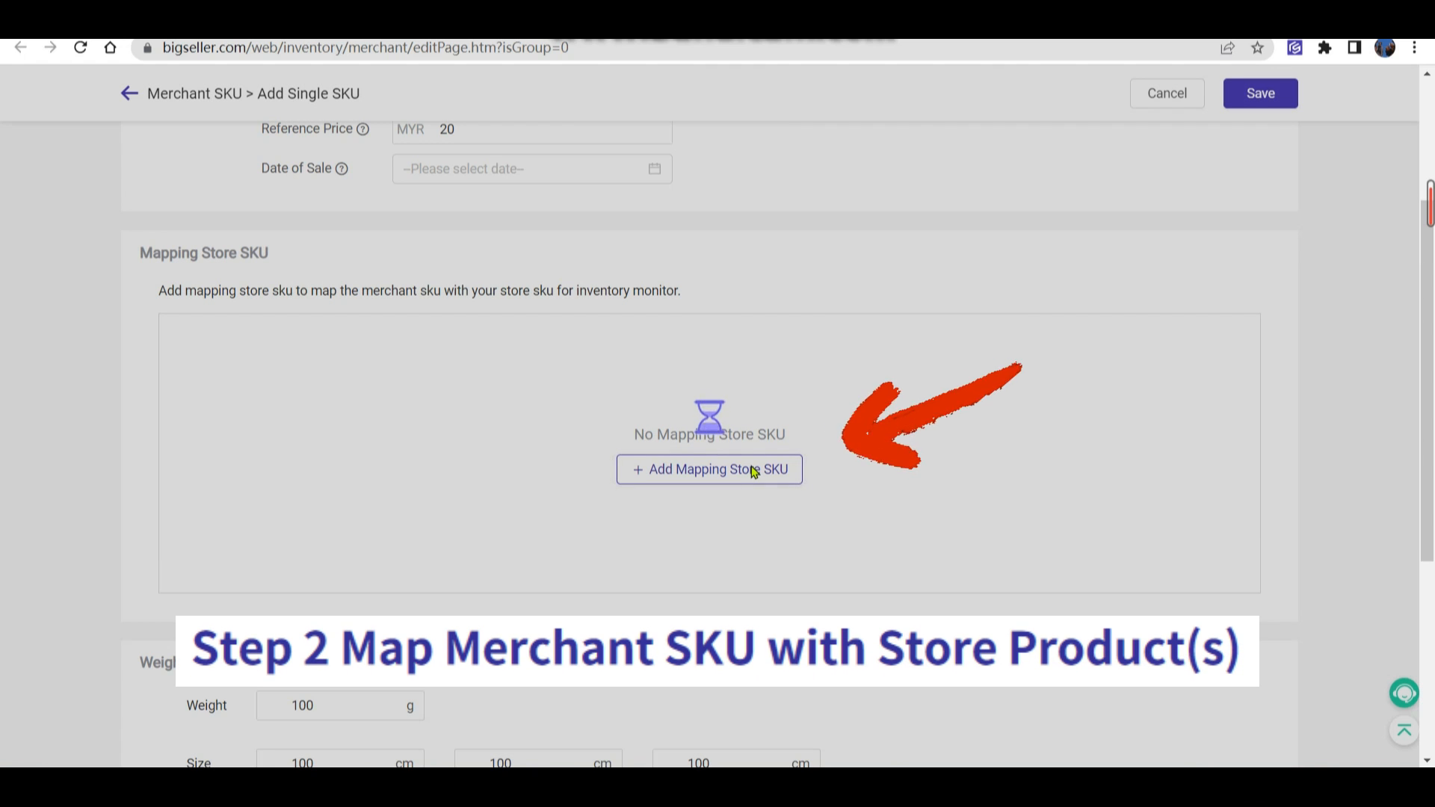
pyautogui.click(709, 468)
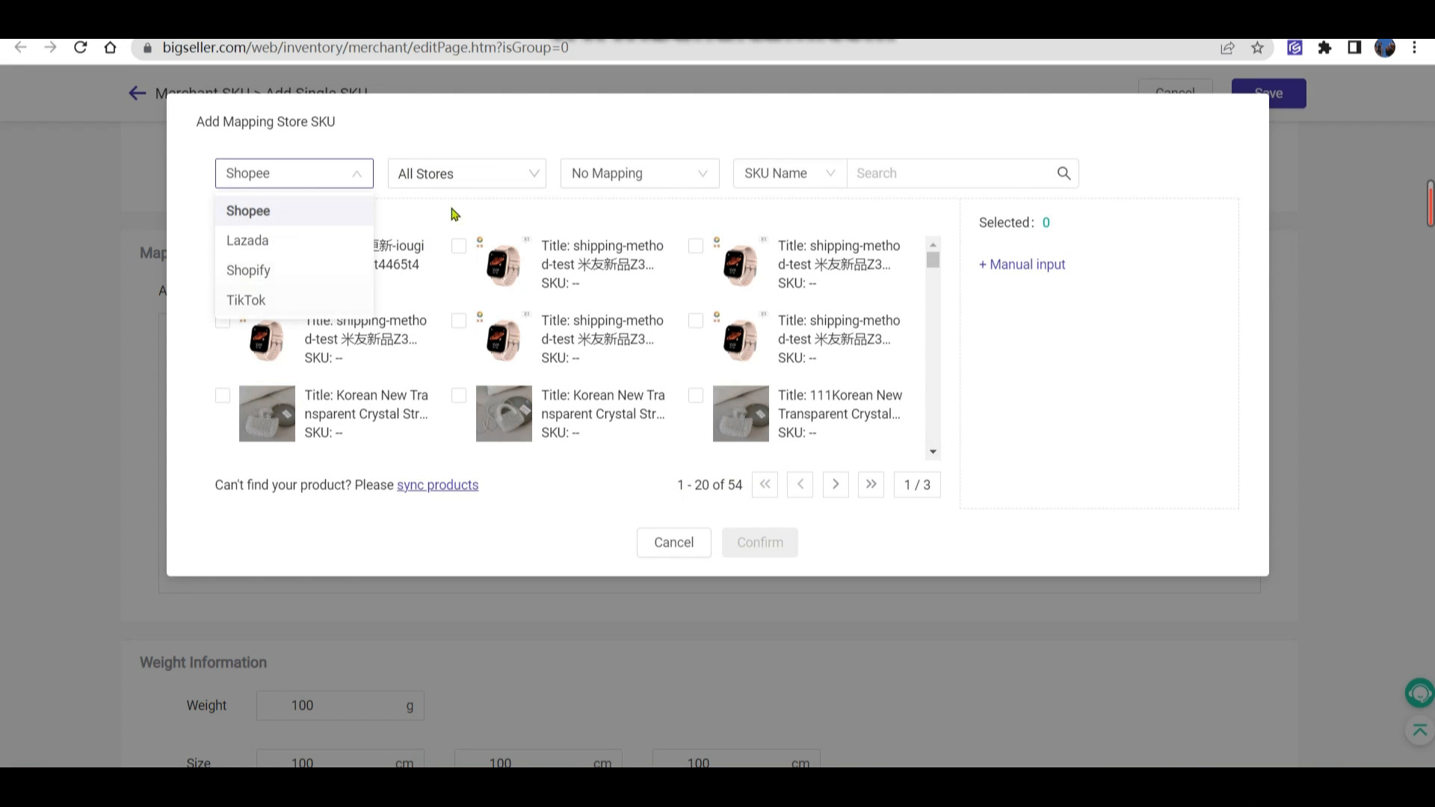
pyautogui.click(639, 172)
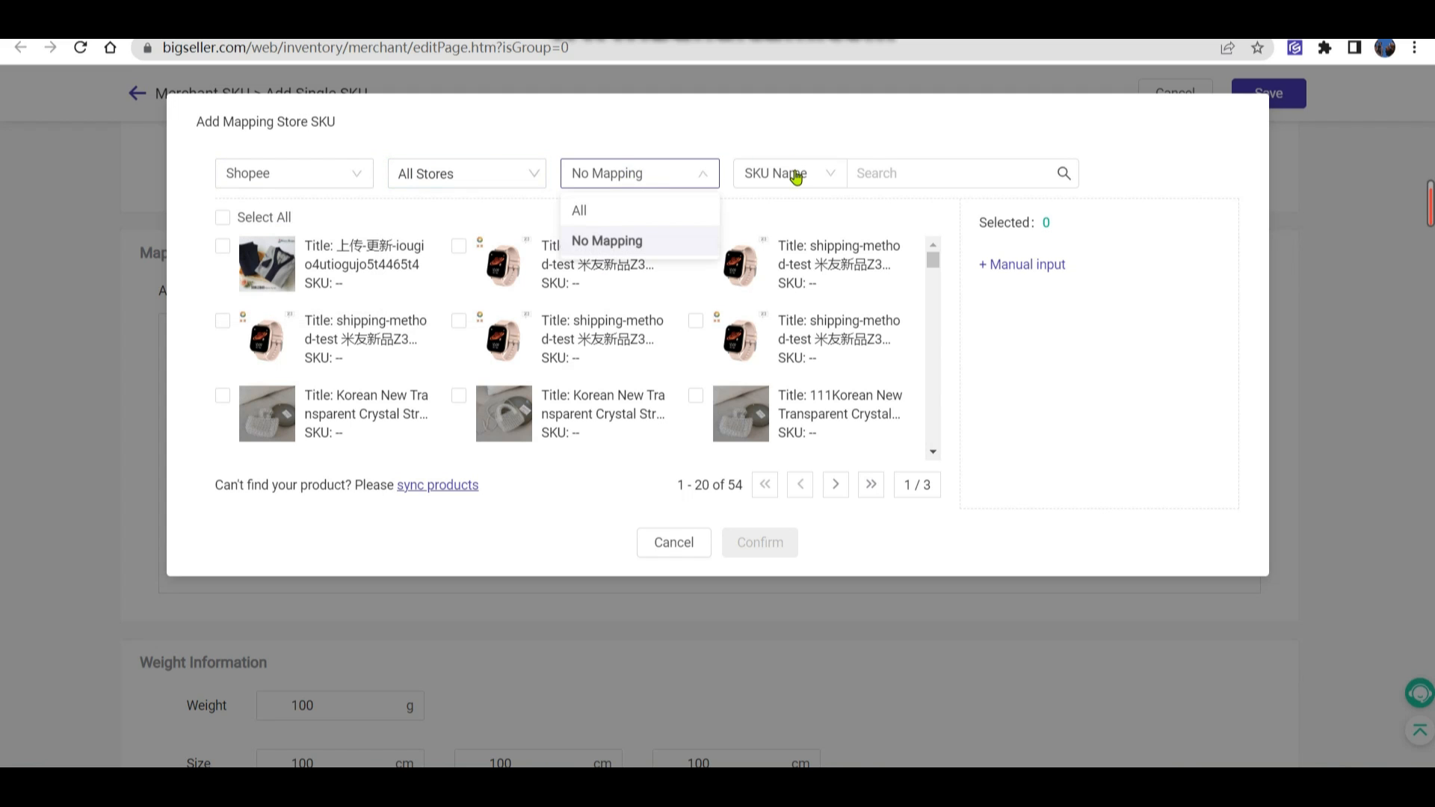
pyautogui.click(951, 172)
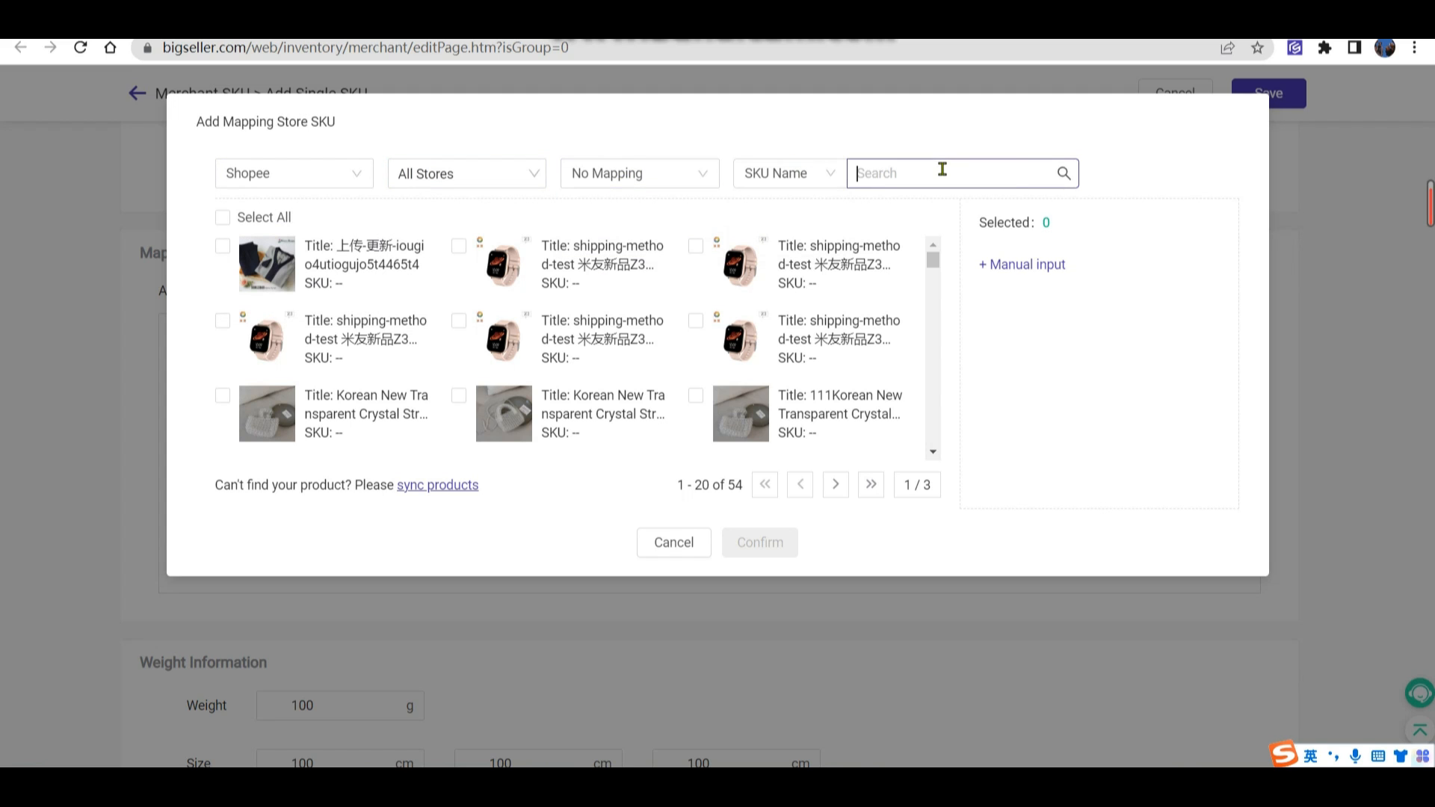
pyautogui.write('Test11025-Lulu DRES Black')
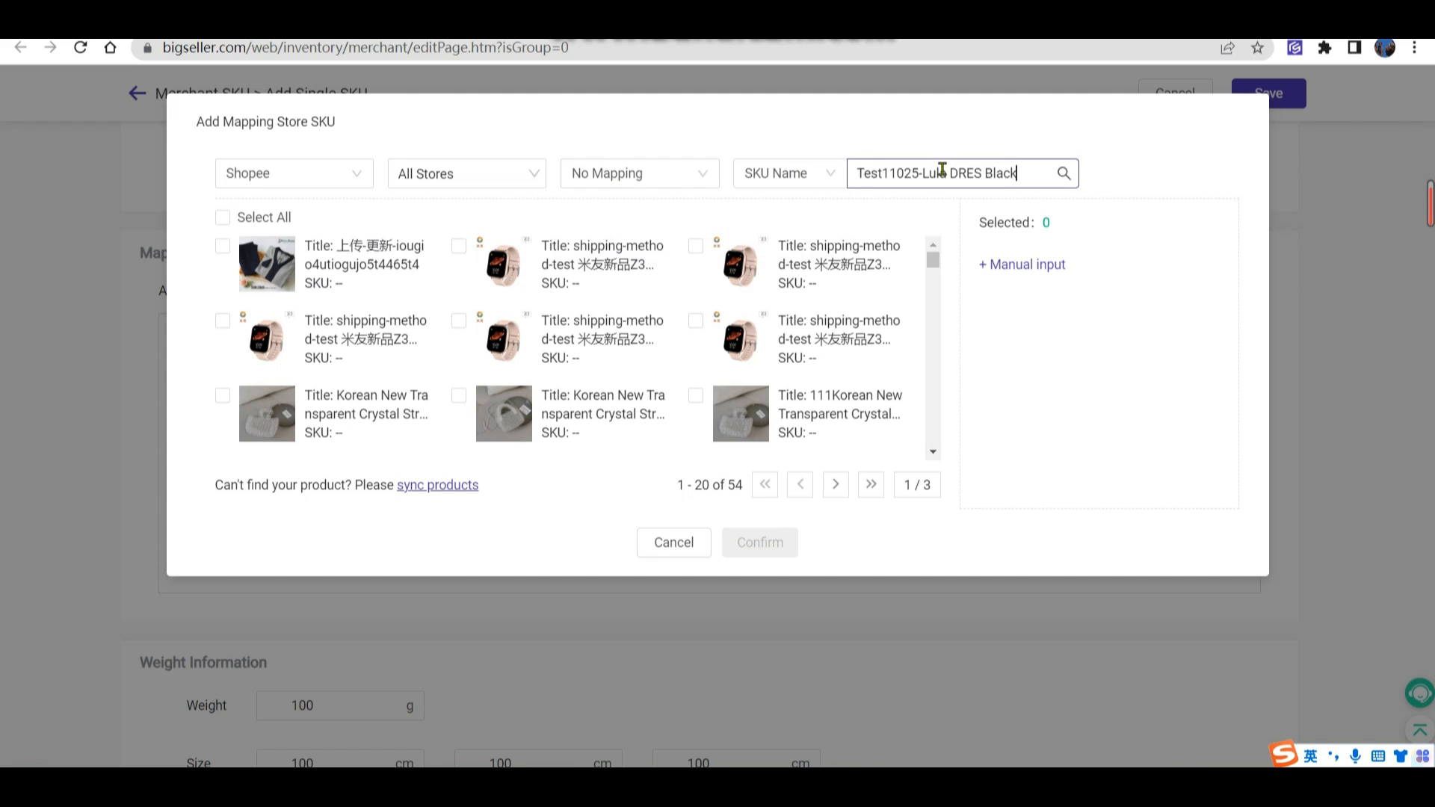
pyautogui.click(1062, 173)
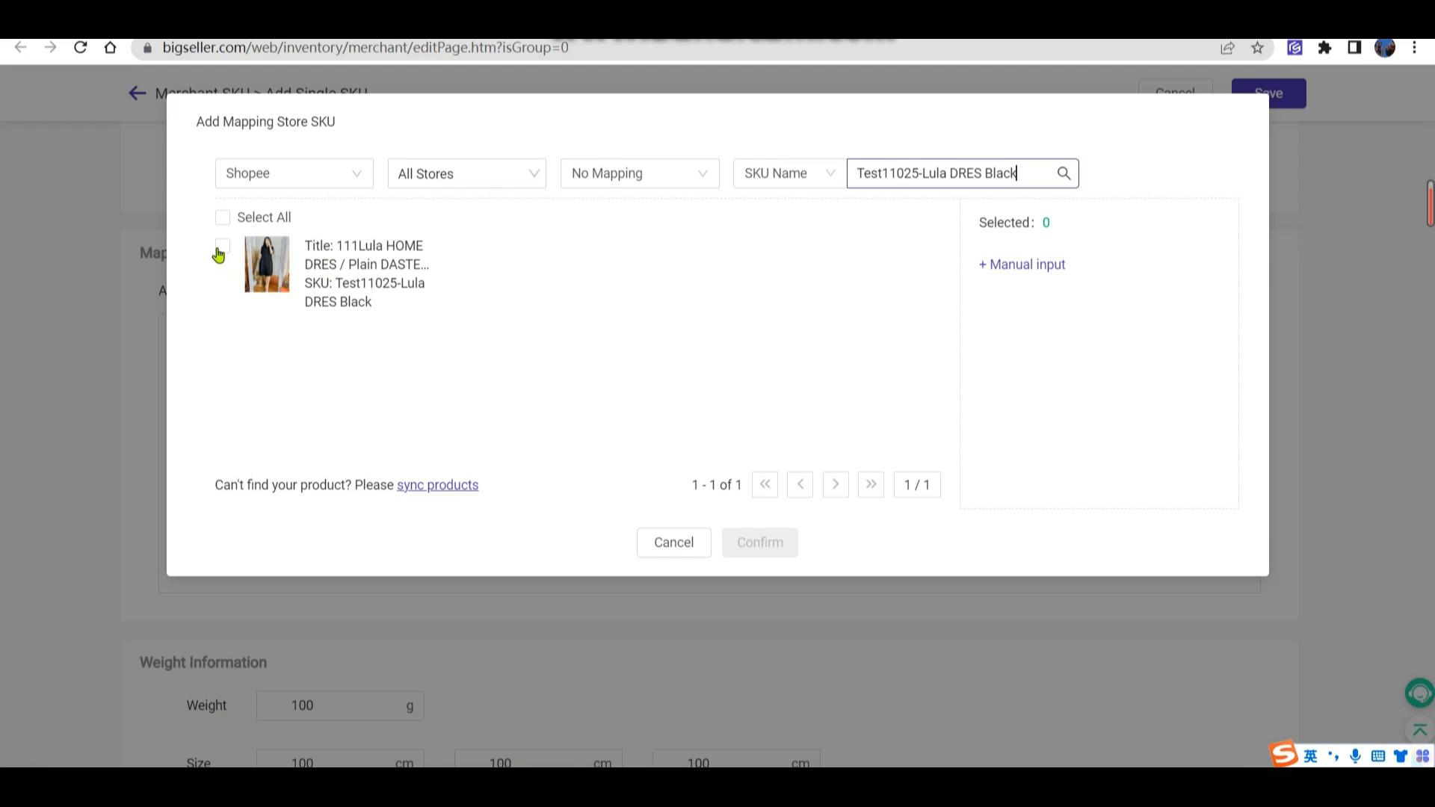
# Map the SHOPEE B and Lazada A dress listings to the SKU and confirm
pyautogui.click(221, 248)
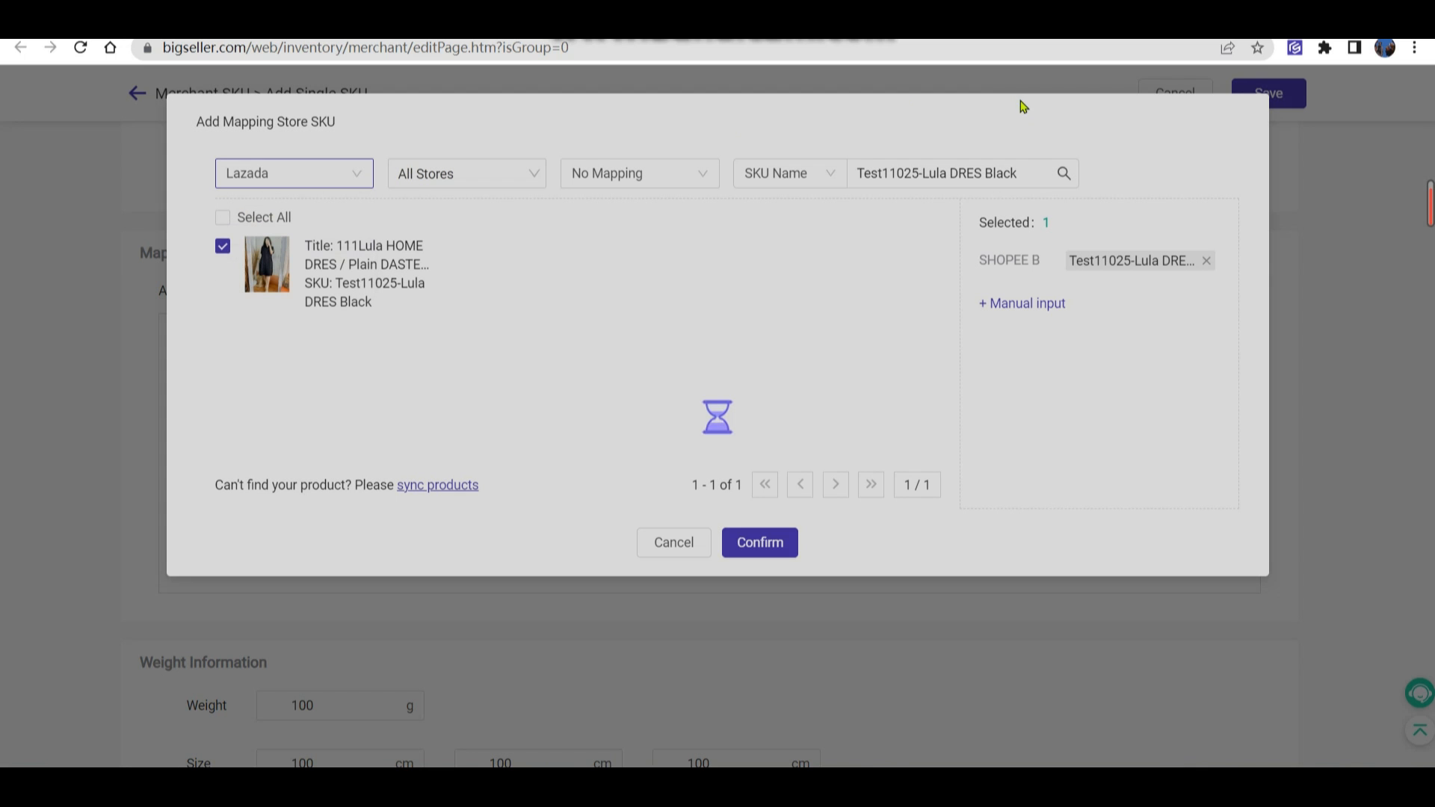
pyautogui.click(222, 246)
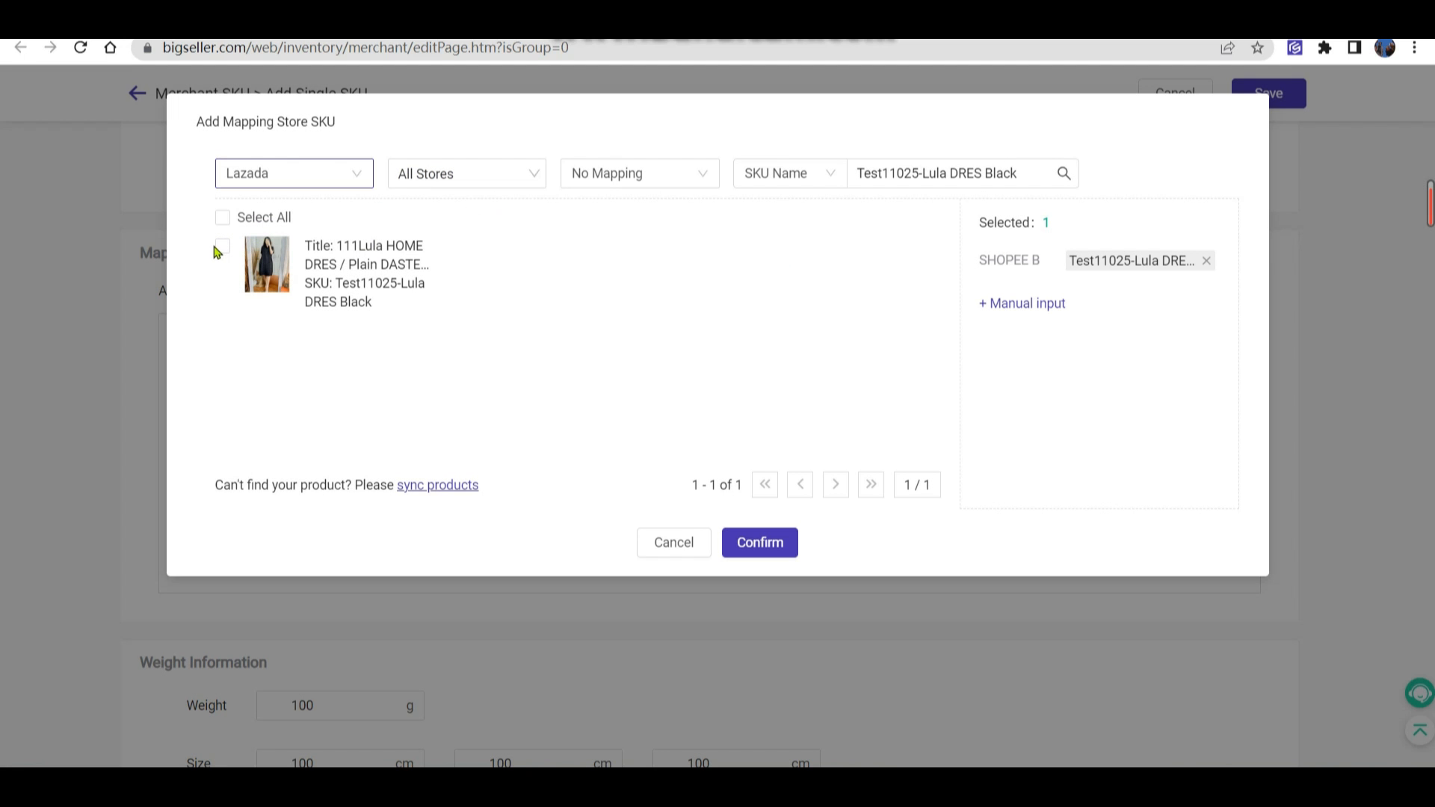
pyautogui.click(221, 249)
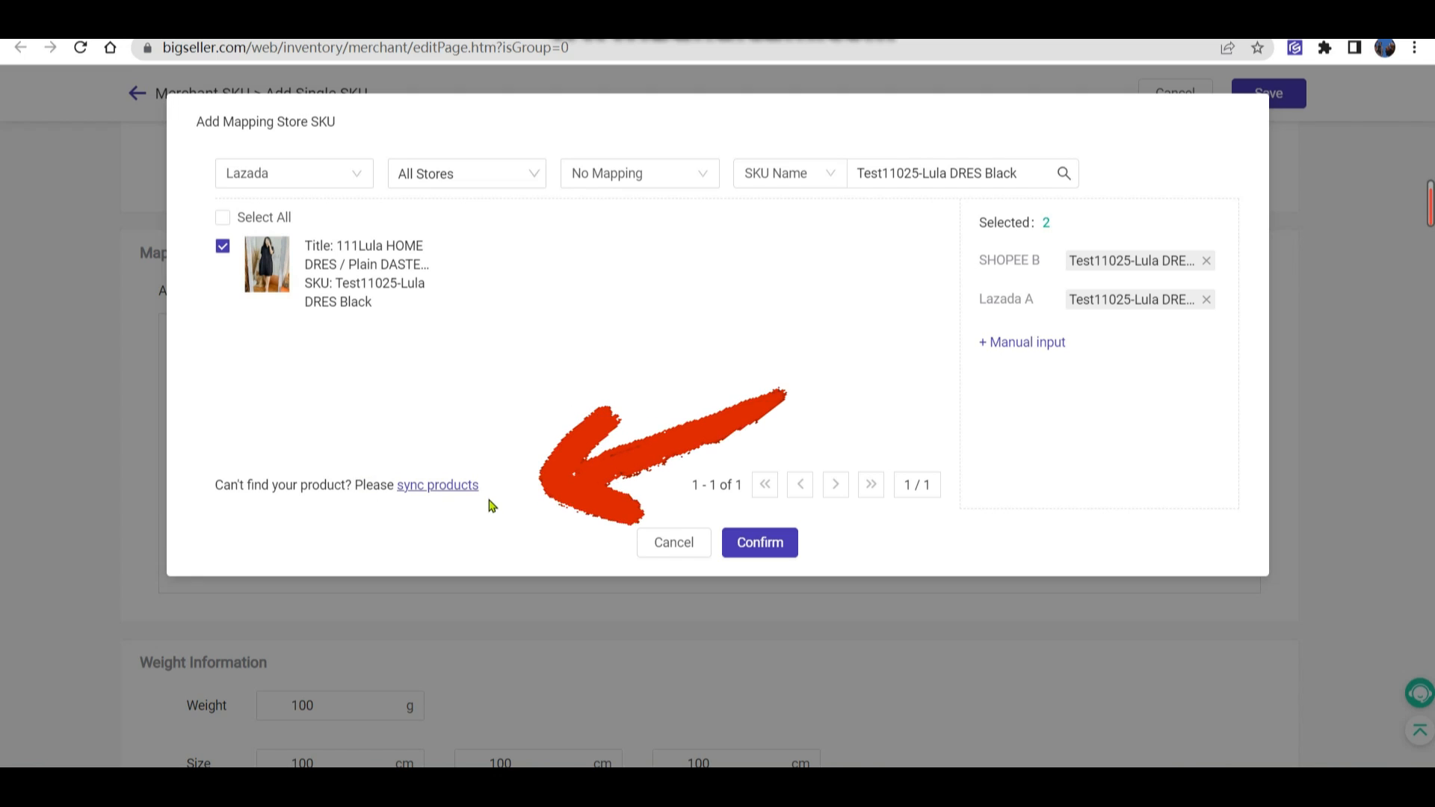
pyautogui.click(758, 542)
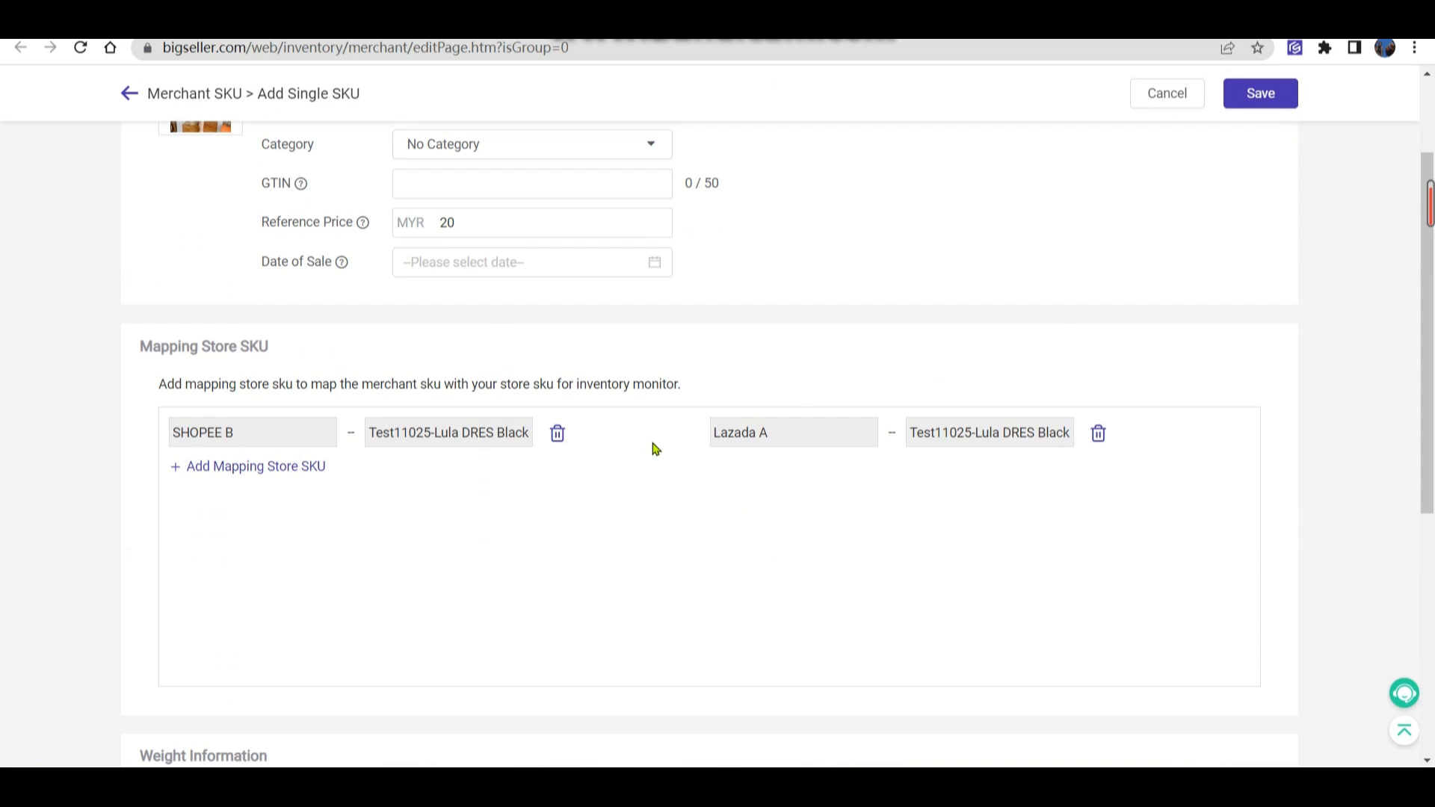
# Save merchant SKU Test11025-Lula DRES Black with its SHOPEE B and Lazada A mappings
pyautogui.click(1259, 93)
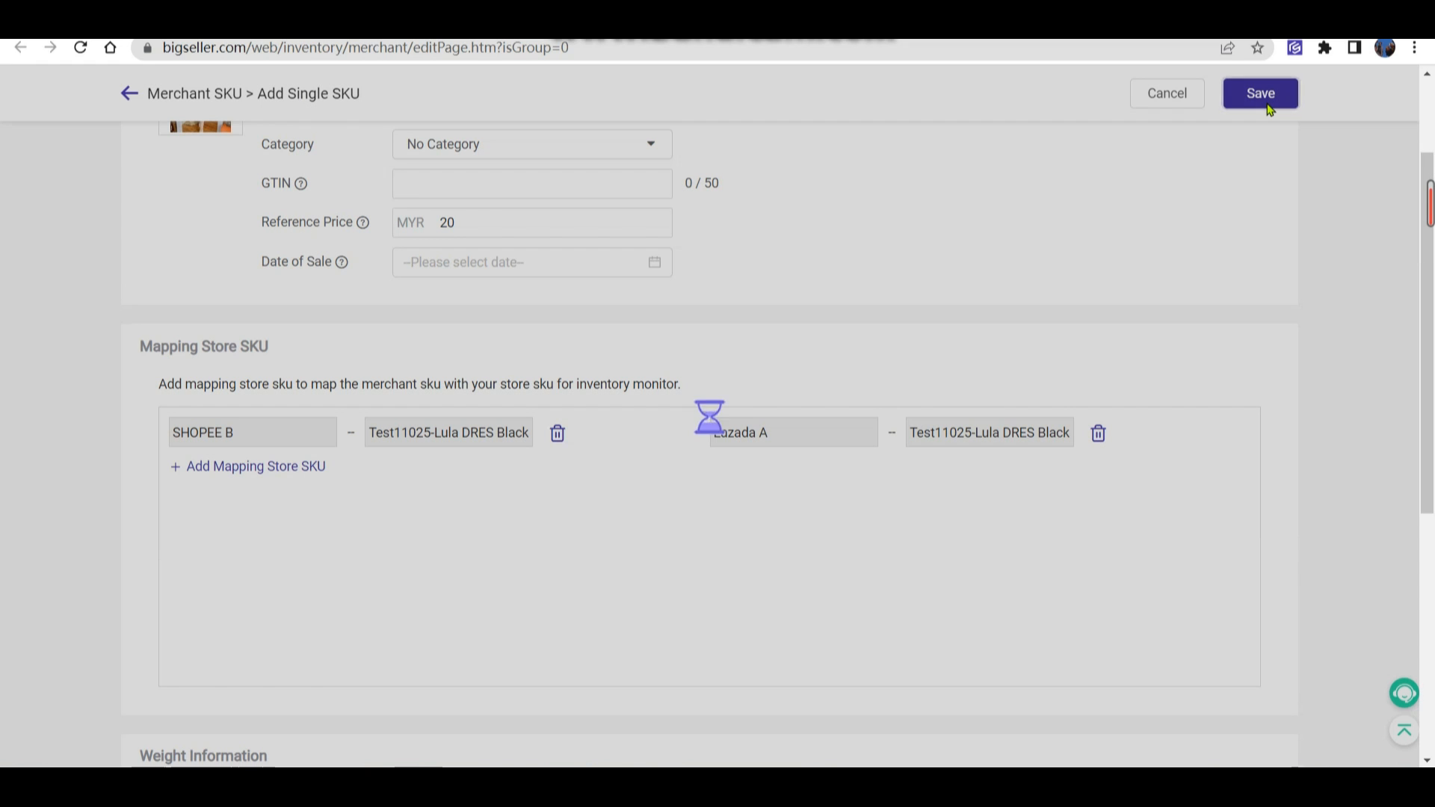
pyautogui.click(1260, 93)
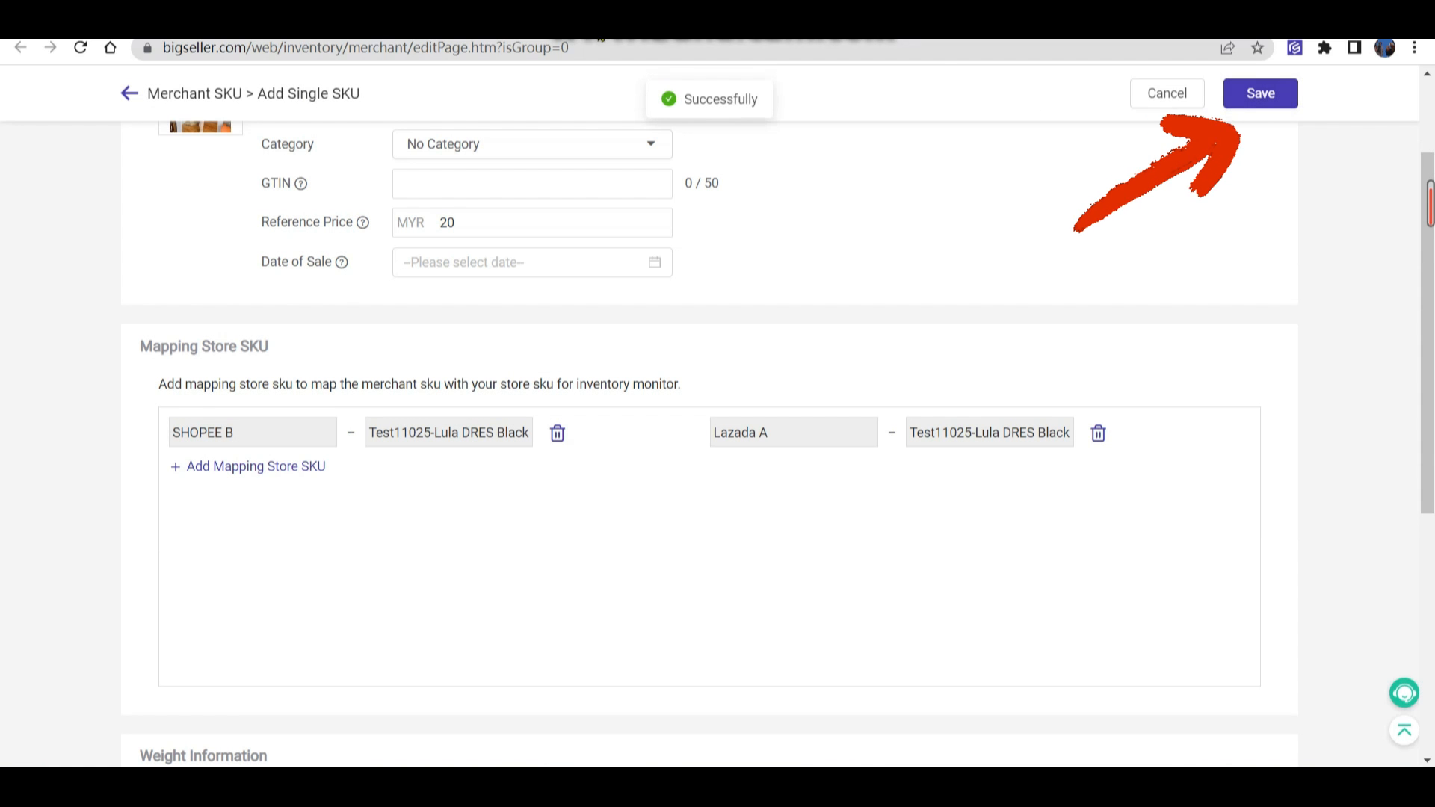
pyautogui.click(1259, 94)
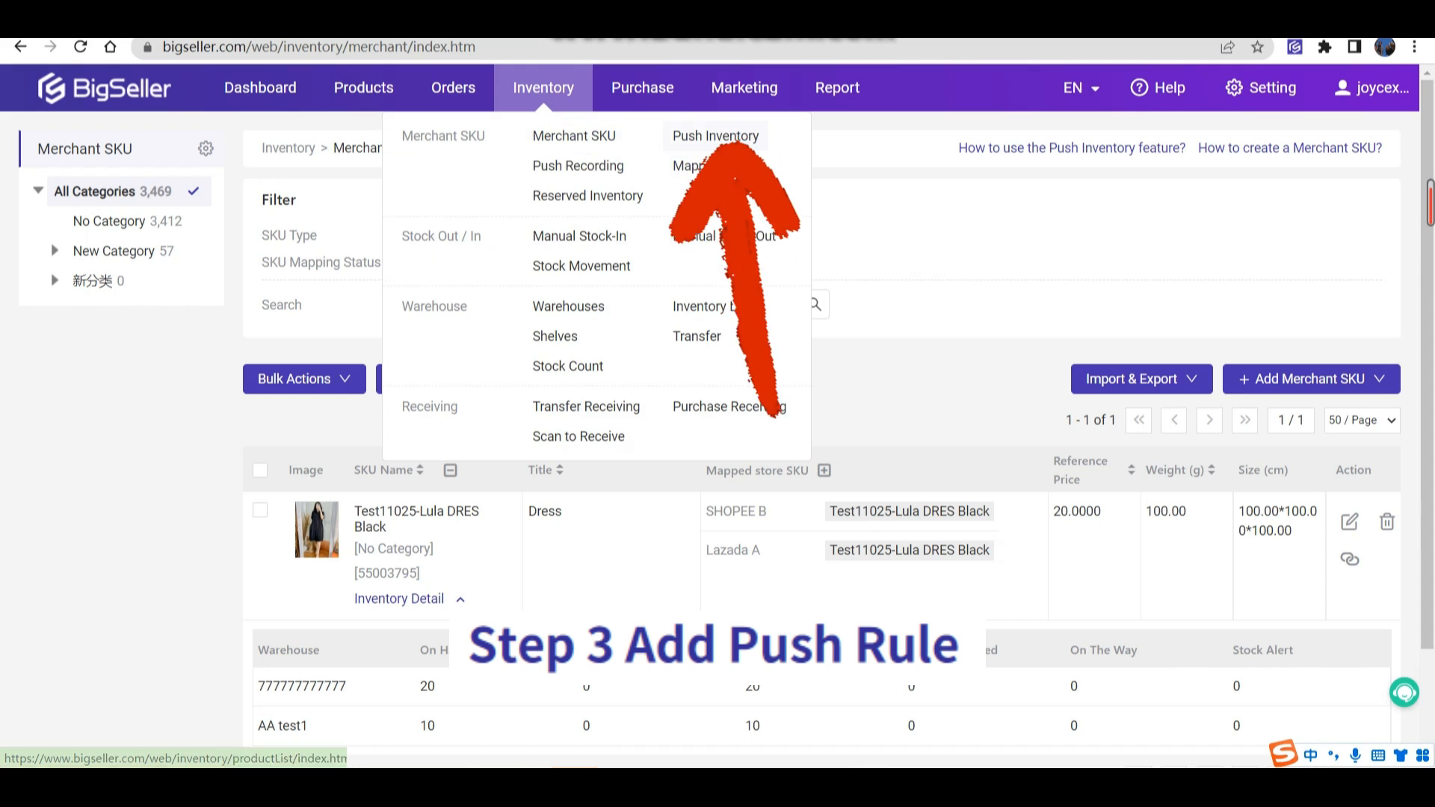
# Open Push Inventory from the Inventory menu to view the six push rules
pyautogui.click(714, 135)
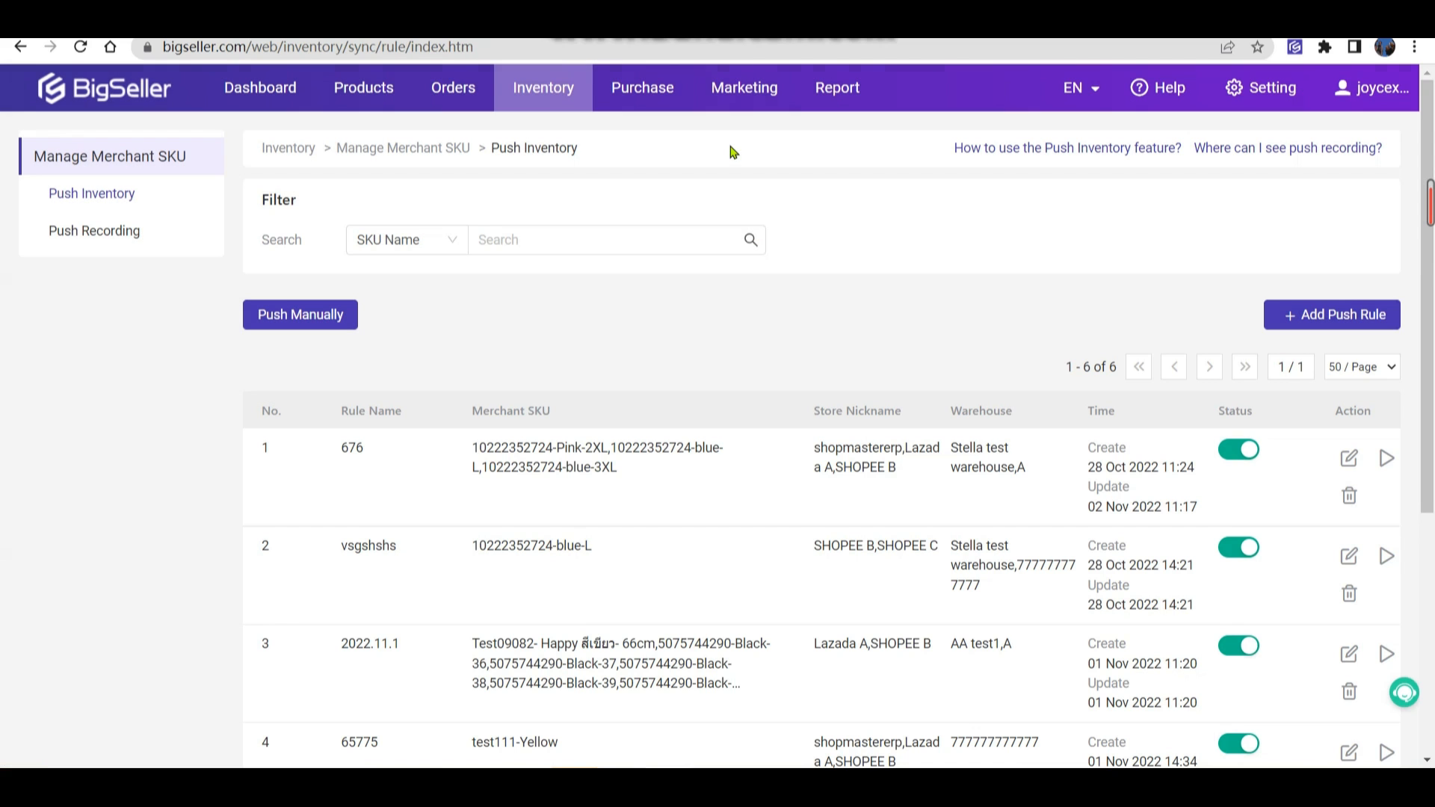
pyautogui.moveTo(1208, 346)
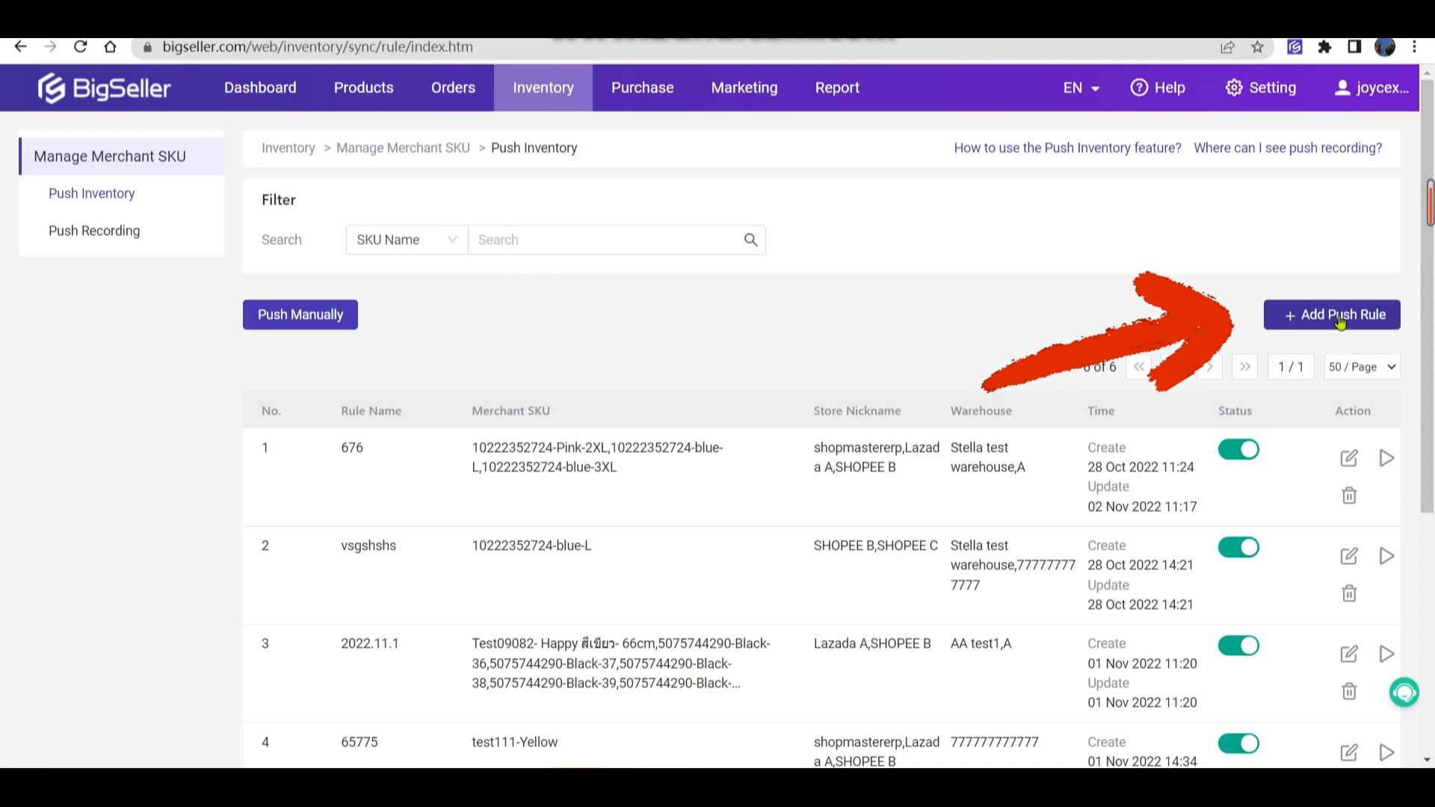
# Add a push rule named Test-Dress and begin selecting its merchant SKU
pyautogui.click(1331, 314)
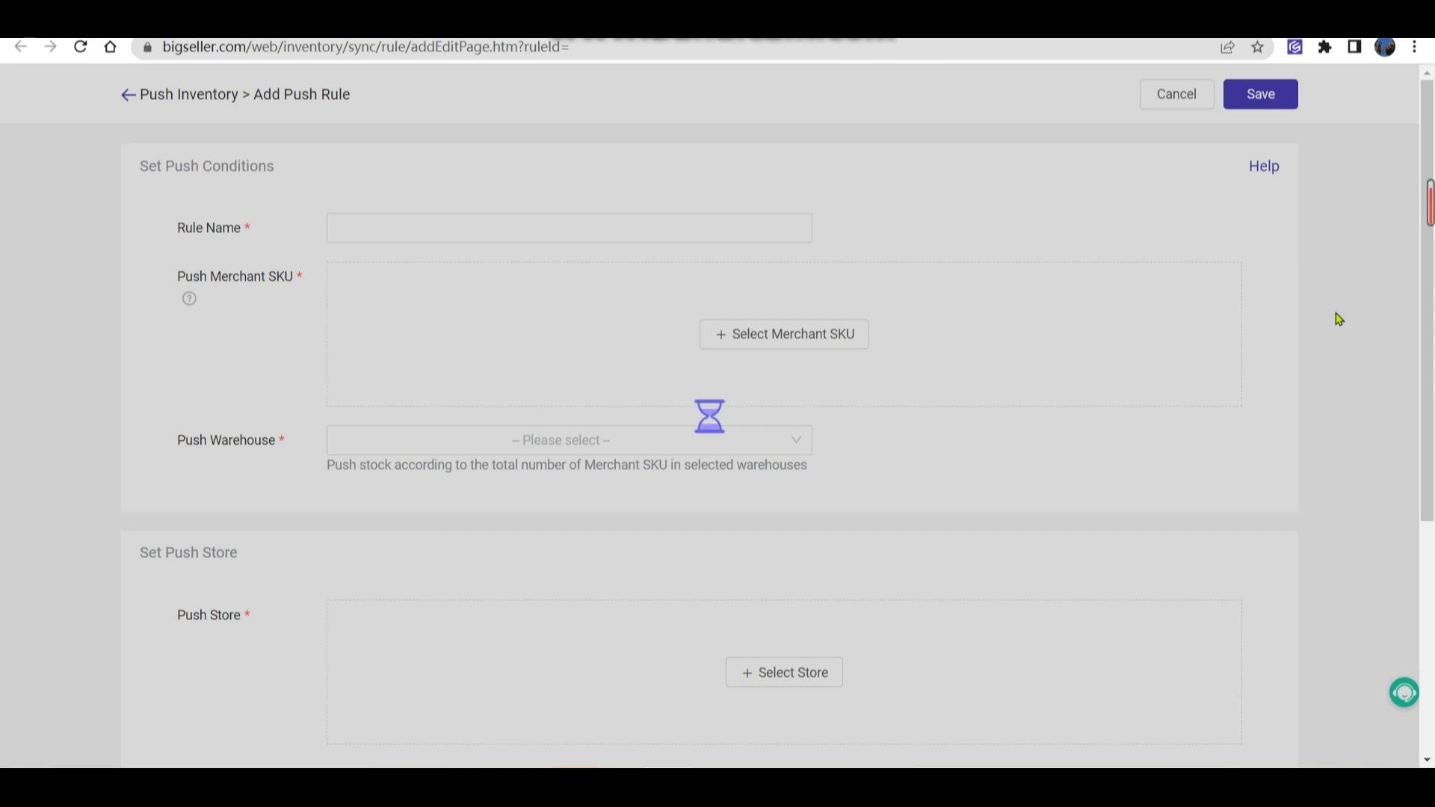
pyautogui.click(567, 227)
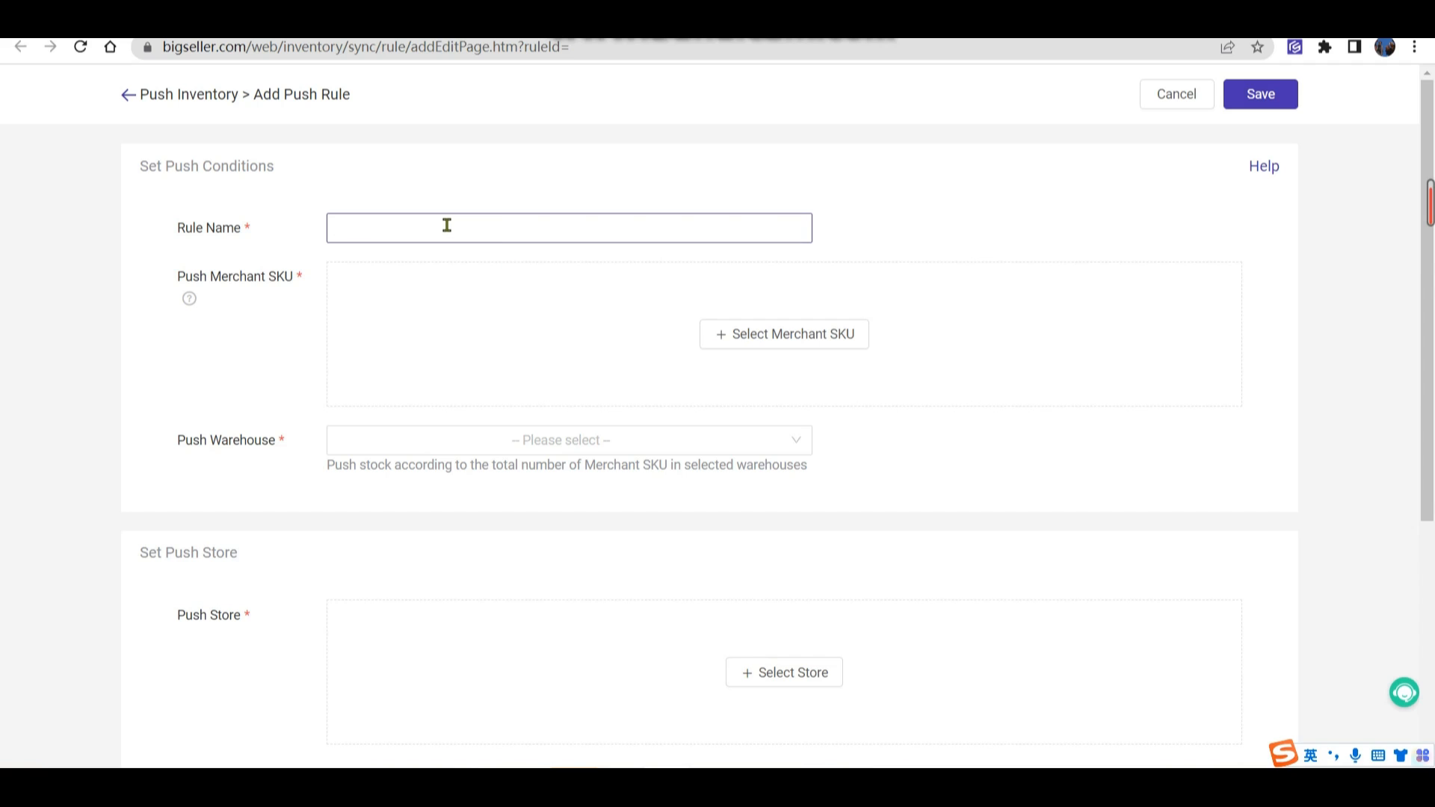
pyautogui.write('Test-Dress')
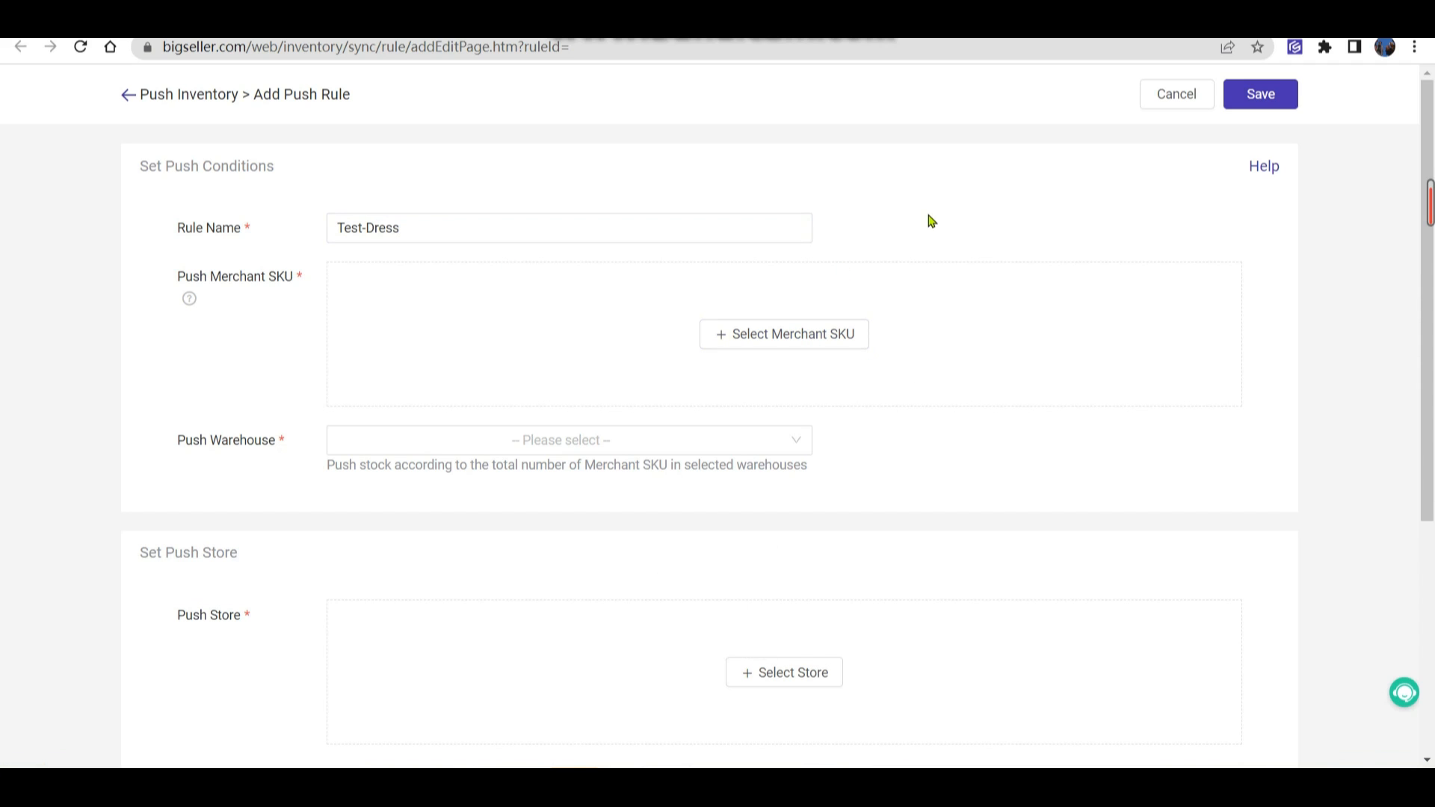
pyautogui.moveTo(887, 335)
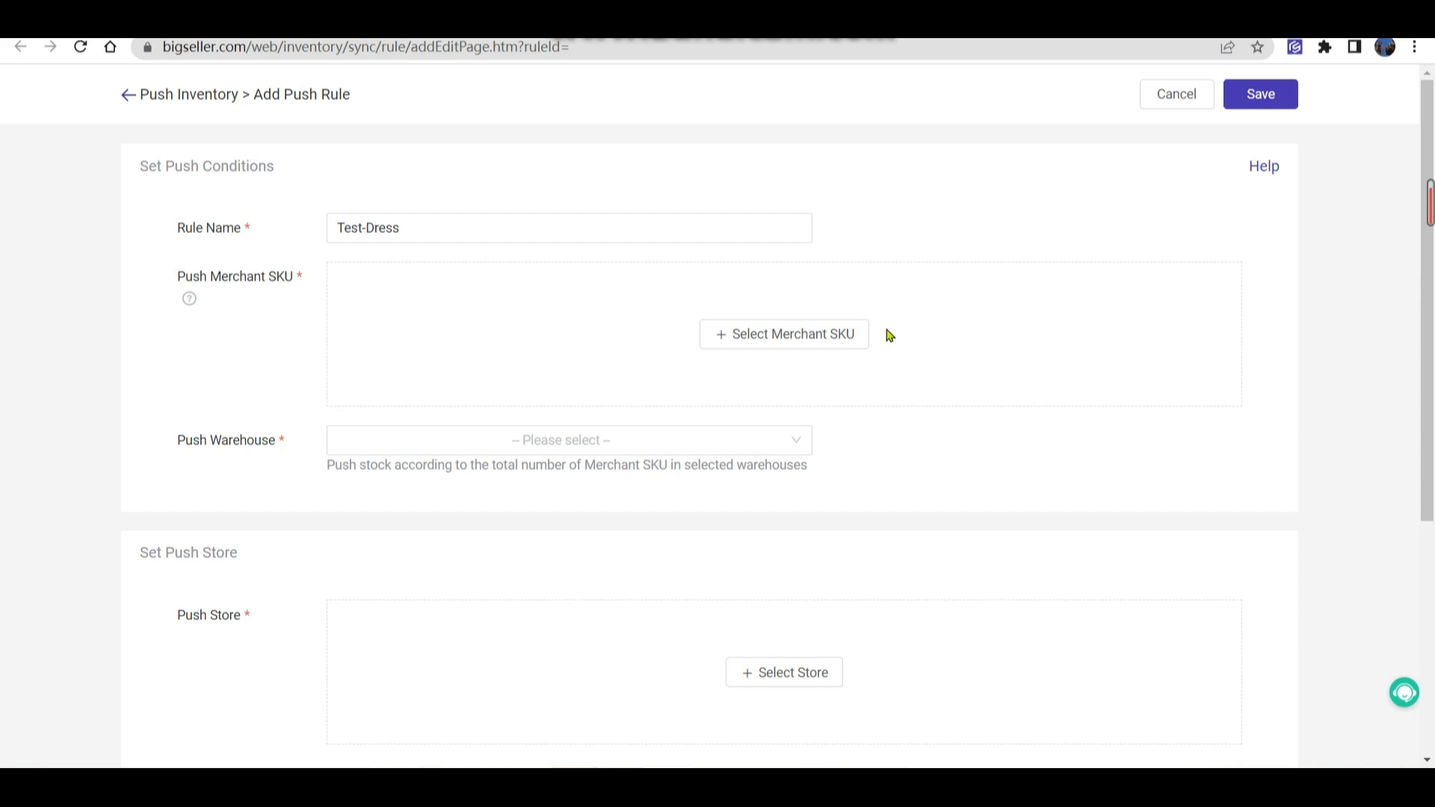
pyautogui.click(783, 333)
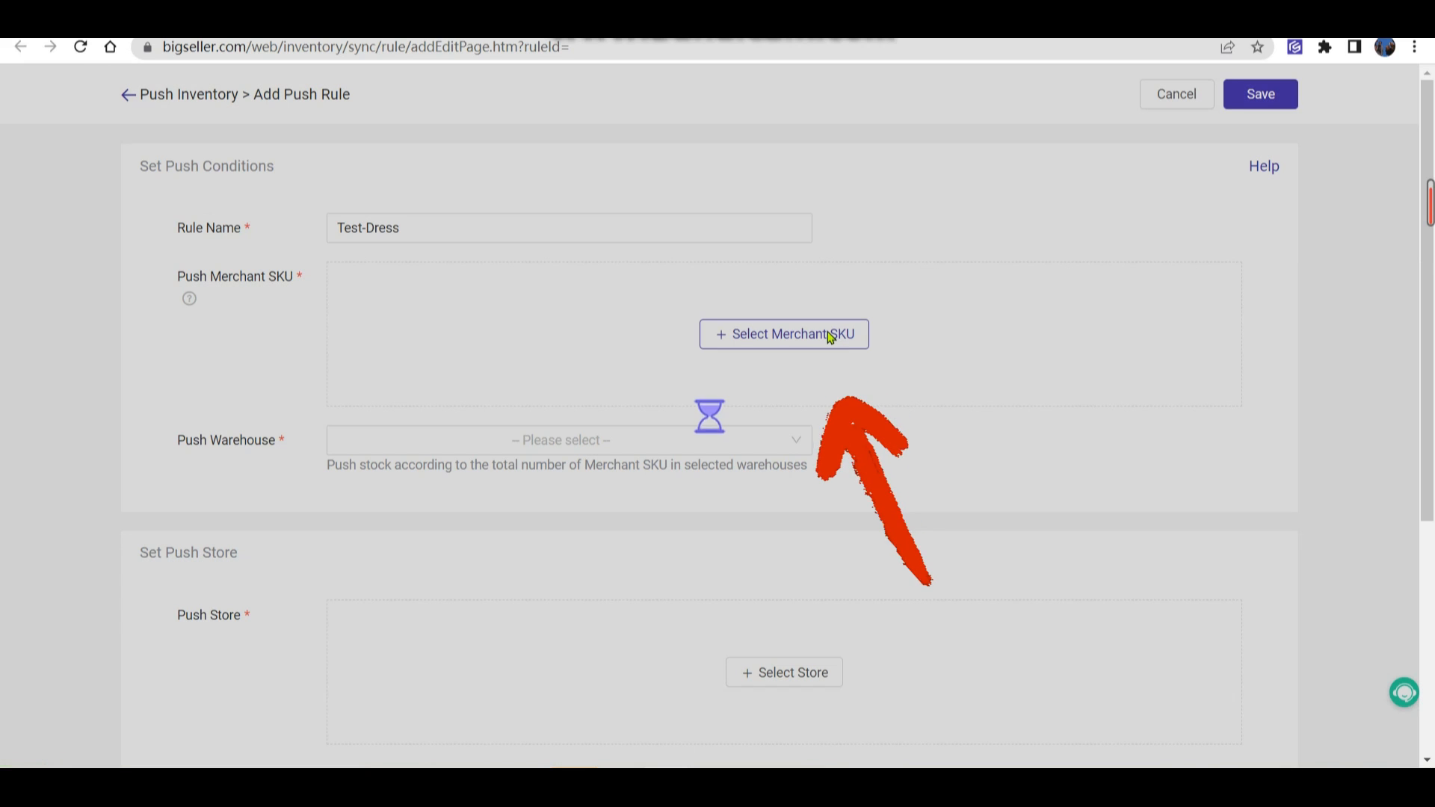
# Search for and select Merchant SKU Test11025-Lula DRES Black for the Test-Dress rule
pyautogui.click(783, 333)
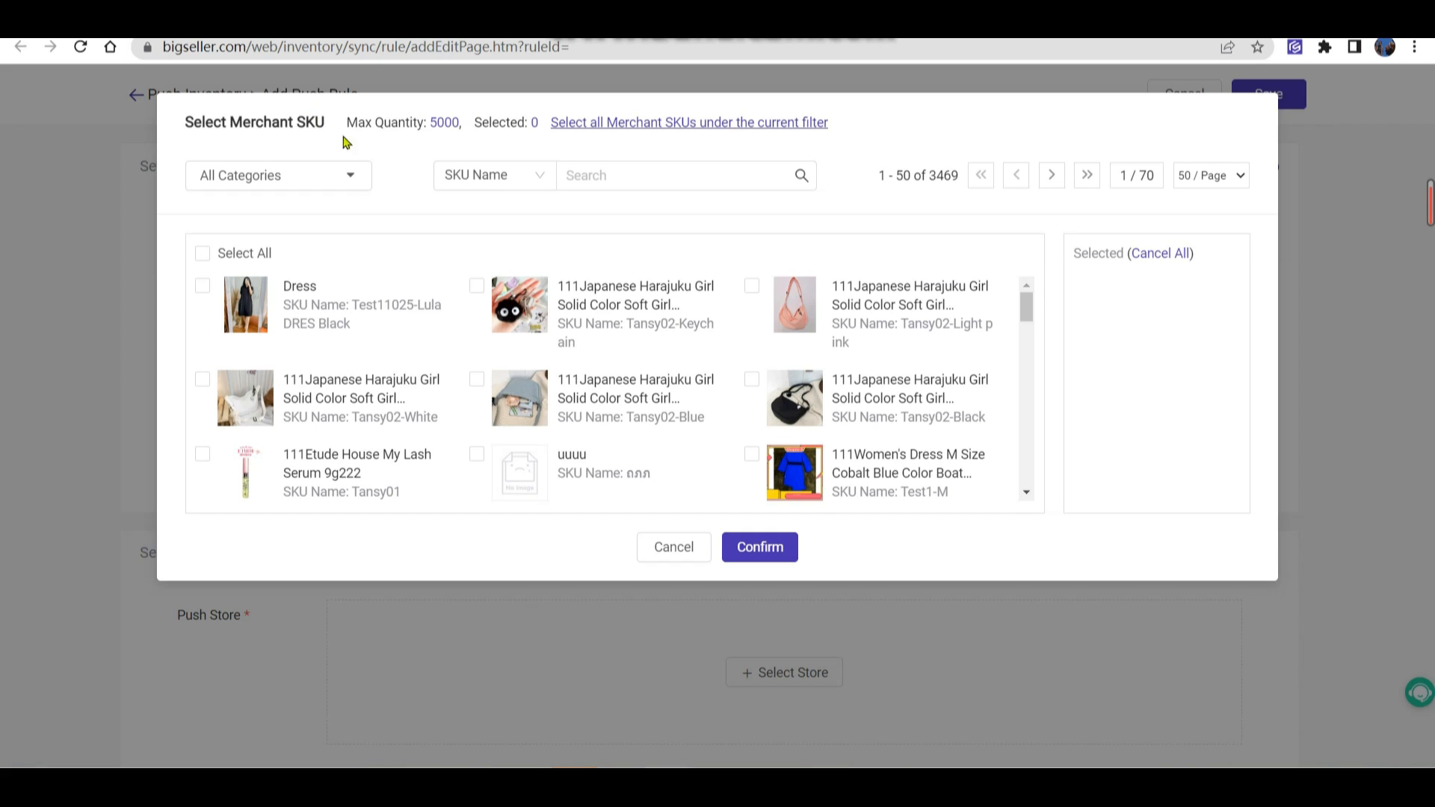
pyautogui.click(277, 175)
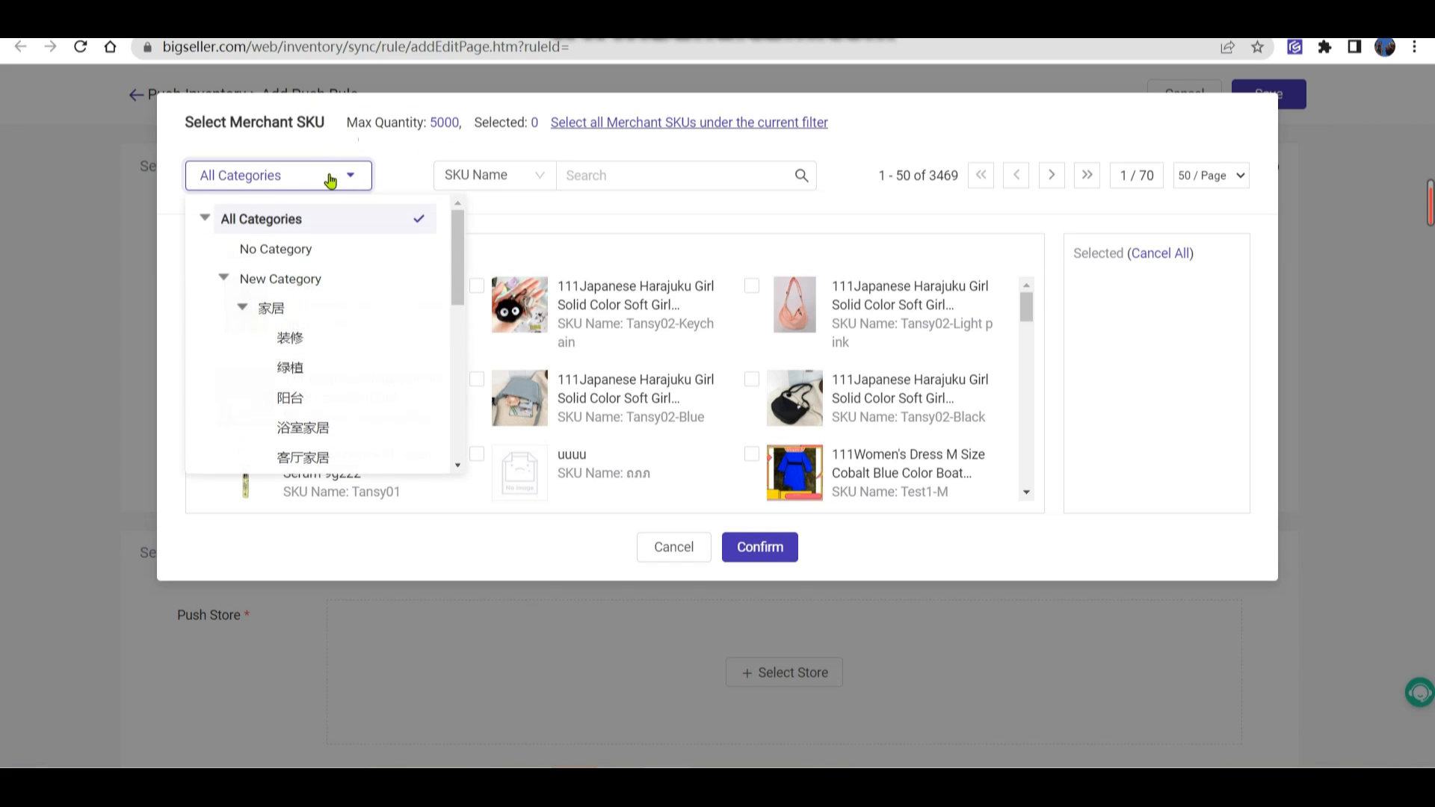
pyautogui.click(493, 175)
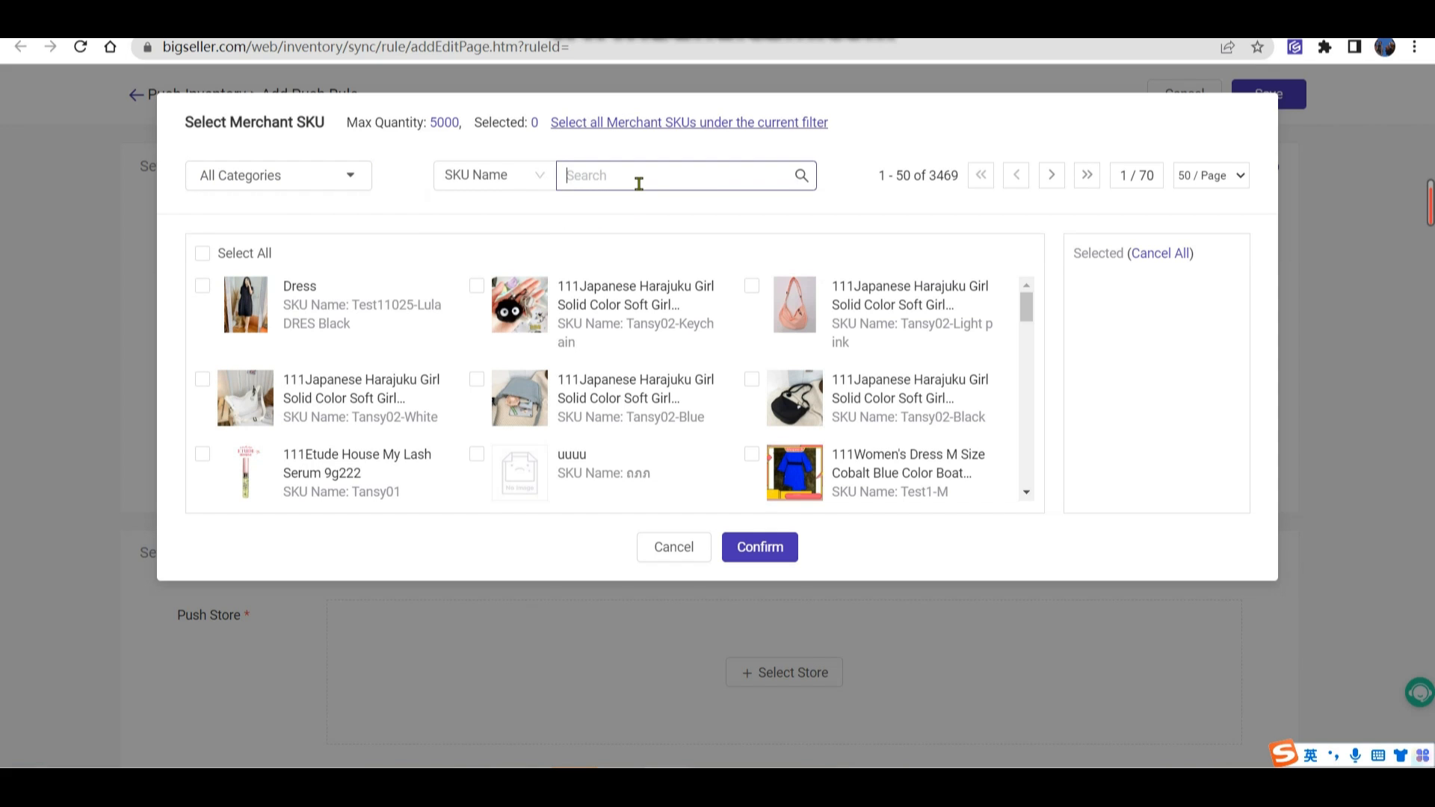
pyautogui.write('Test11025-Lula DRES Black')
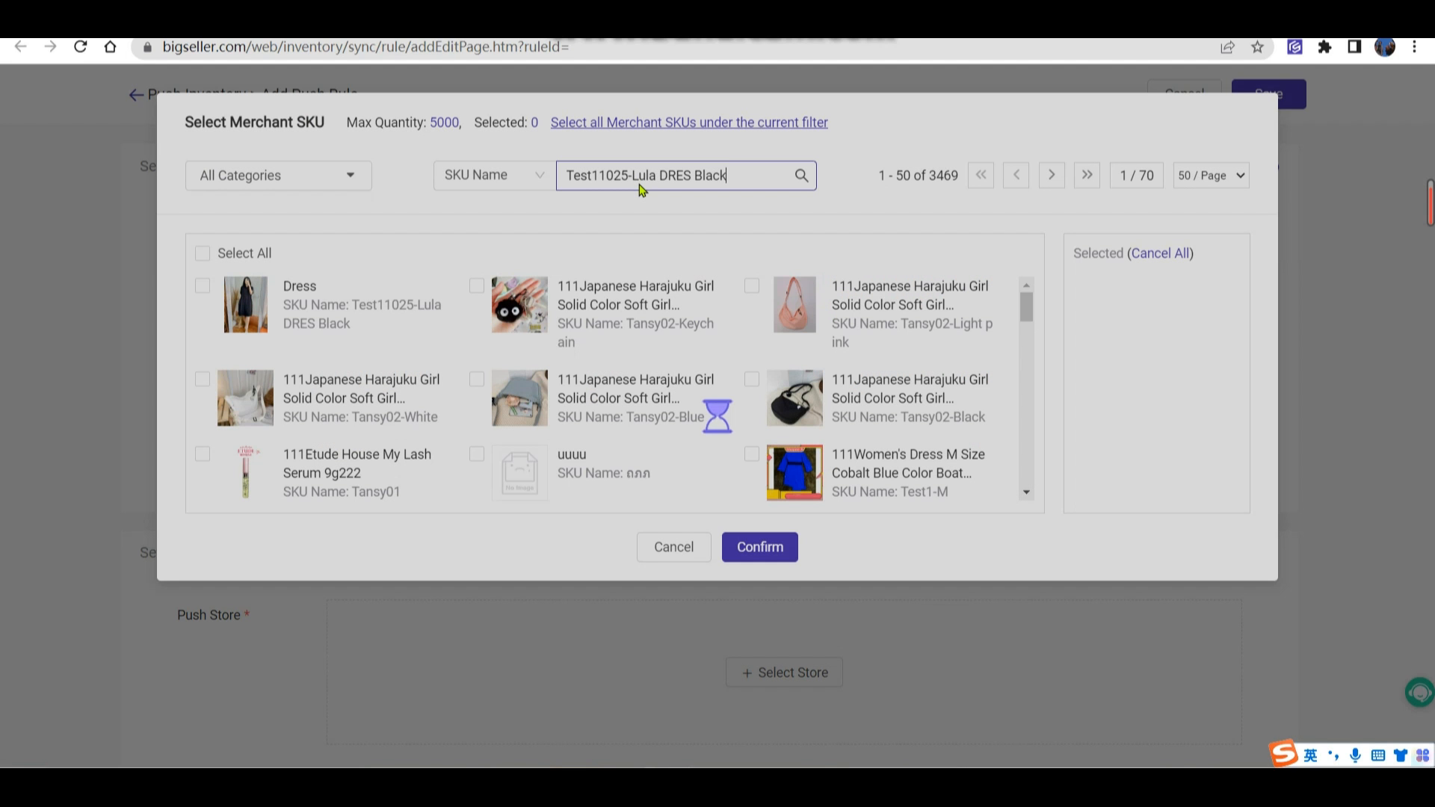
pyautogui.click(801, 175)
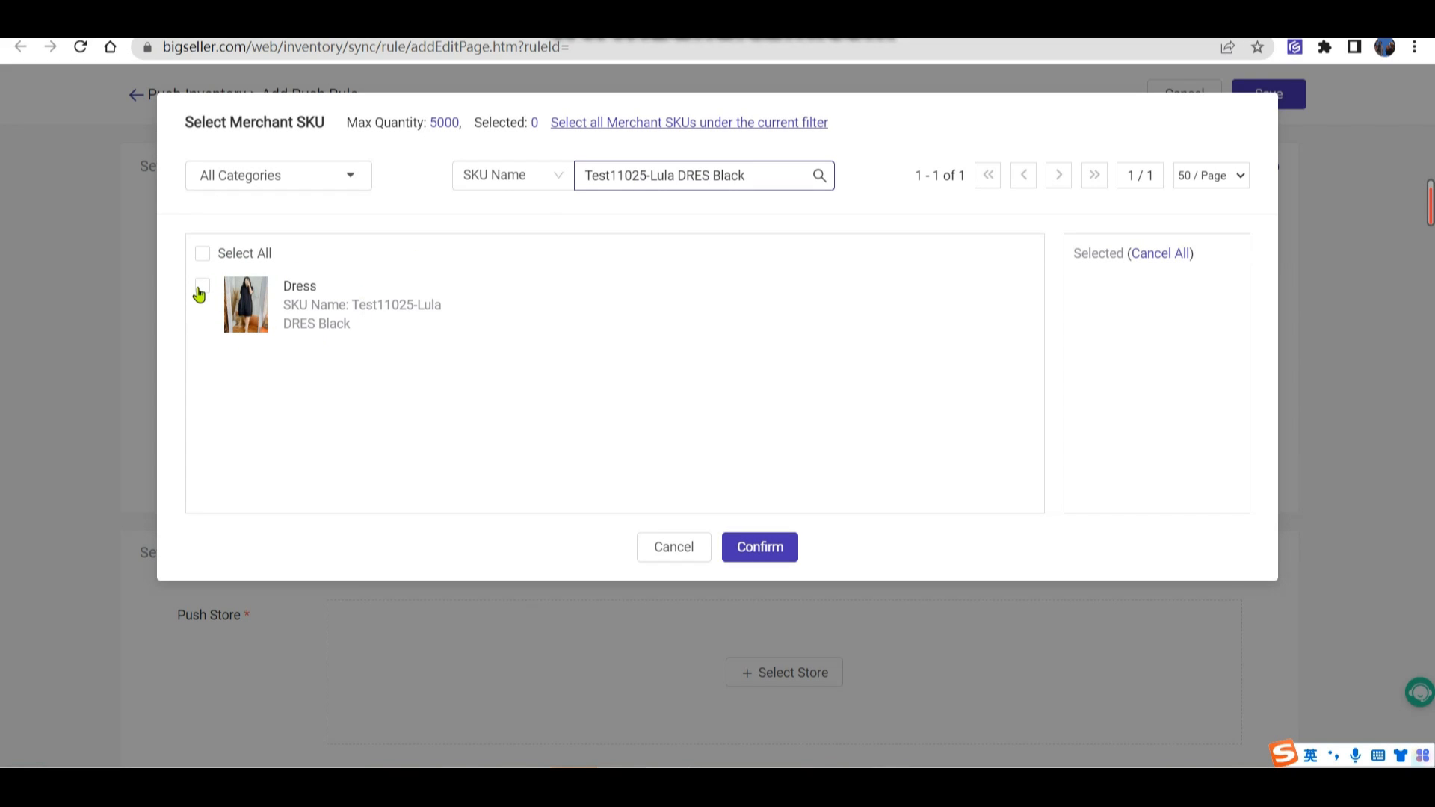
pyautogui.click(203, 286)
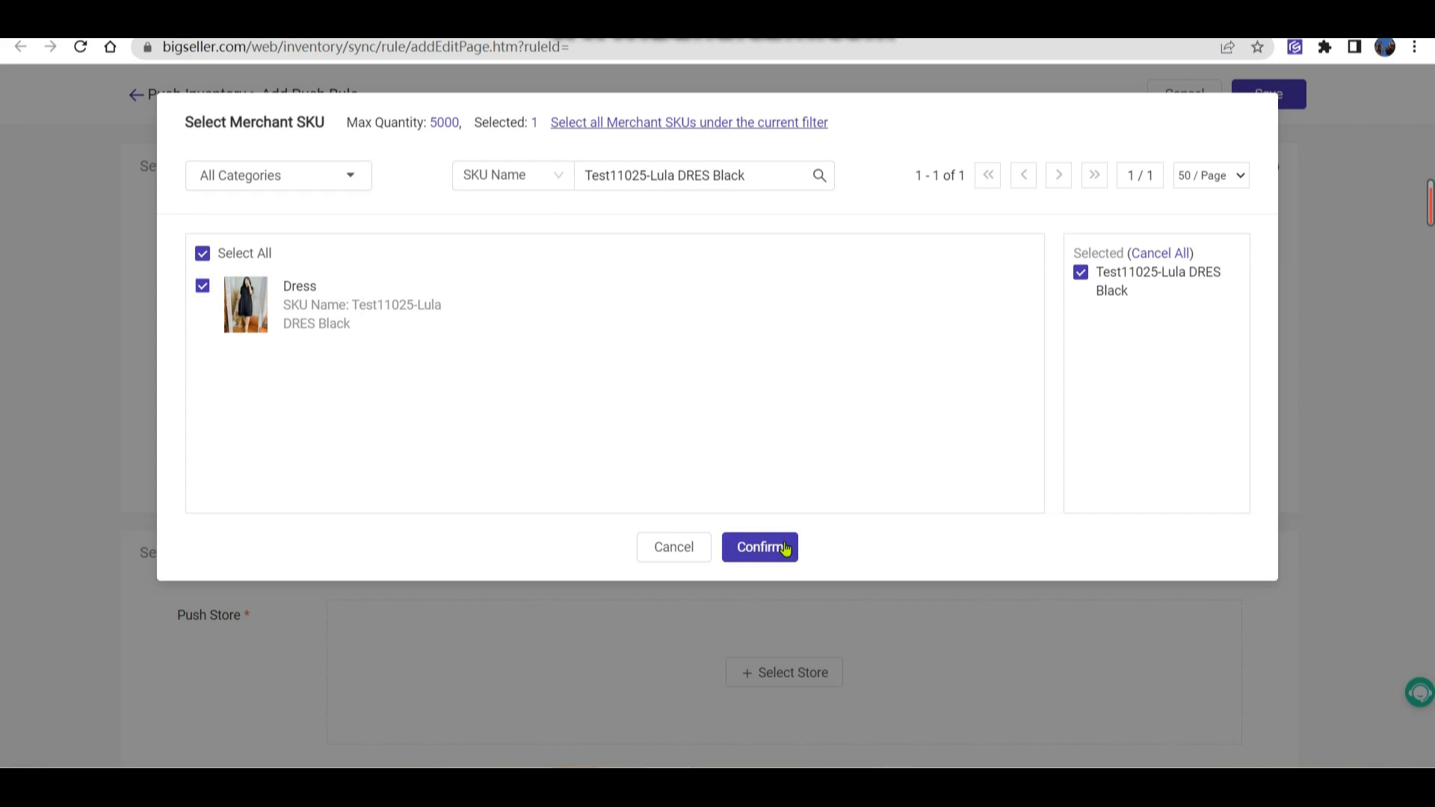
pyautogui.click(759, 546)
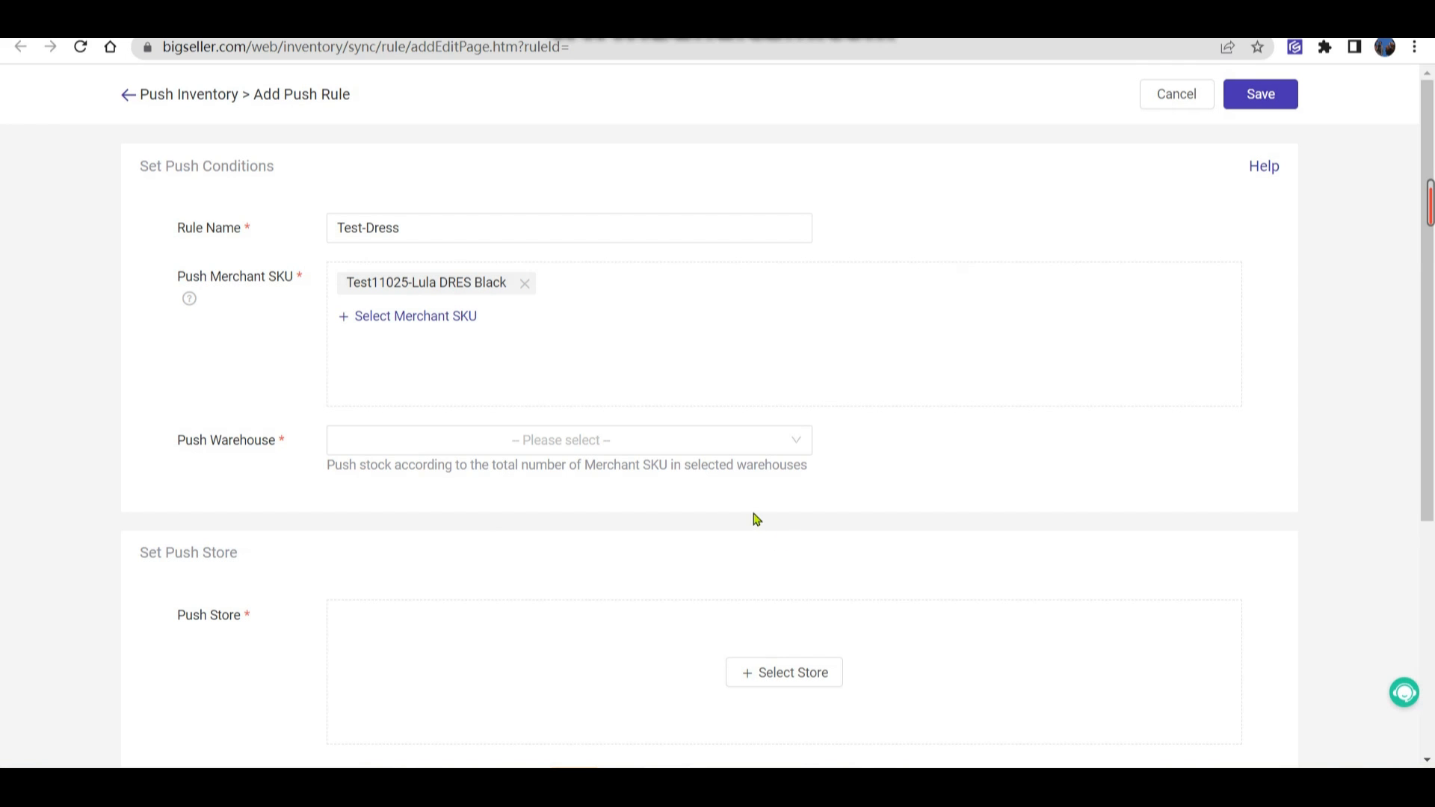
pyautogui.moveTo(615, 322)
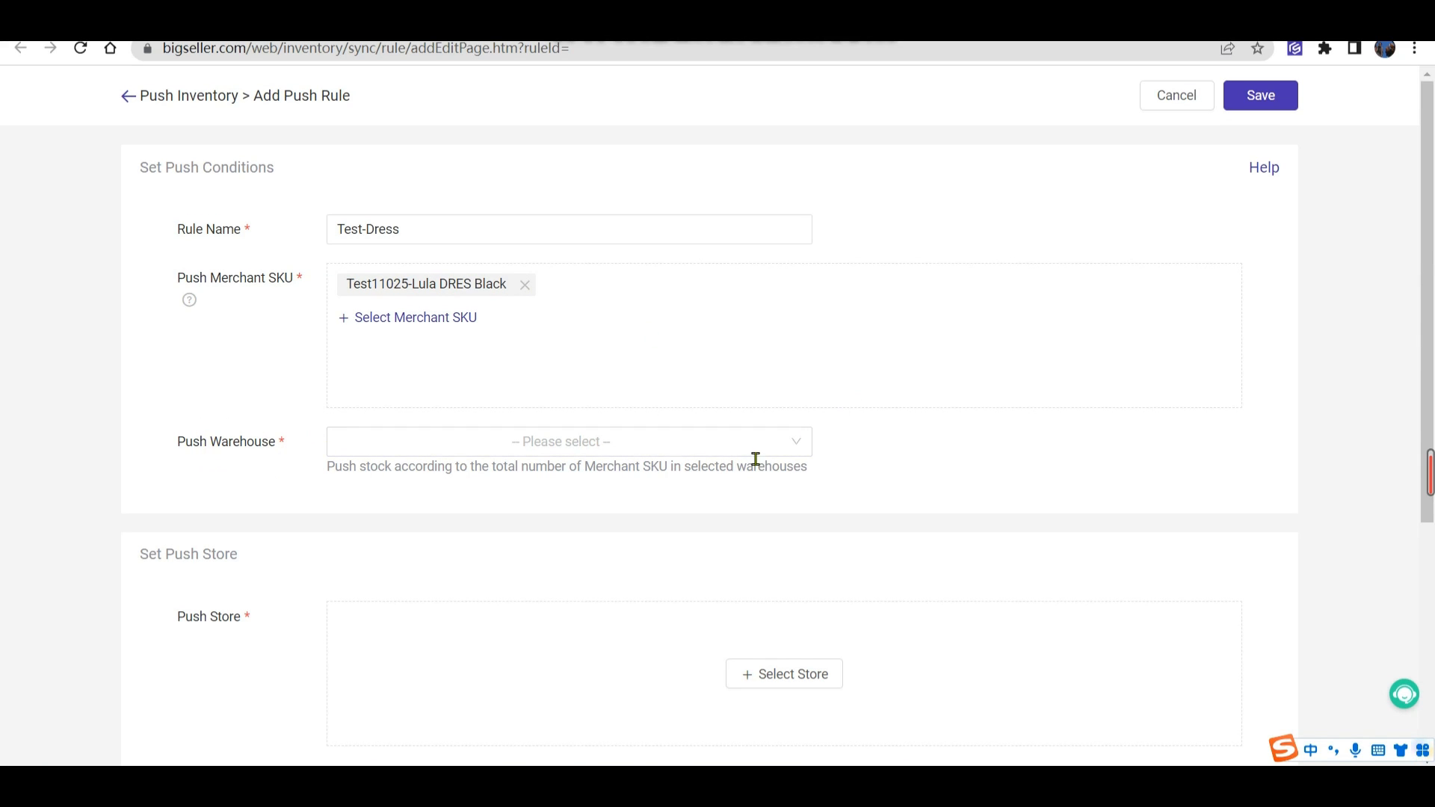
pyautogui.click(559, 440)
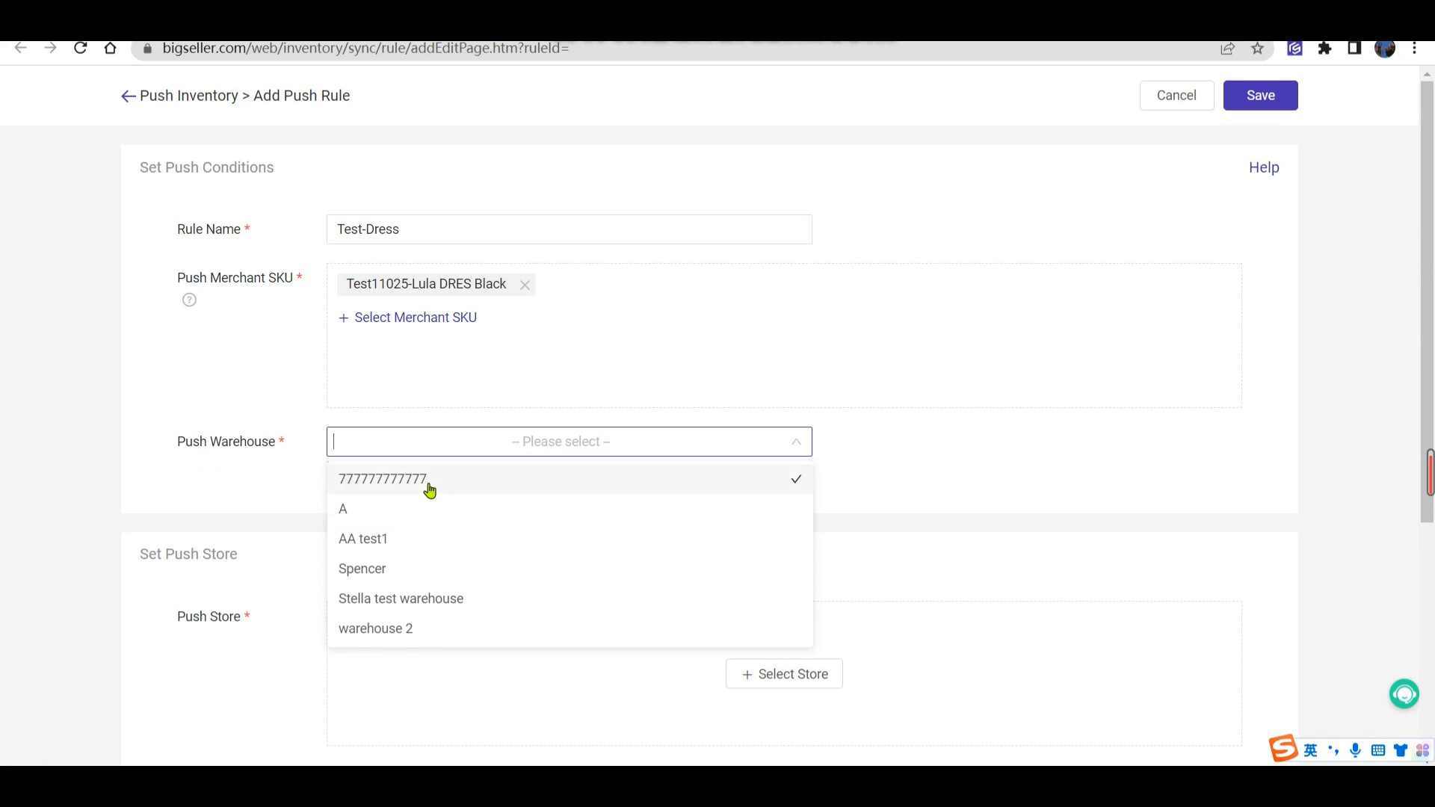
pyautogui.click(343, 509)
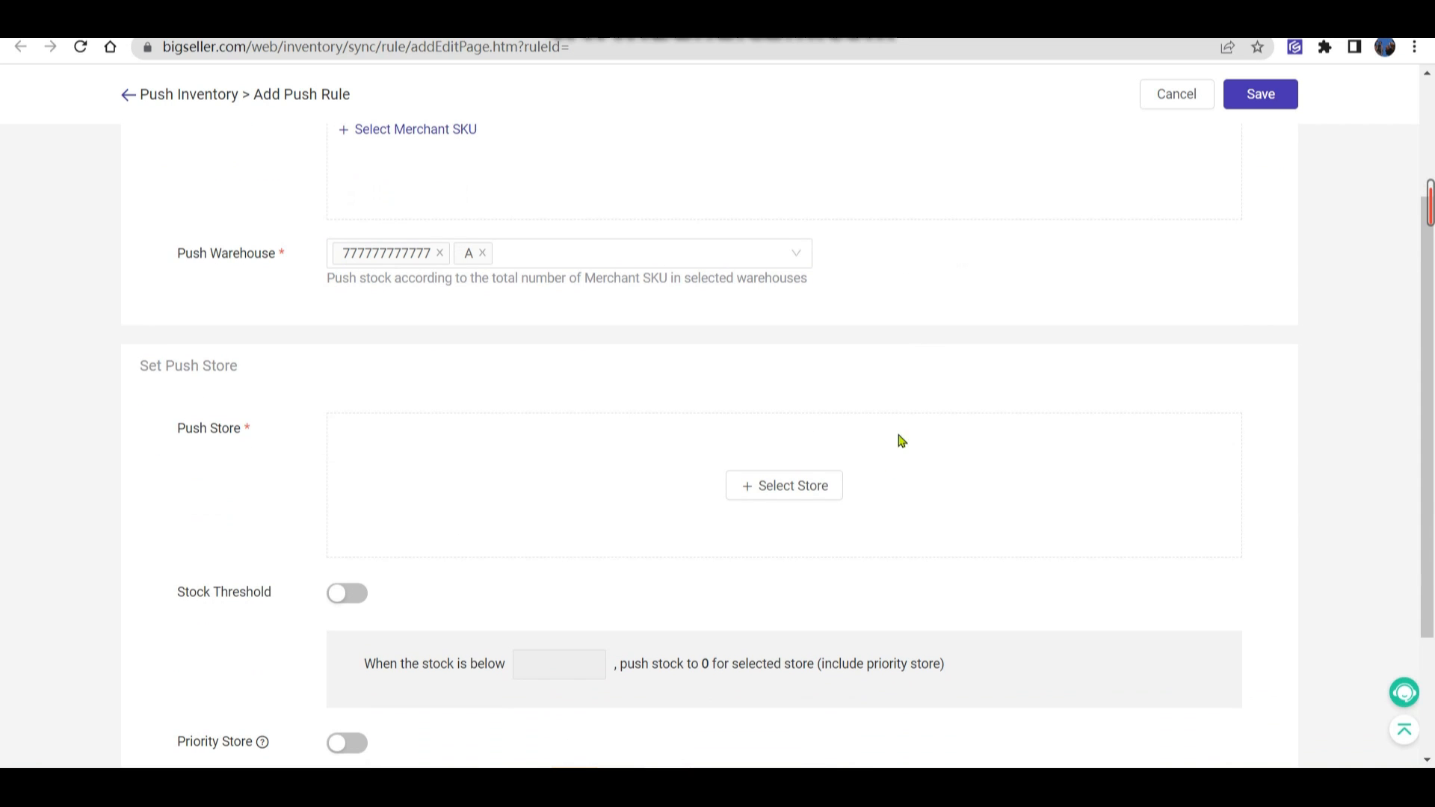
pyautogui.click(783, 485)
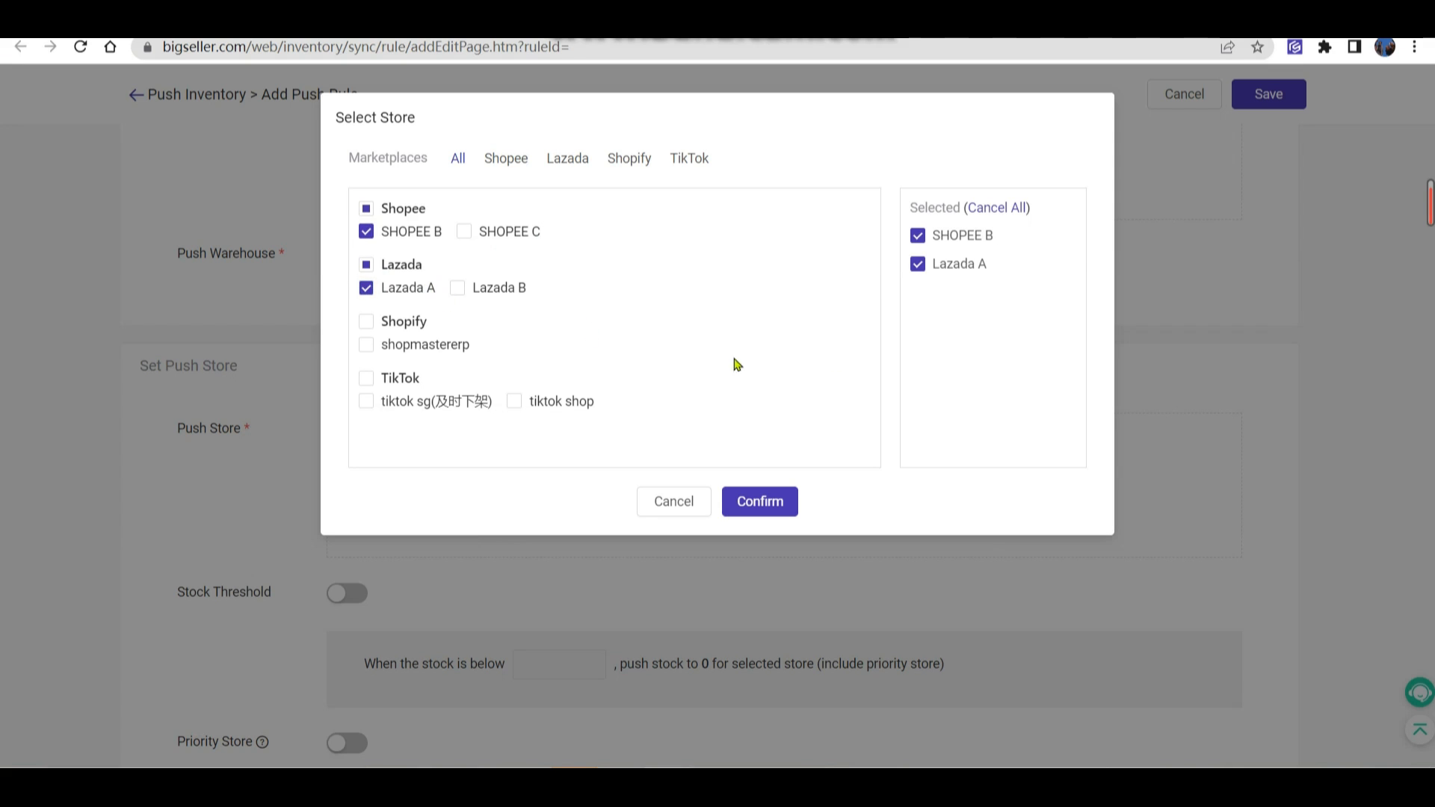
pyautogui.click(758, 501)
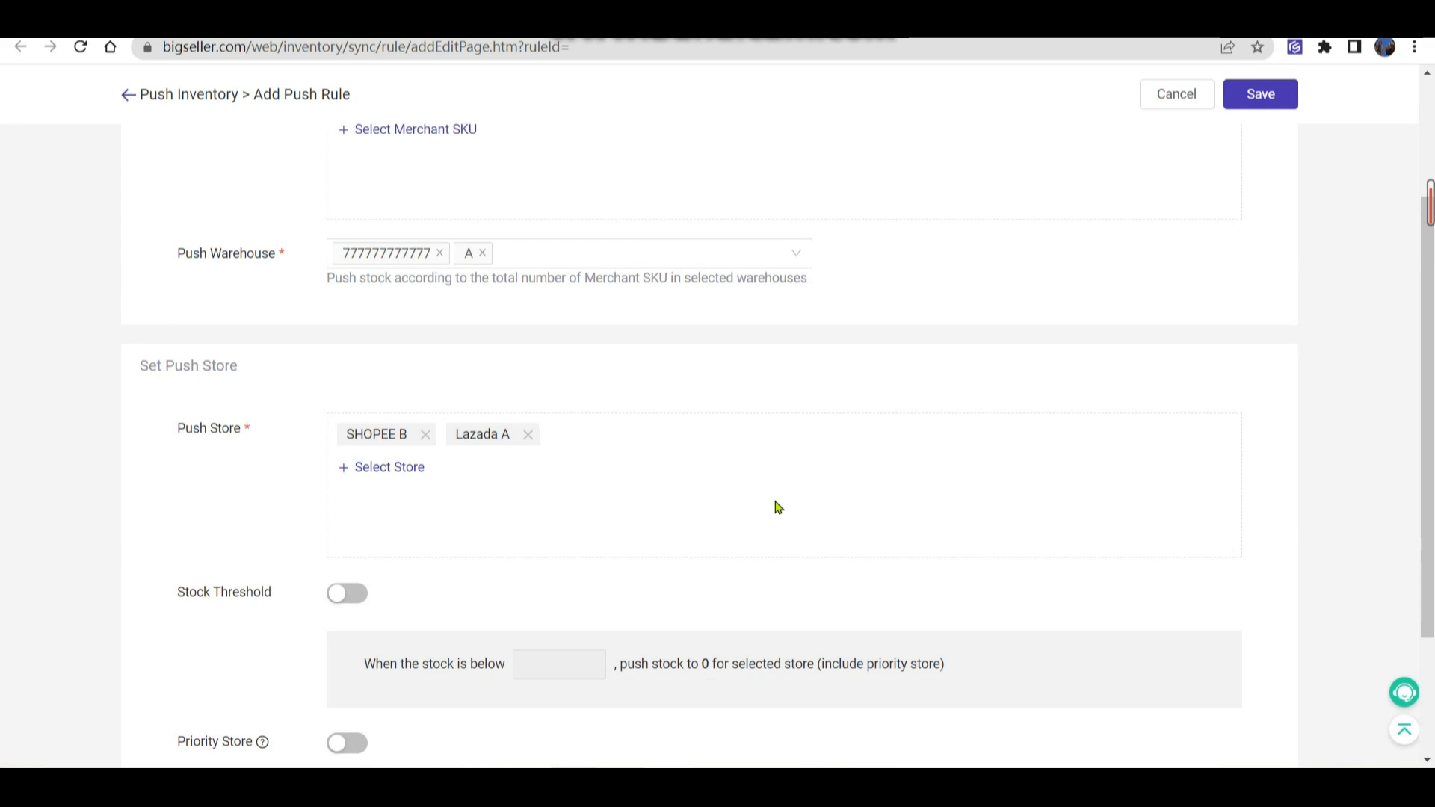
# Enable the stock threshold, pushing 0 stock when stock is below 5
pyautogui.scroll(-3)
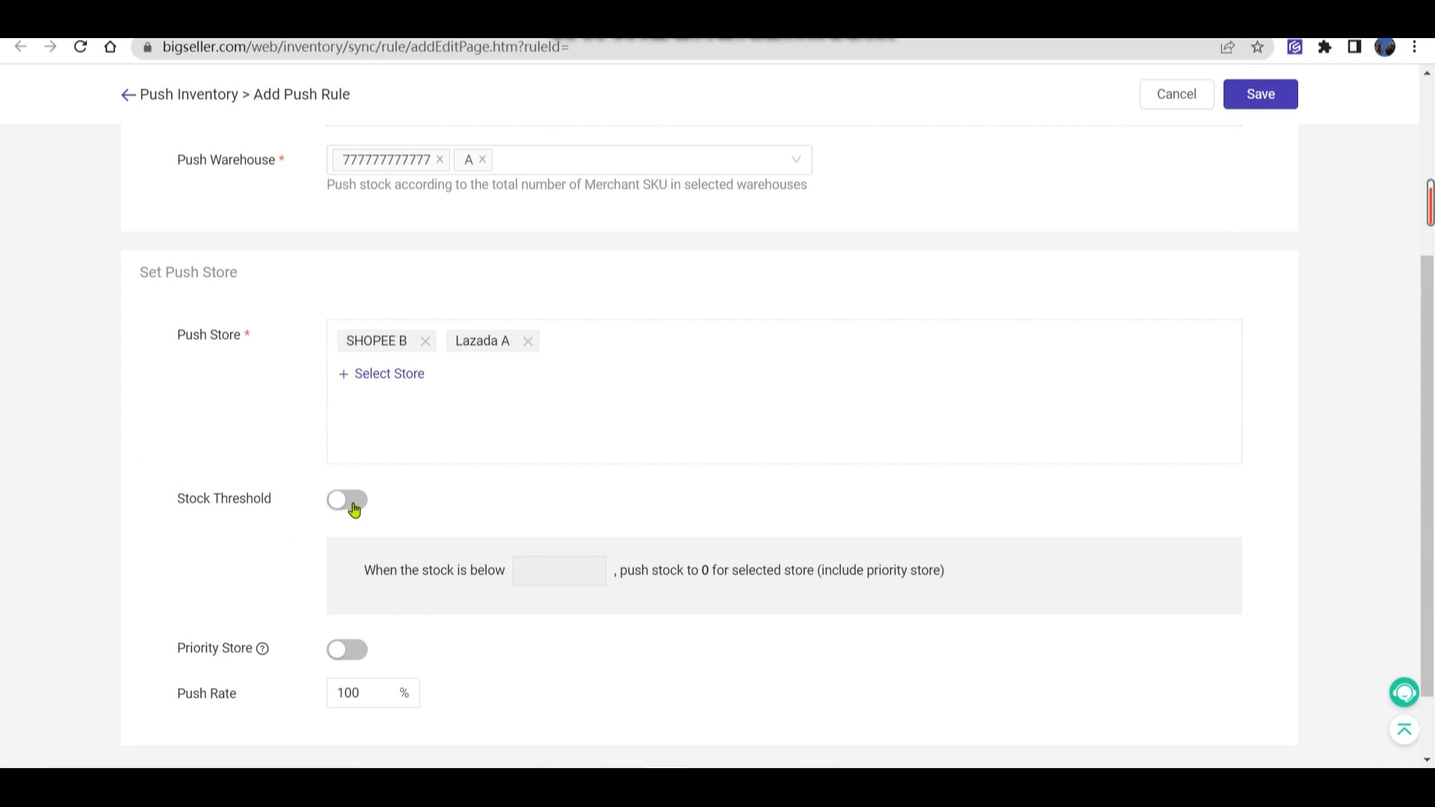
pyautogui.click(346, 498)
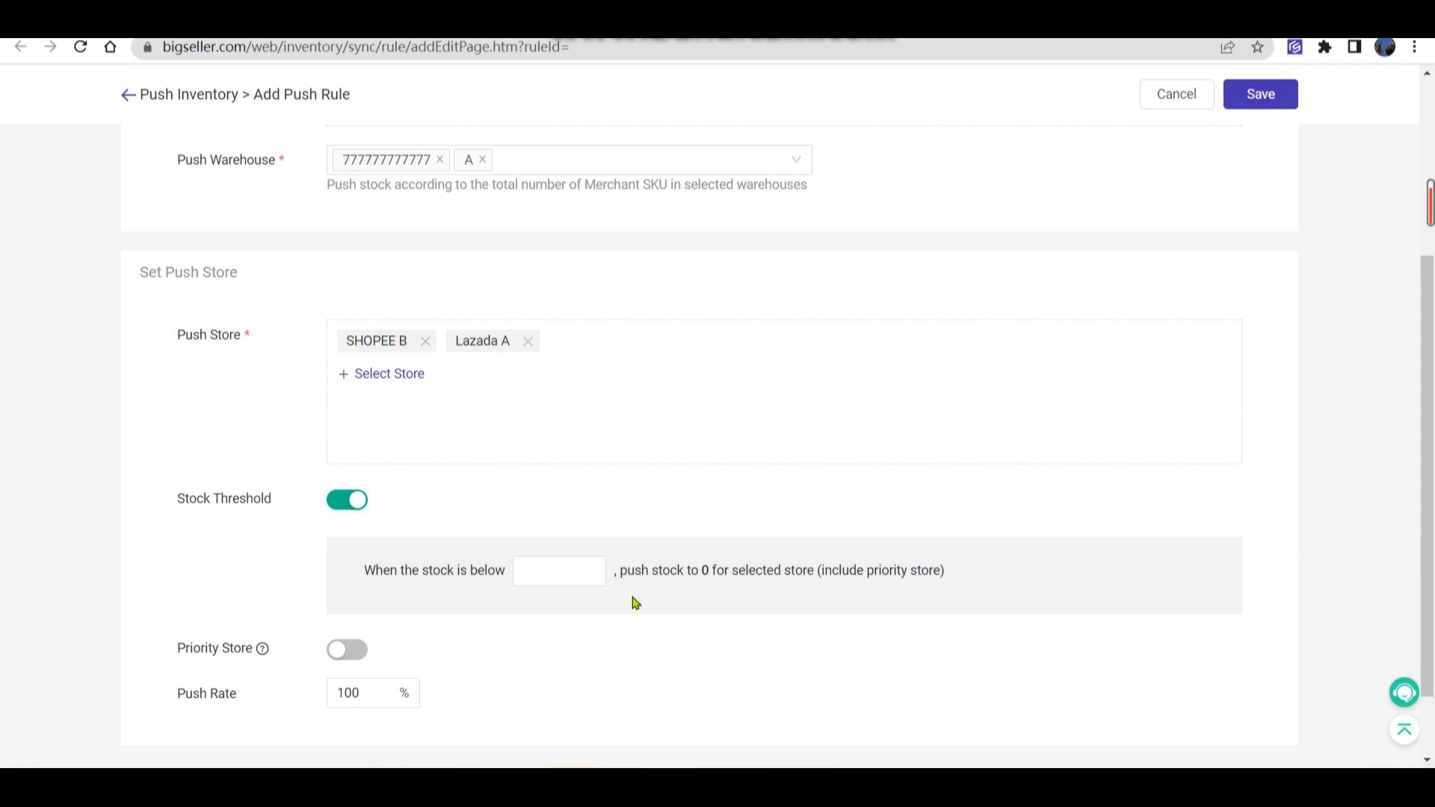
pyautogui.moveTo(888, 608)
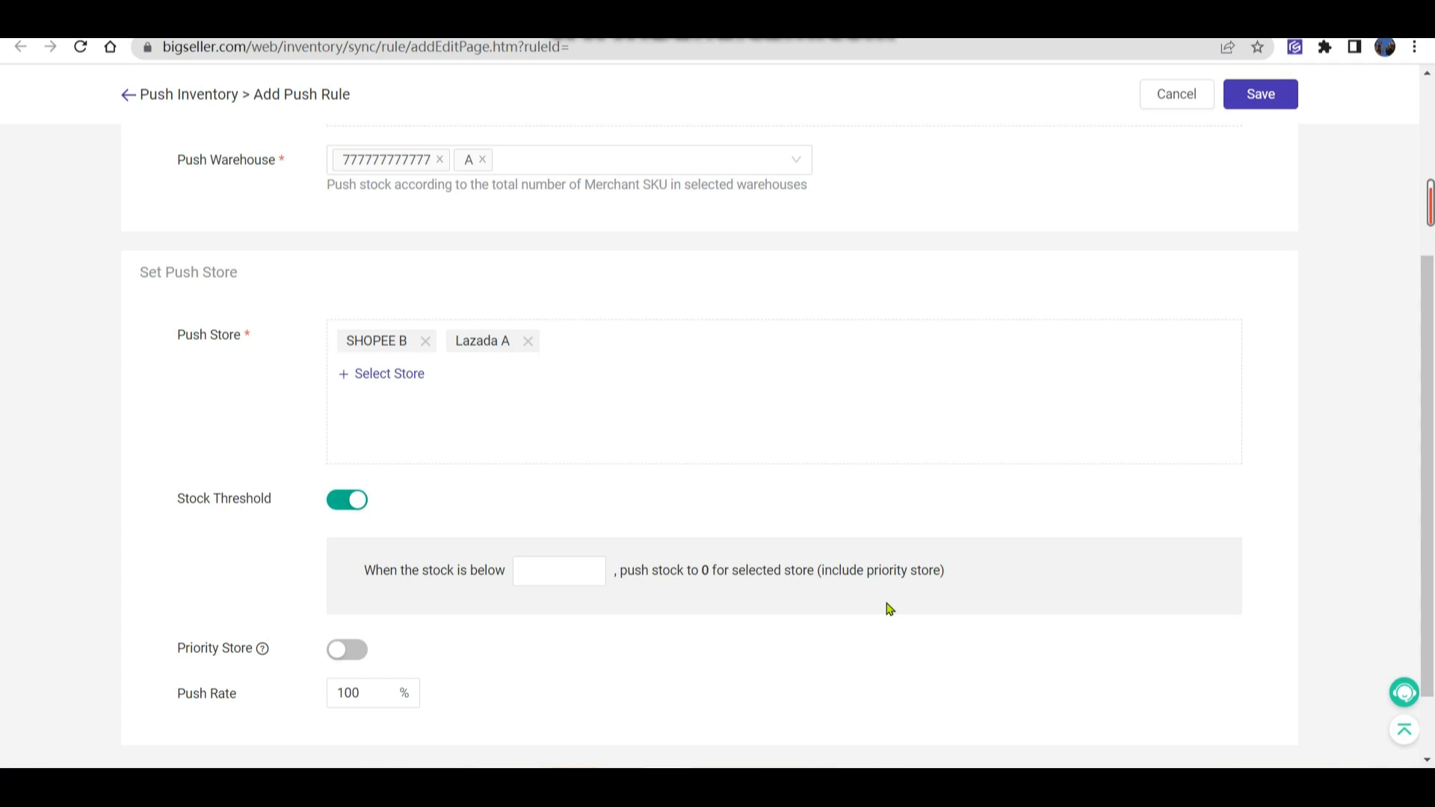
pyautogui.click(558, 571)
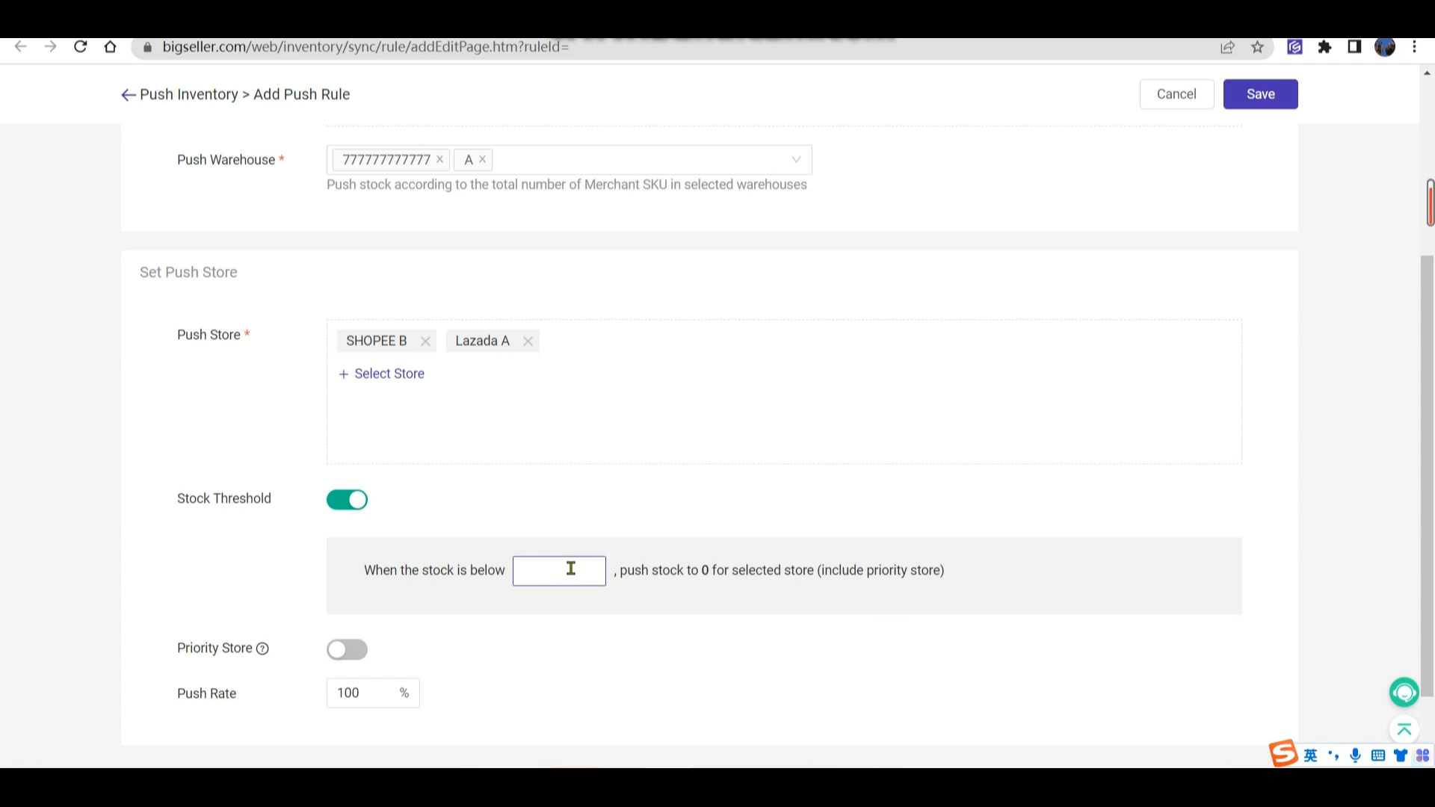
pyautogui.write('5')
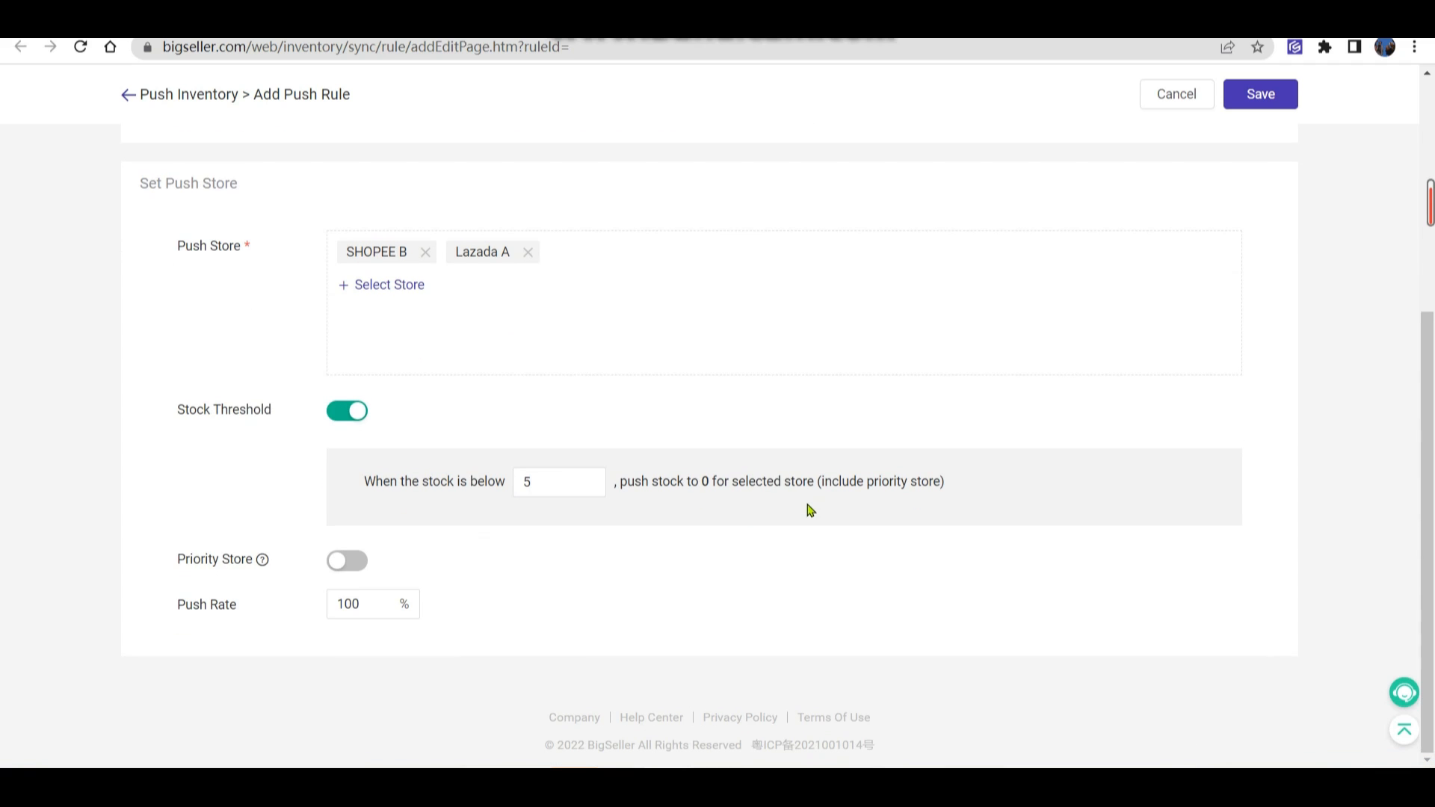
pyautogui.moveTo(264, 558)
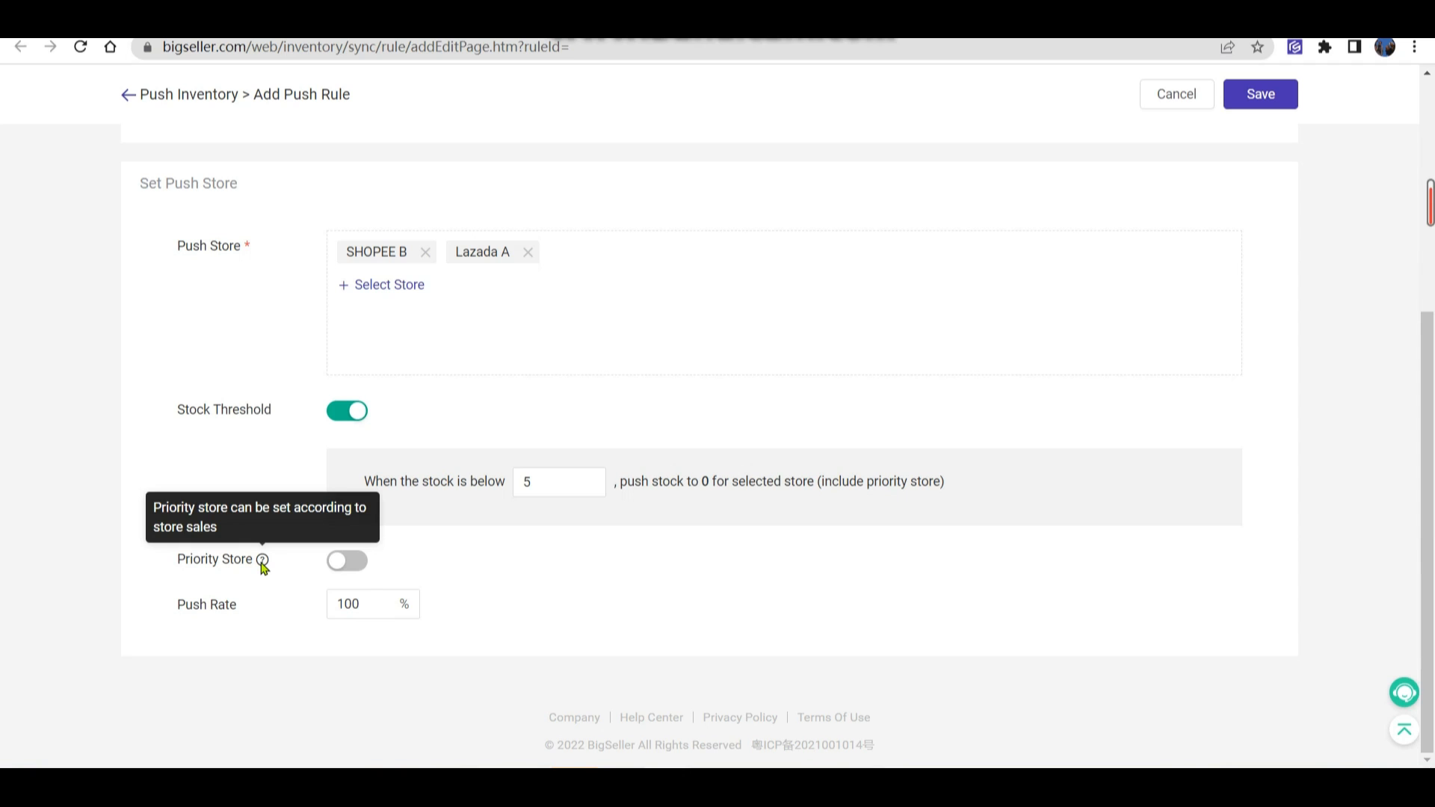
pyautogui.moveTo(280, 566)
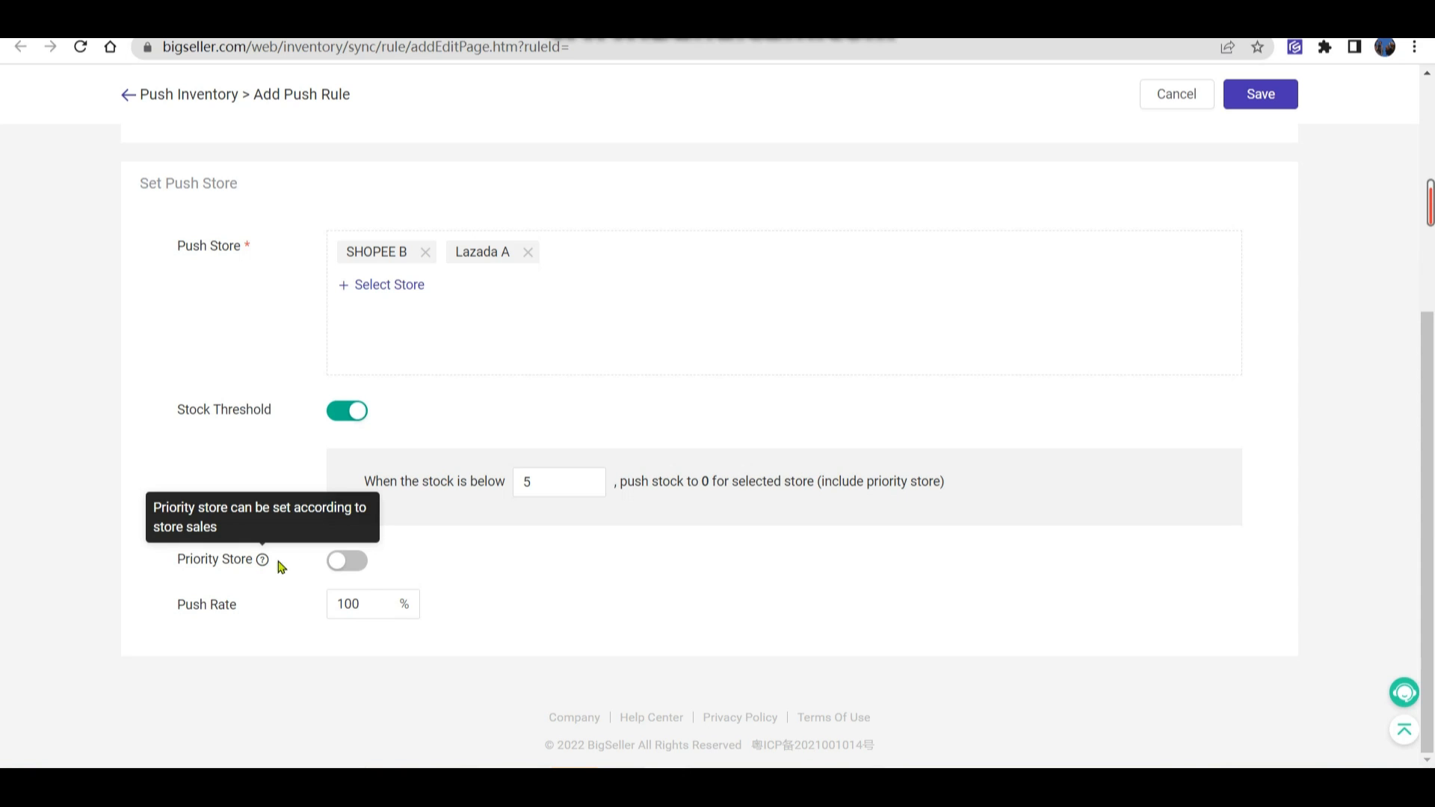
# Enable Priority Store, choose SHOPEE B, and set the other stores' threshold field
pyautogui.click(347, 560)
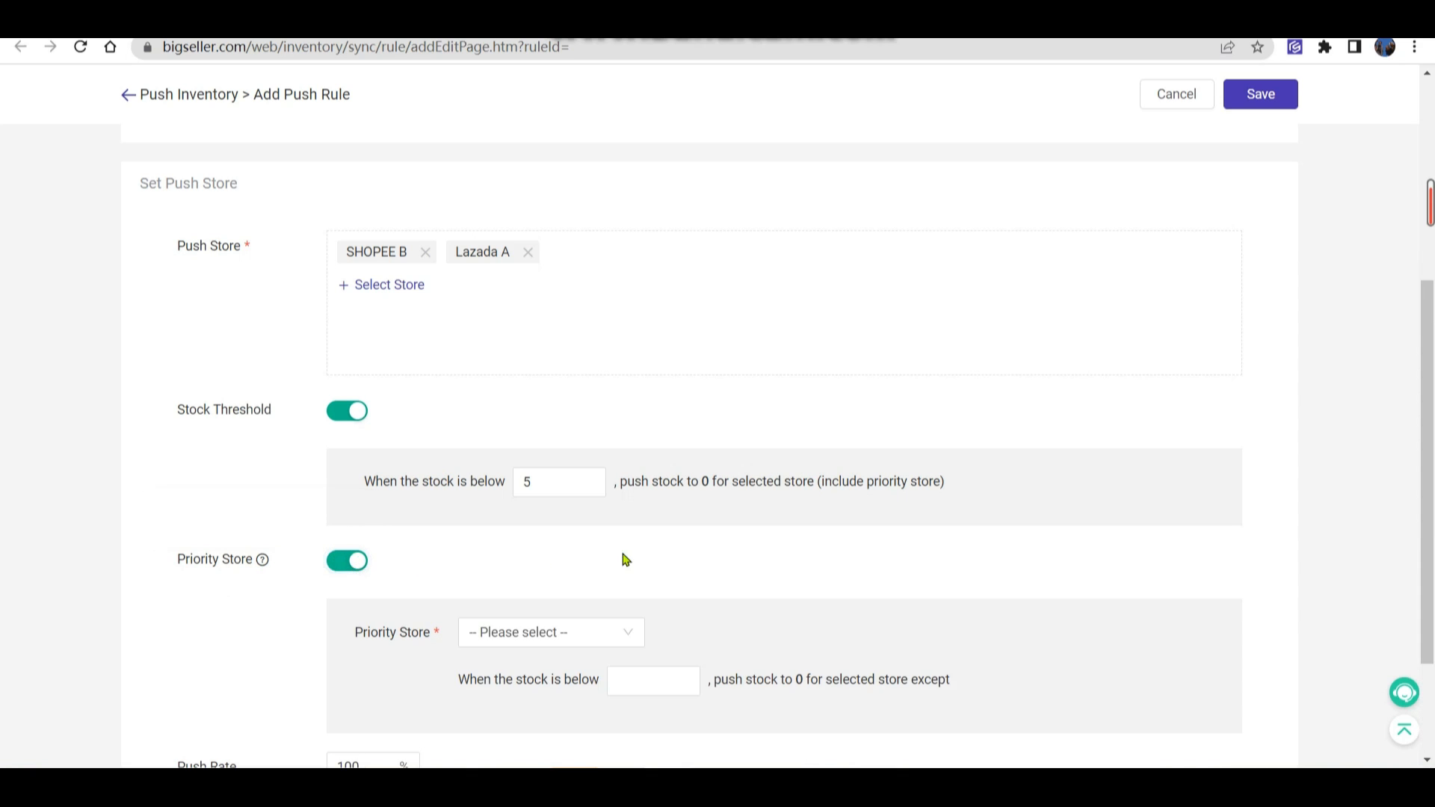
pyautogui.click(550, 469)
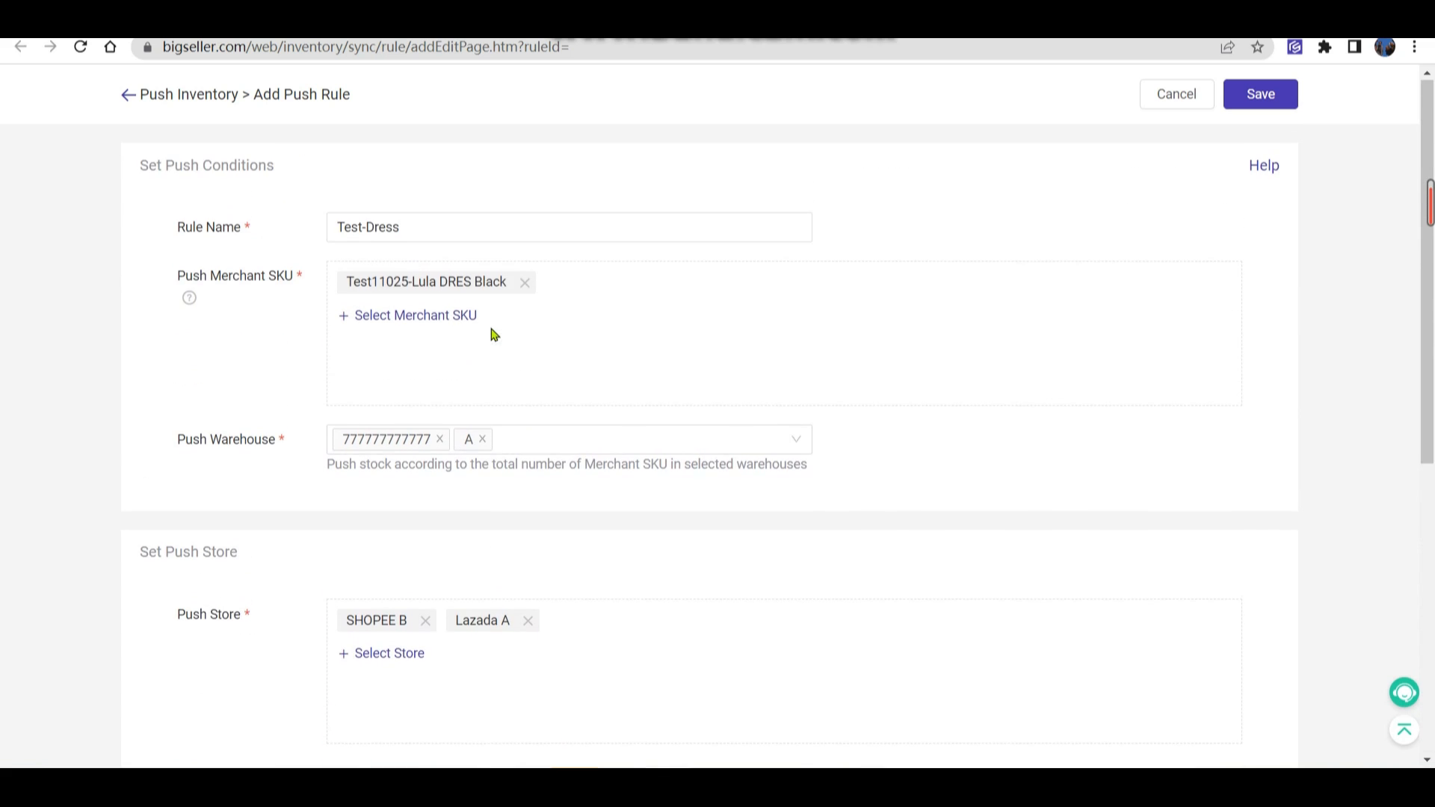
pyautogui.scroll(-3)
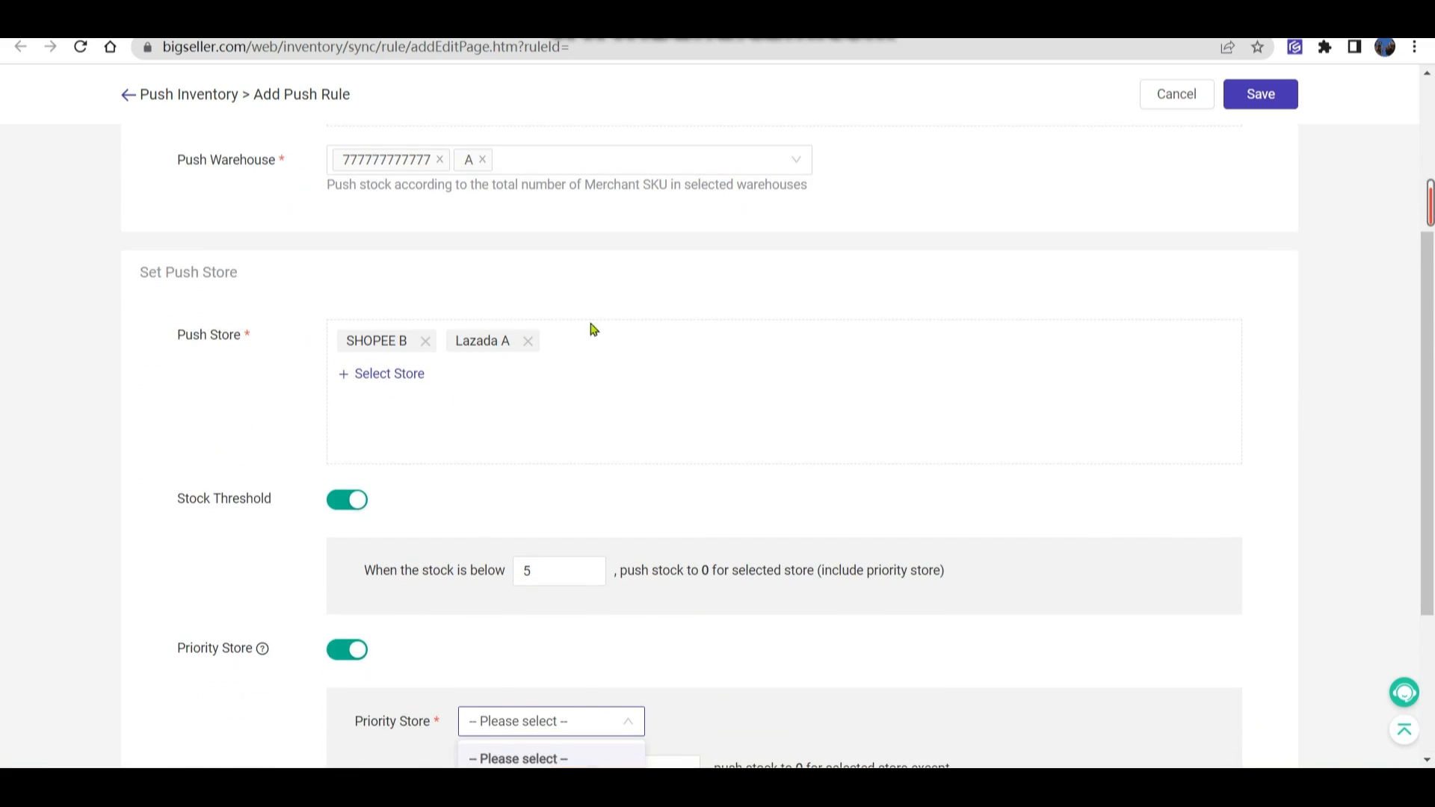
pyautogui.scroll(-3)
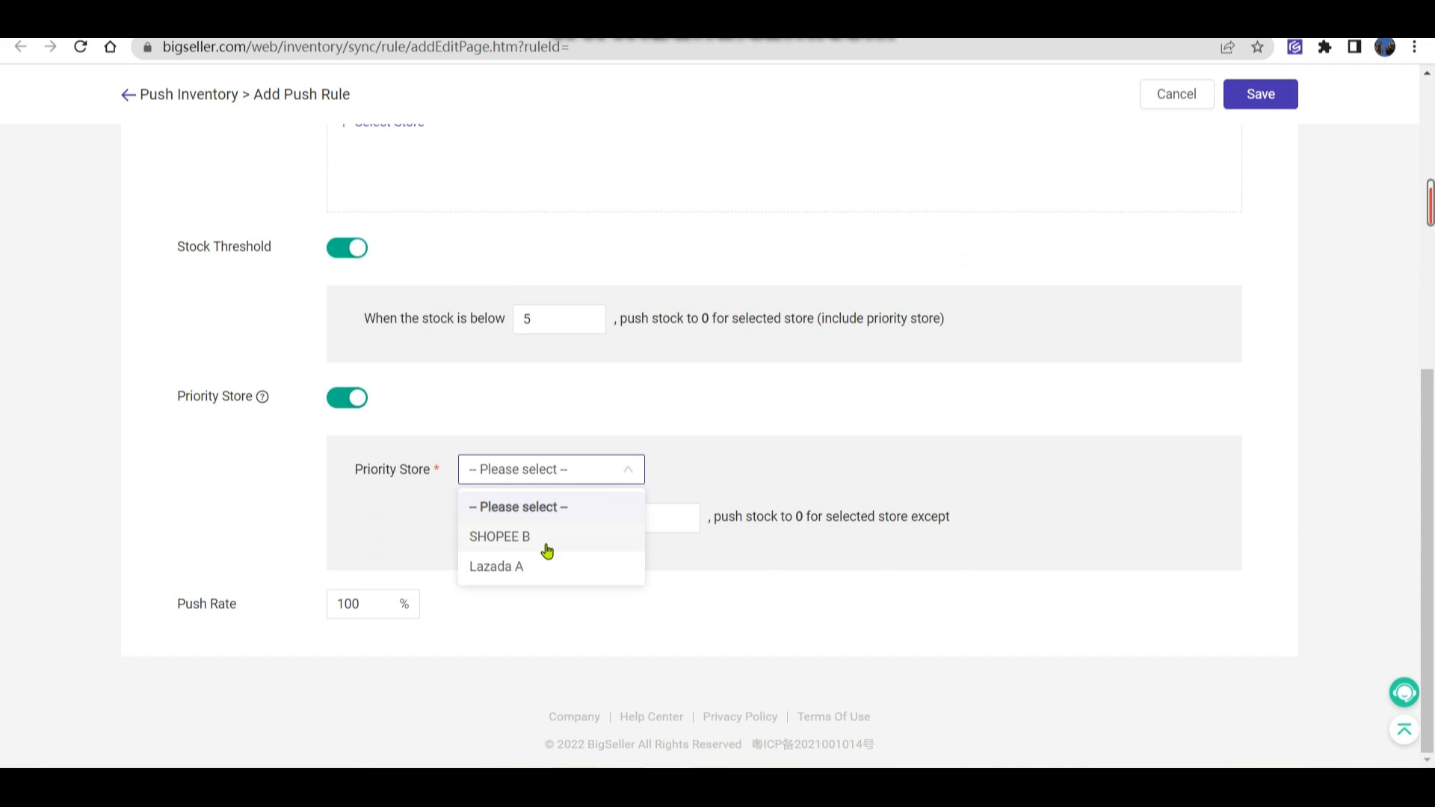
pyautogui.click(501, 536)
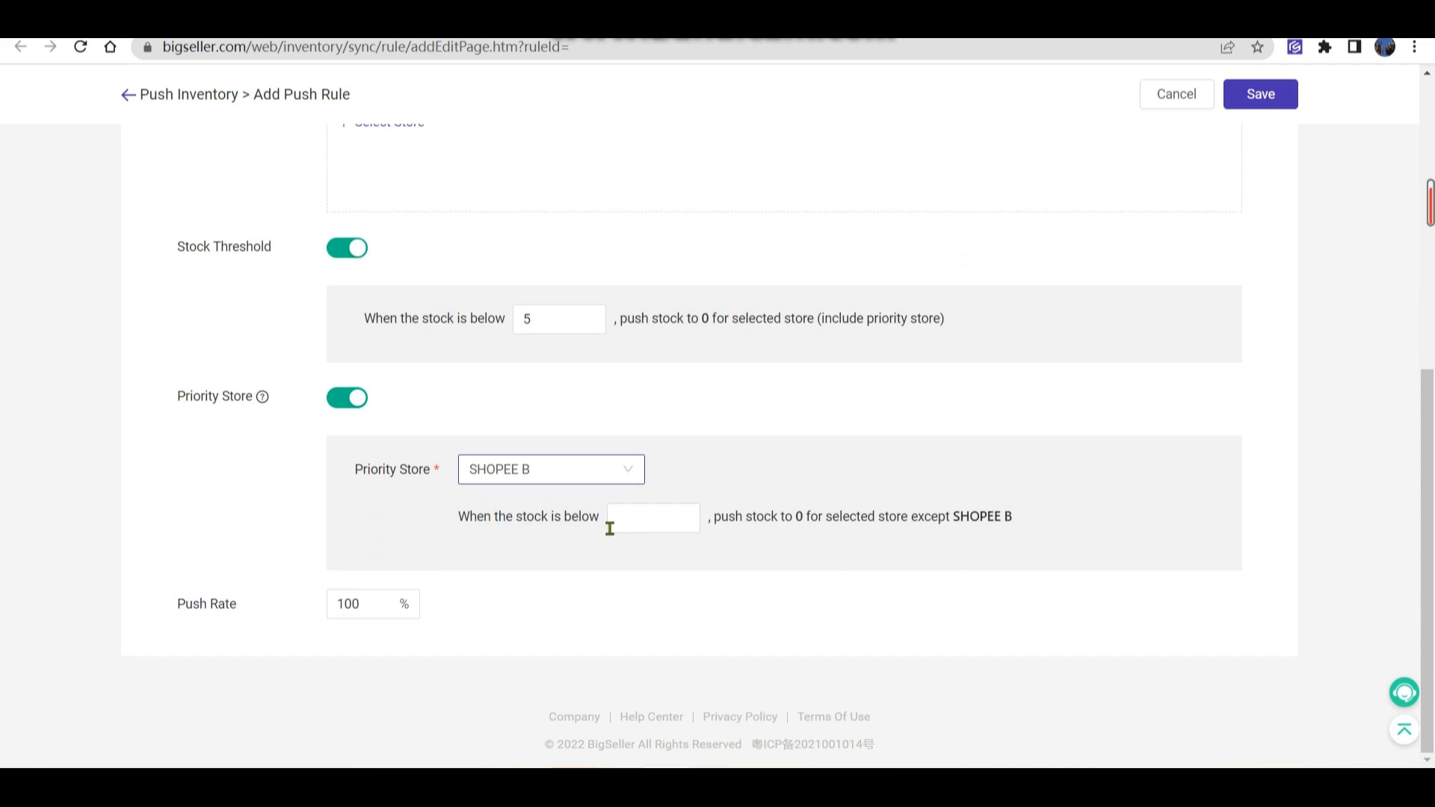
pyautogui.moveTo(1007, 512)
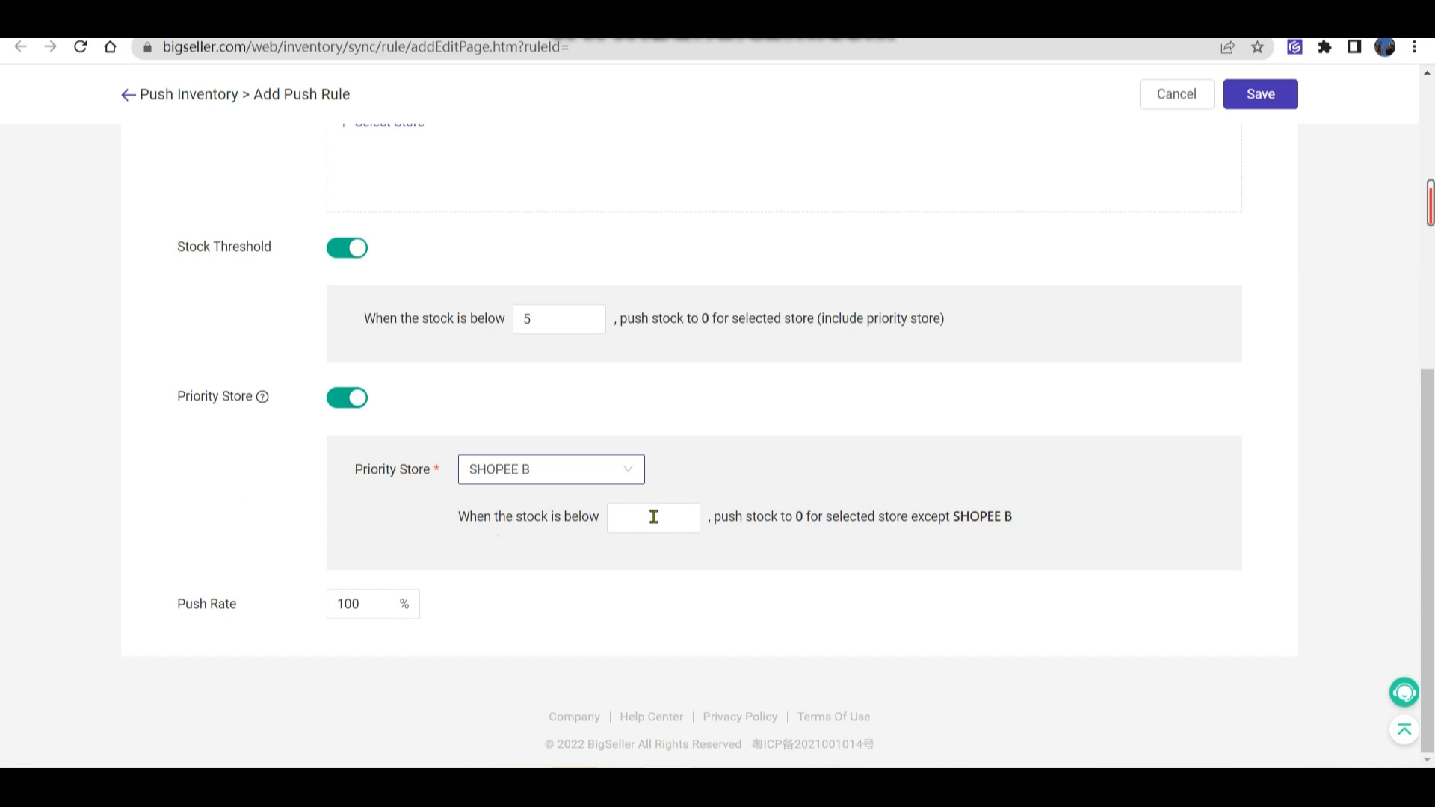
pyautogui.click(652, 516)
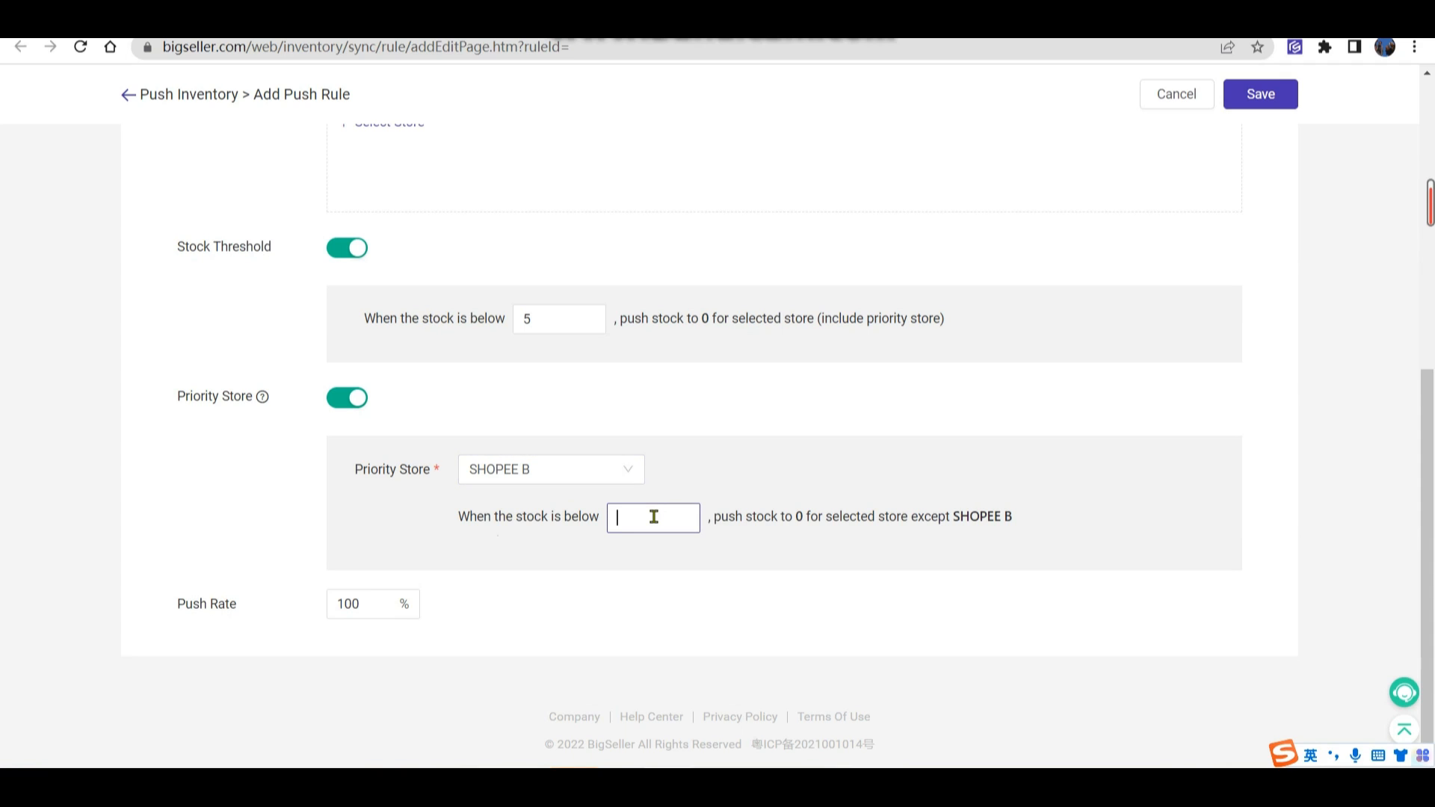
pyautogui.write('0')
pyautogui.write('6')
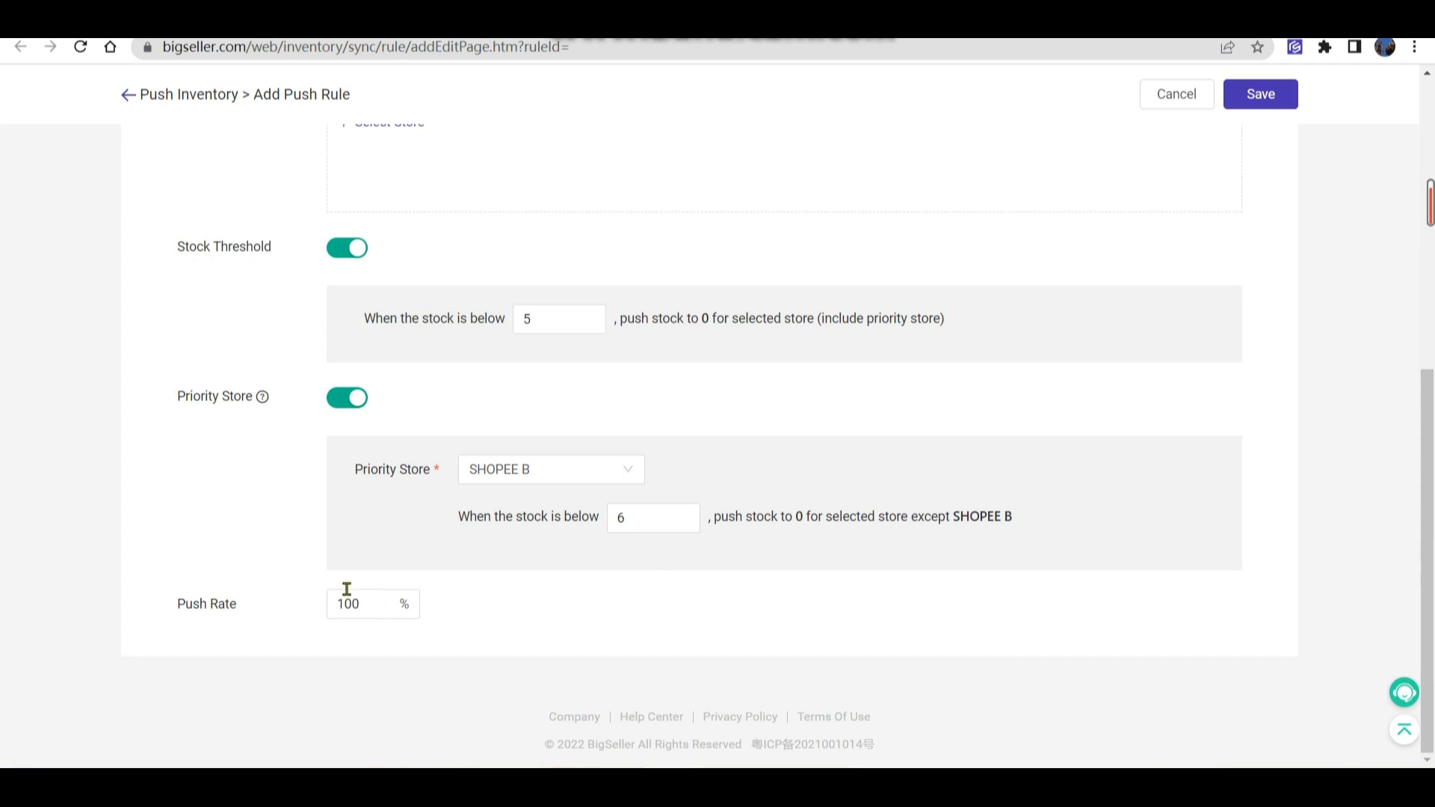
pyautogui.moveTo(445, 621)
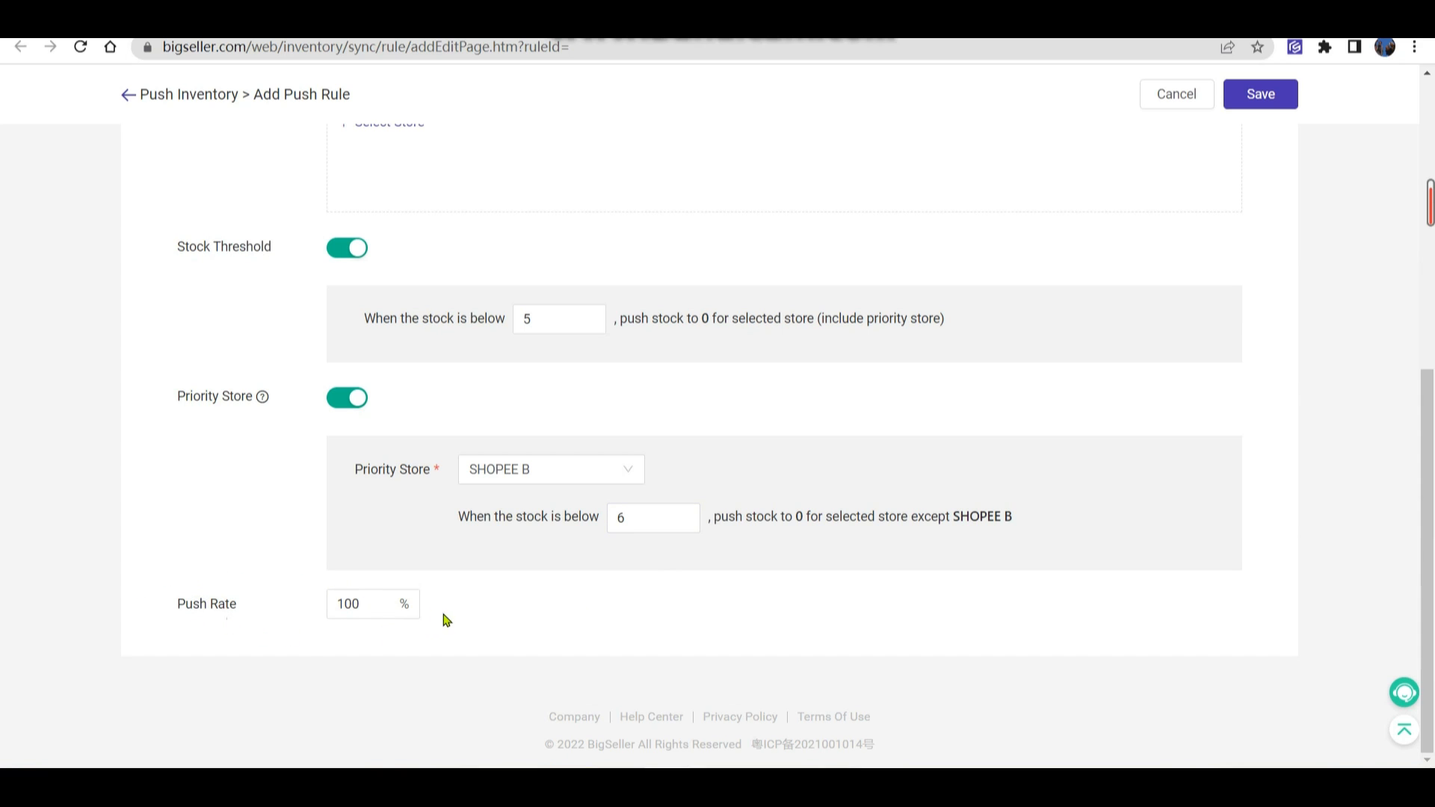
pyautogui.moveTo(440, 613)
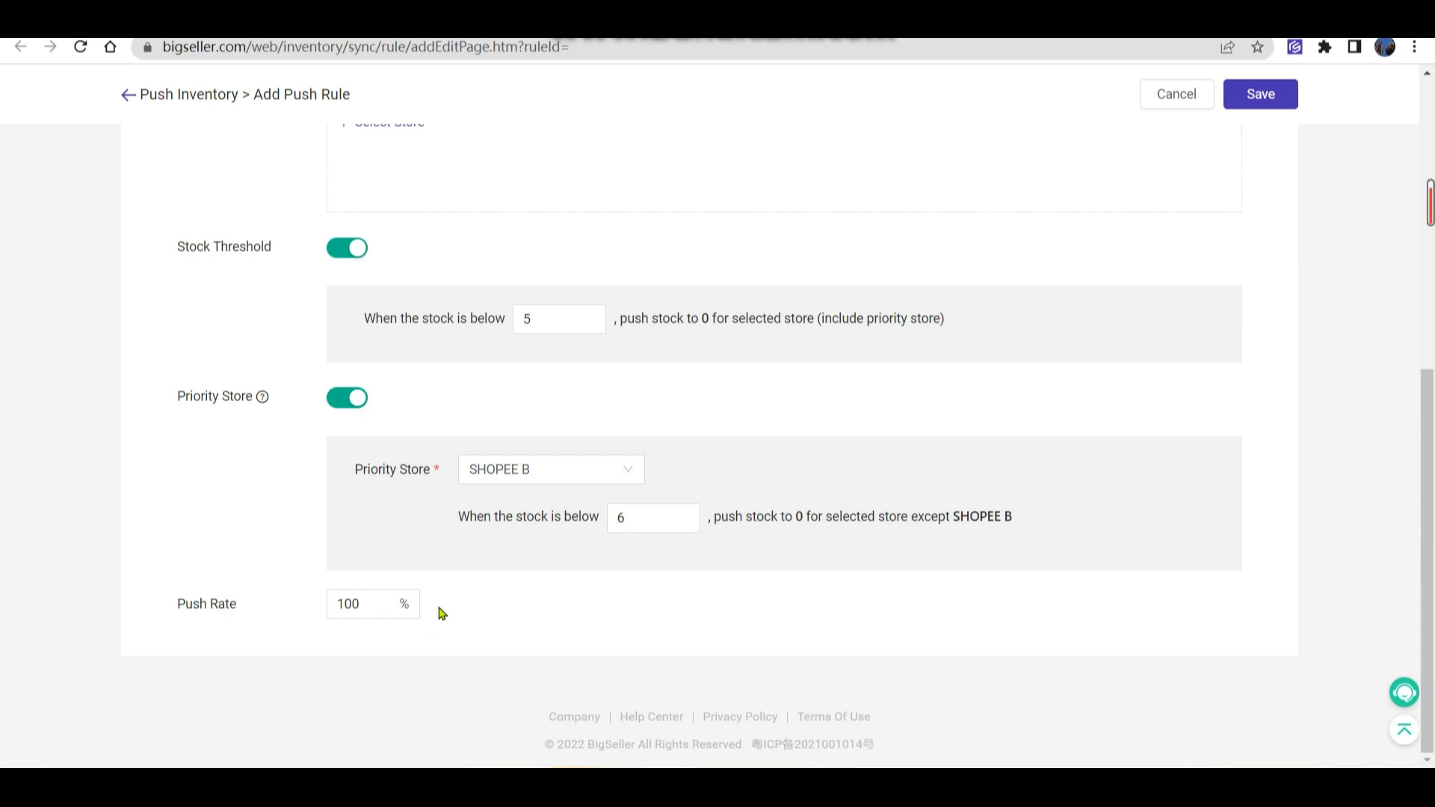
pyautogui.moveTo(1280, 189)
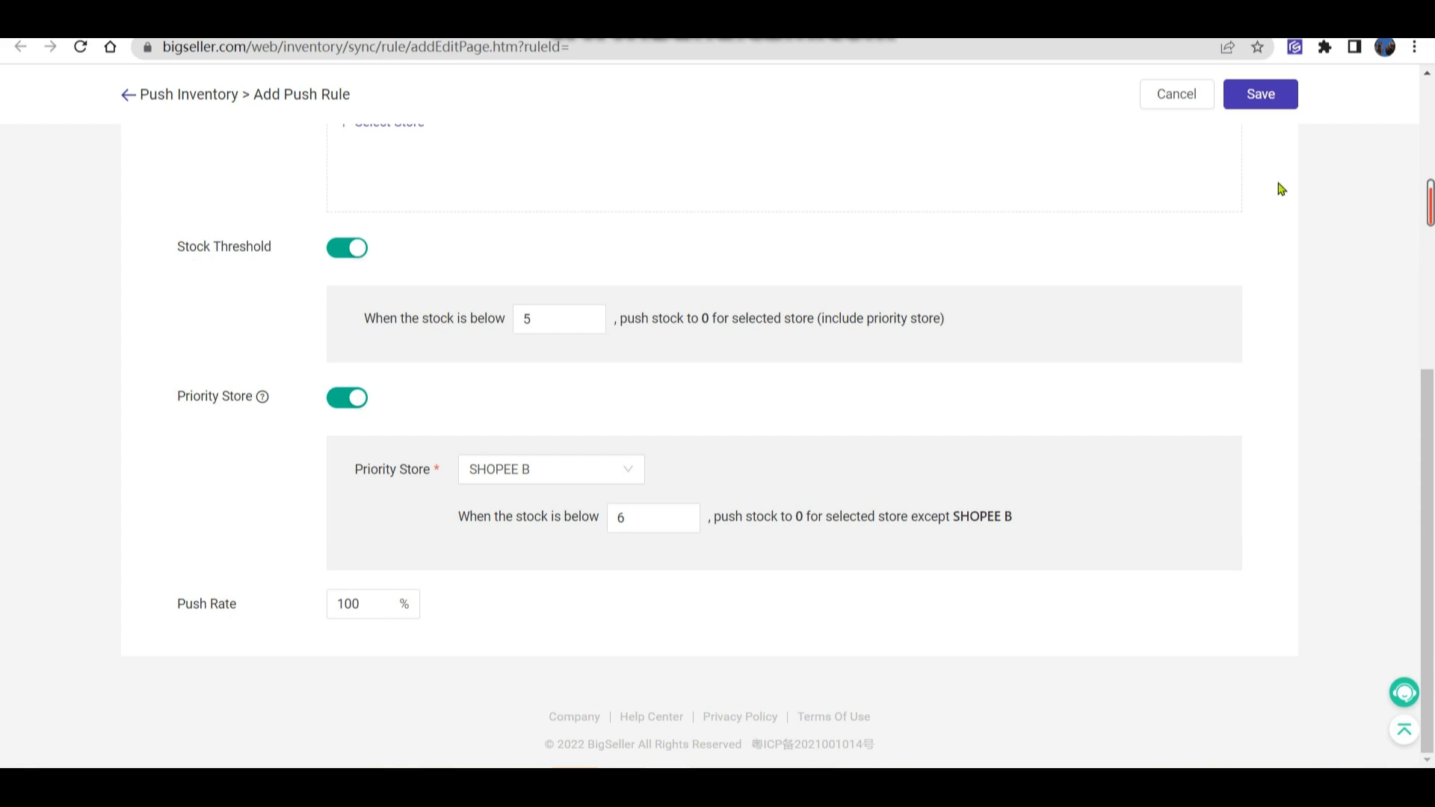
pyautogui.scroll(3)
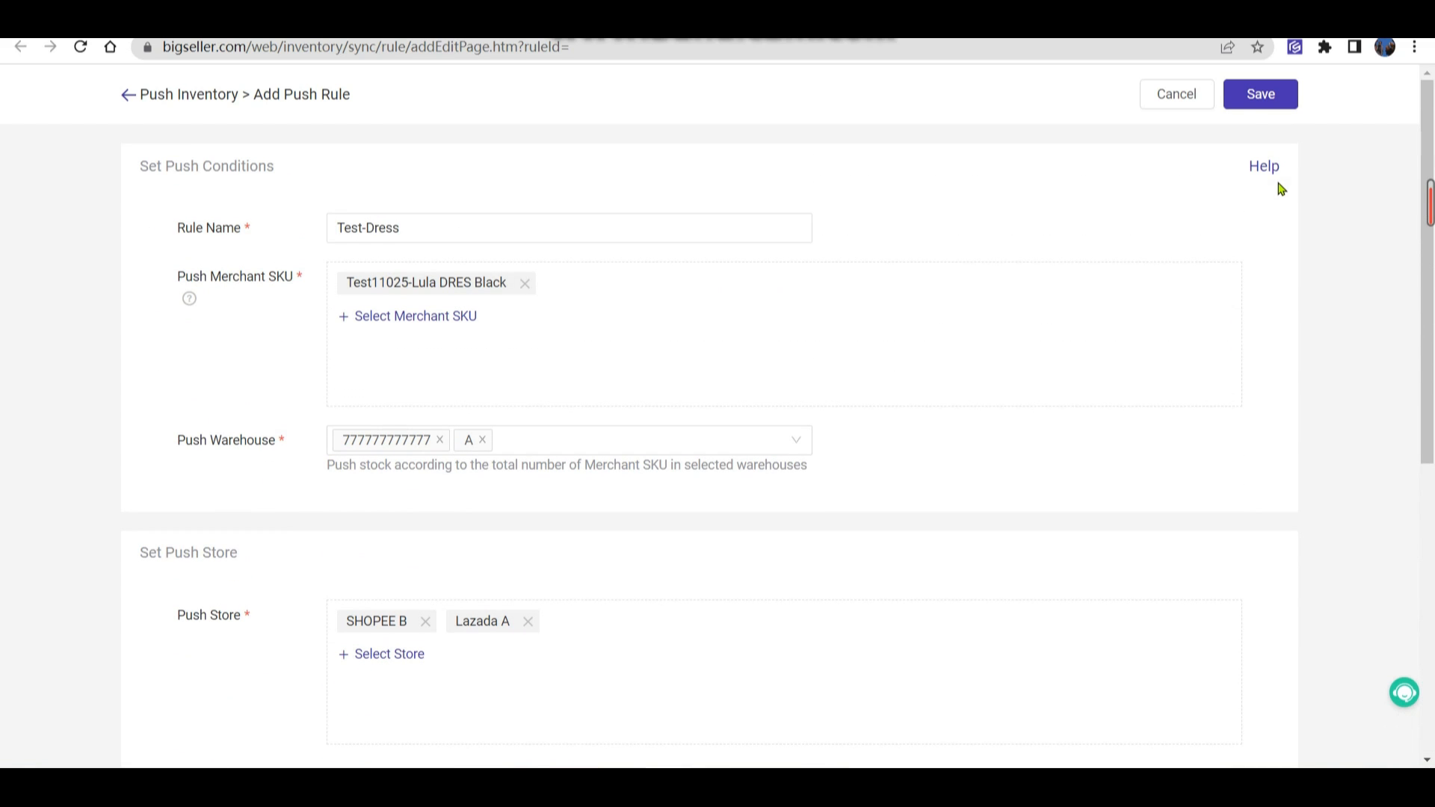
# Save the Test-Dress push rule and scroll the Push Inventory list to confirm seven rules
pyautogui.click(1259, 94)
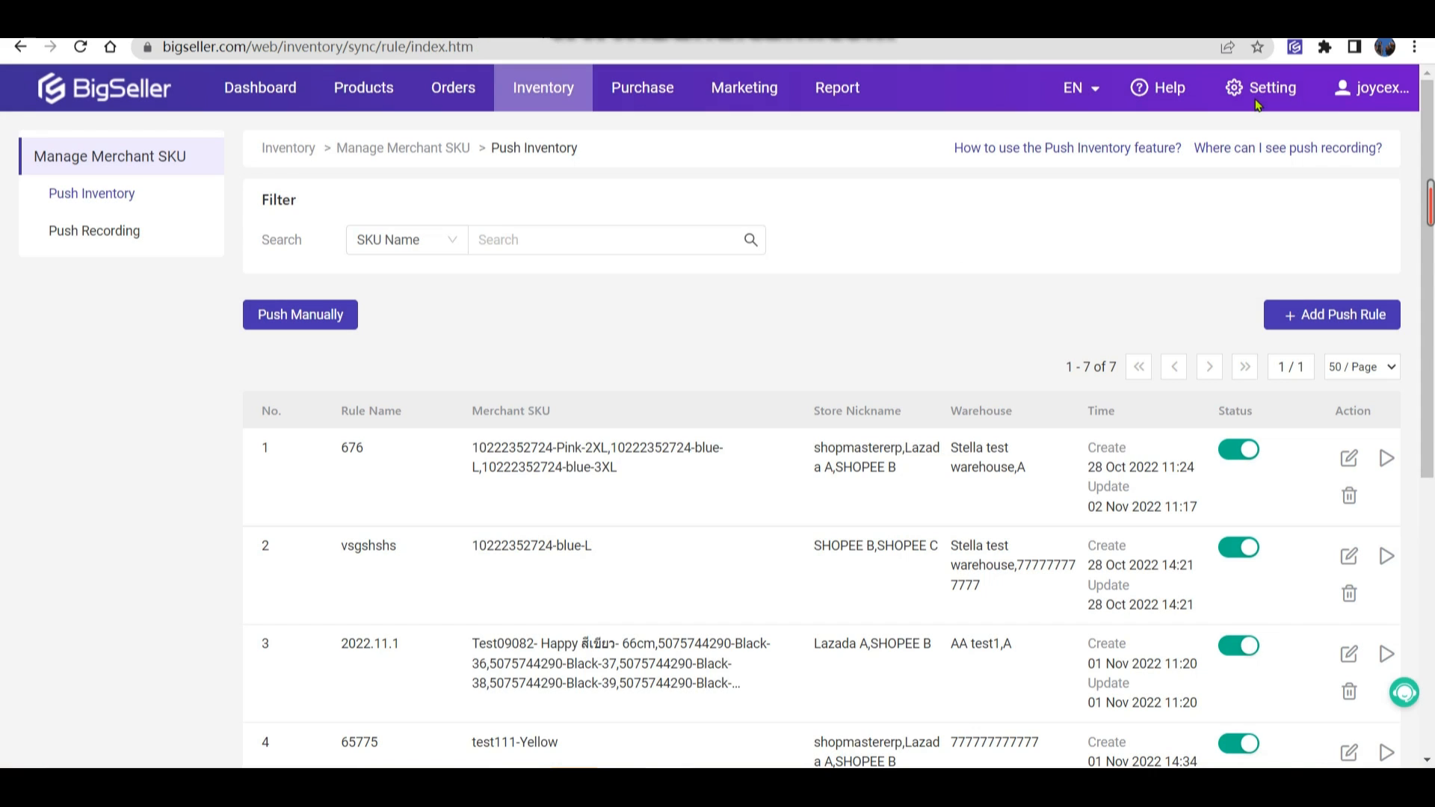
pyautogui.scroll(-3)
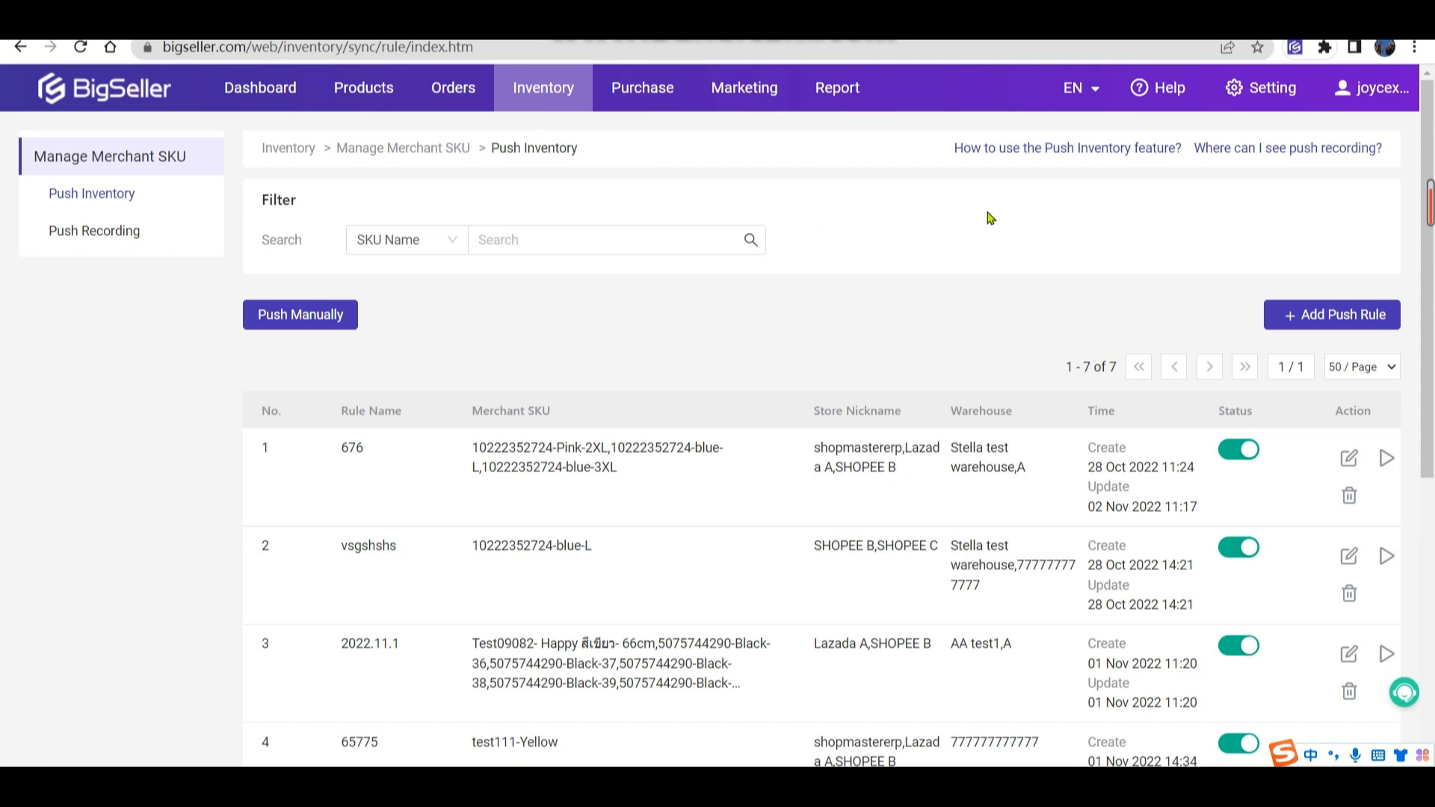
# Go to Setting, then Inventory Settings, showing Inventory Features enabled
pyautogui.click(1288, 87)
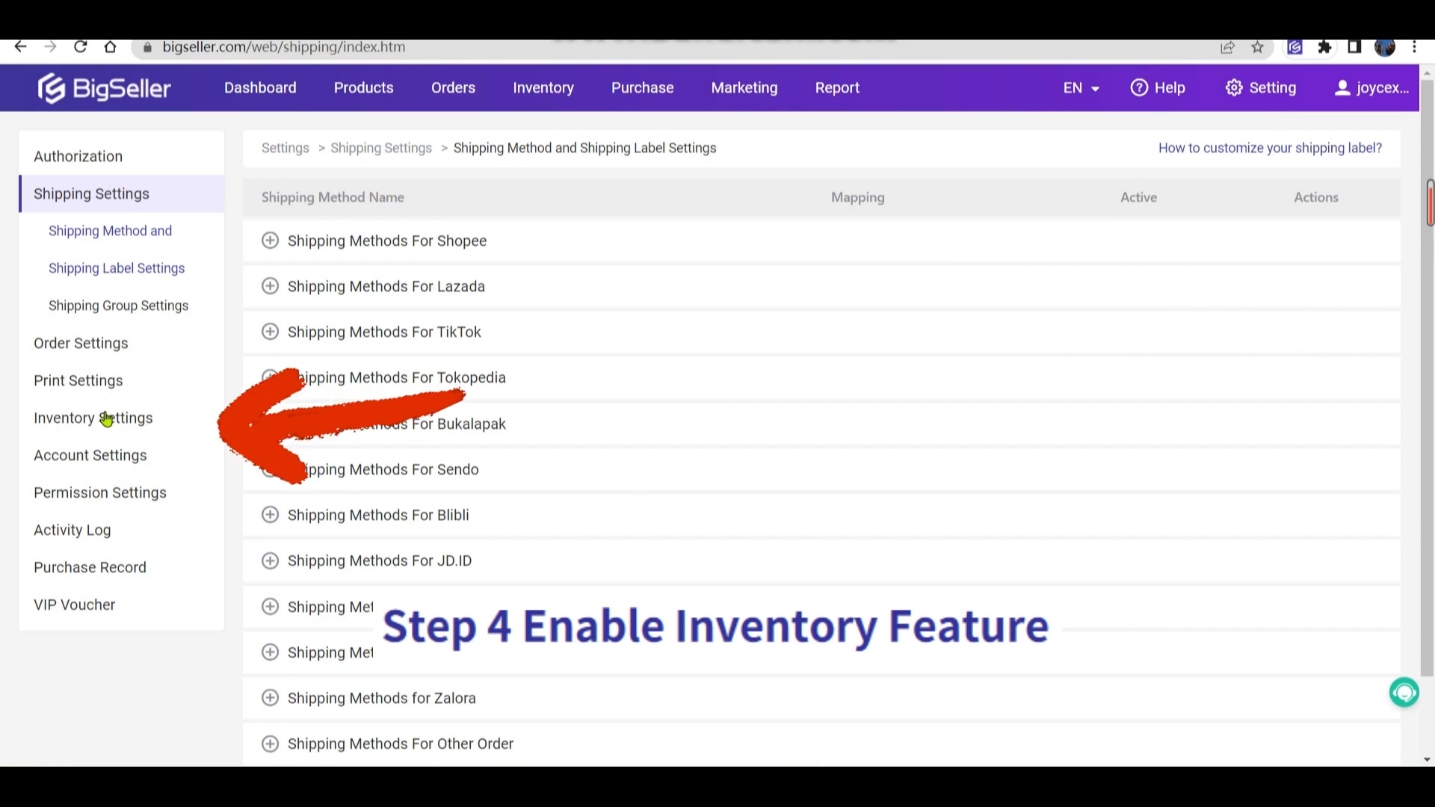
pyautogui.click(93, 417)
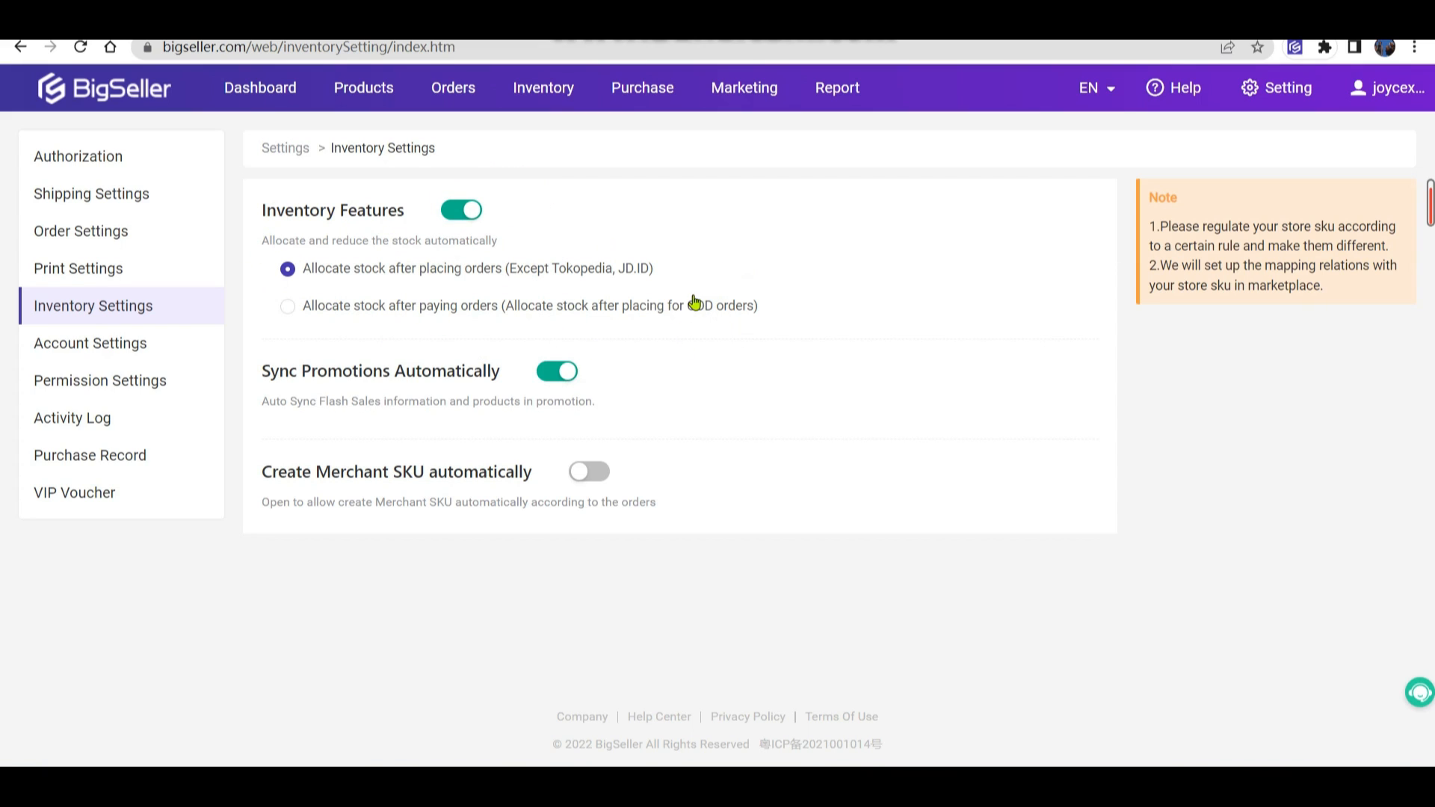
pyautogui.moveTo(374, 297)
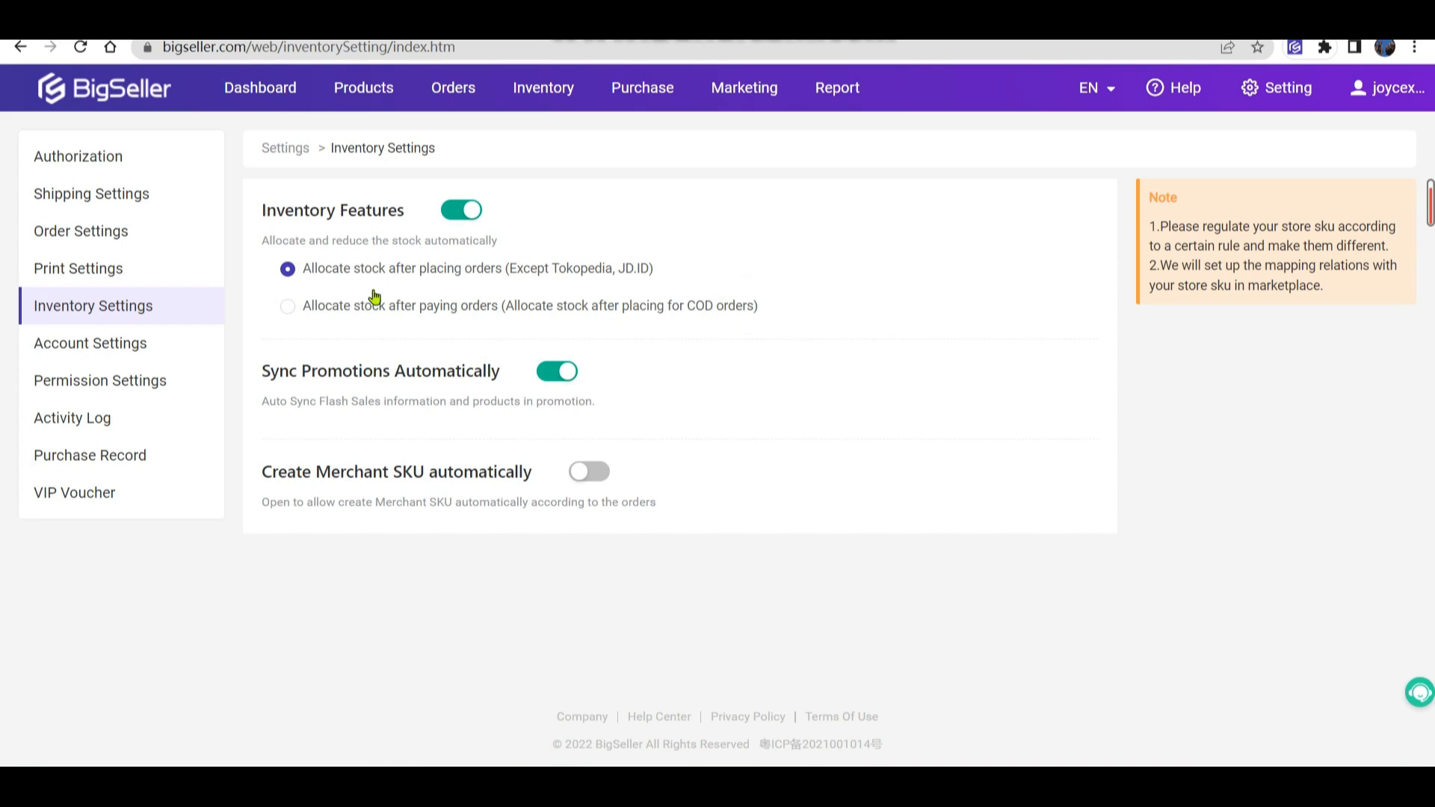